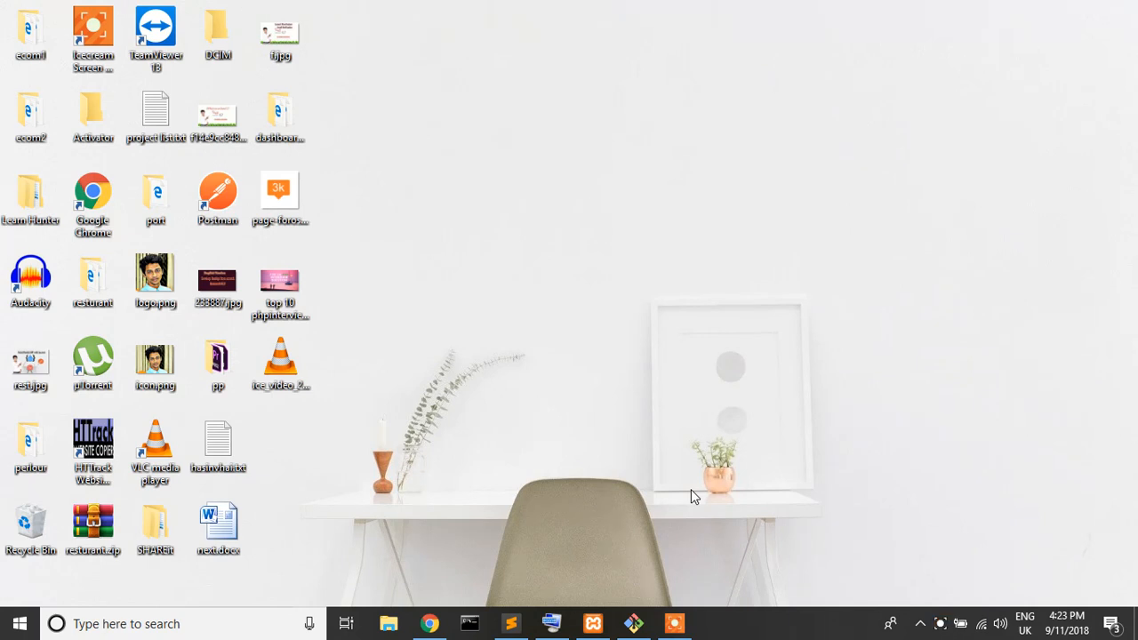
mouse_move(430, 623)
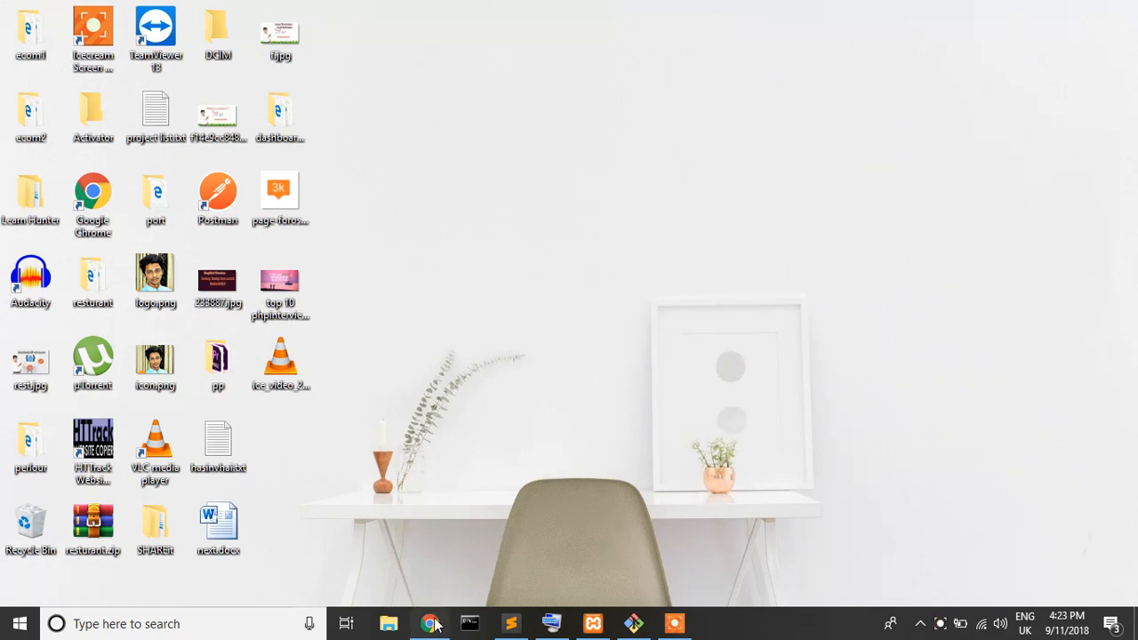
Step: Launch Chrome and load the contacts app's Add Contact page, then the all-contacts table
left_click(431, 623)
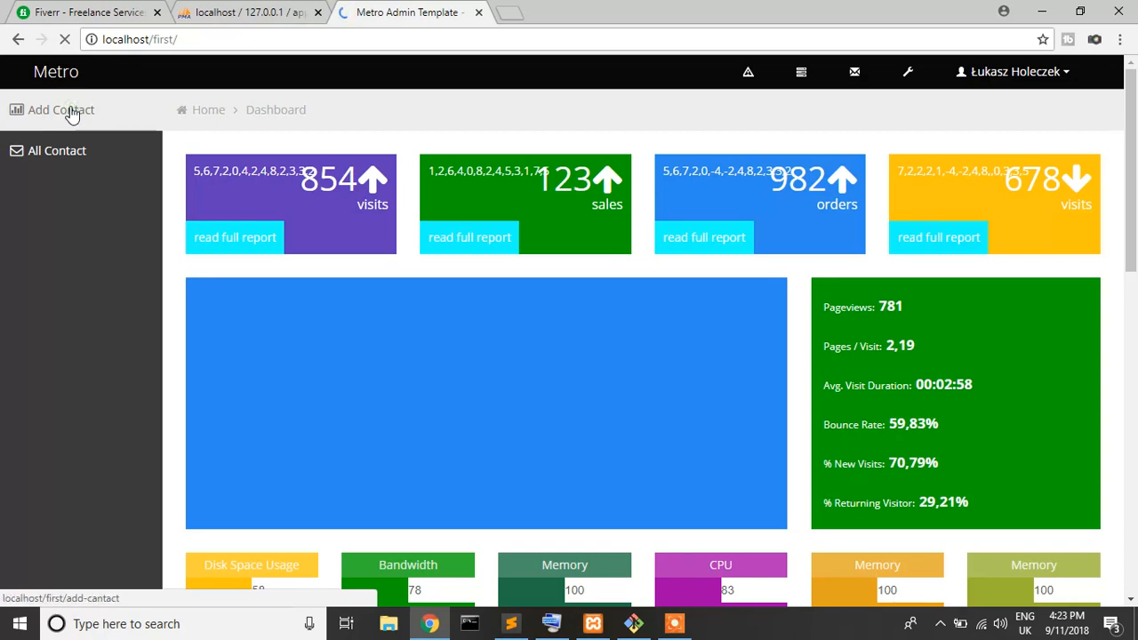
left_click(60, 110)
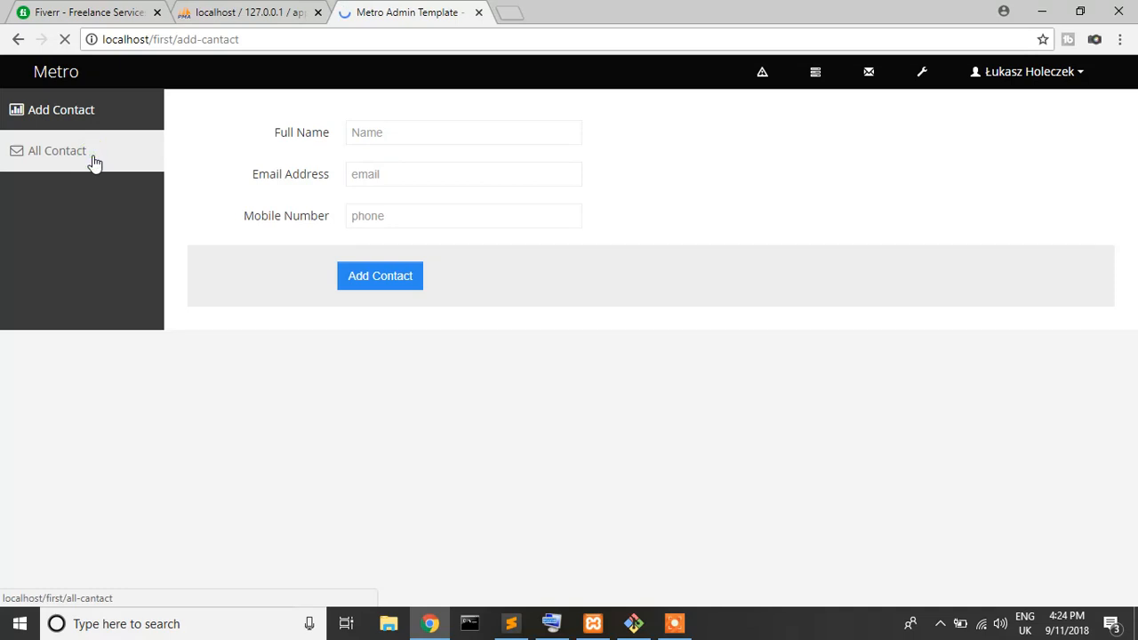
left_click(57, 150)
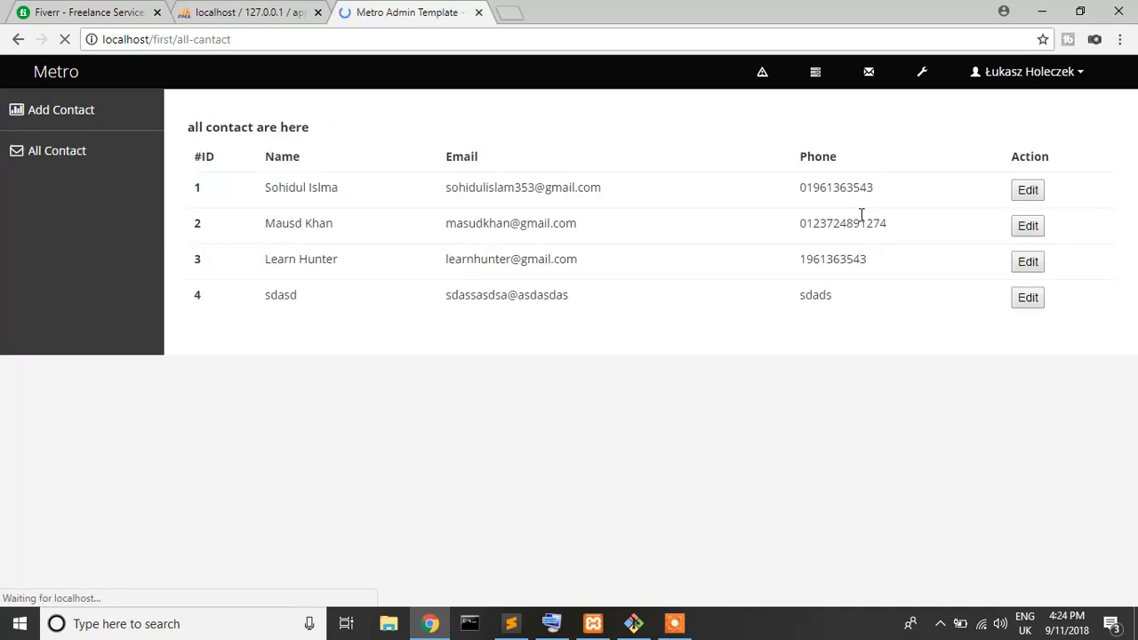
mouse_move(547, 303)
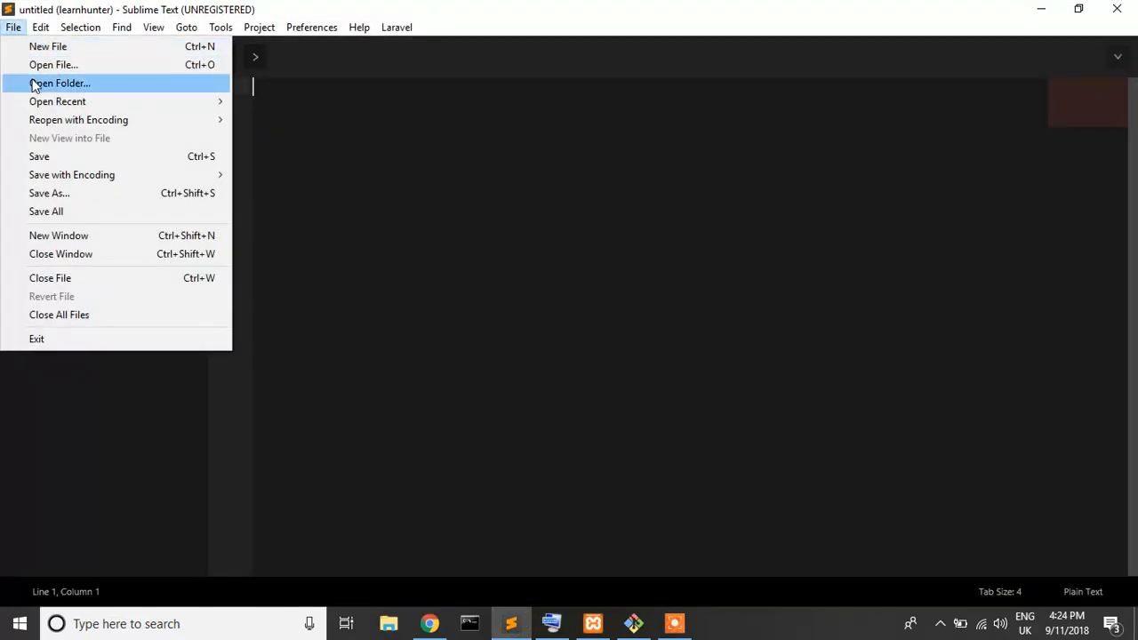
Step: Open the htdocs\first project folder and place the caret among layouts.blade.php's stylesheet links
left_click(61, 84)
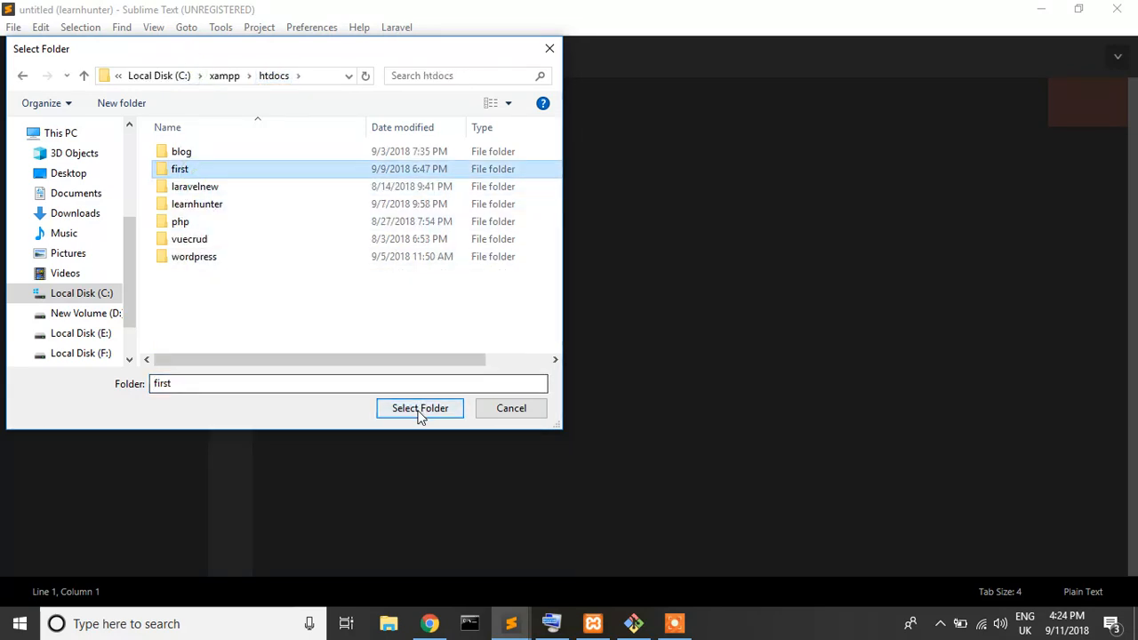
left_click(420, 408)
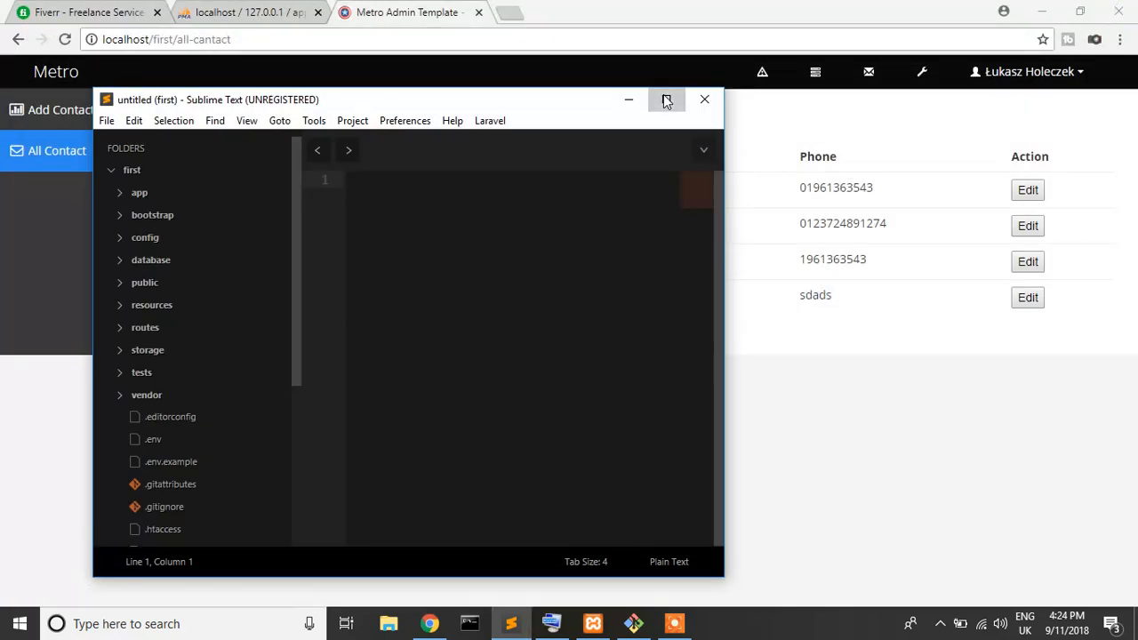
left_click(665, 100)
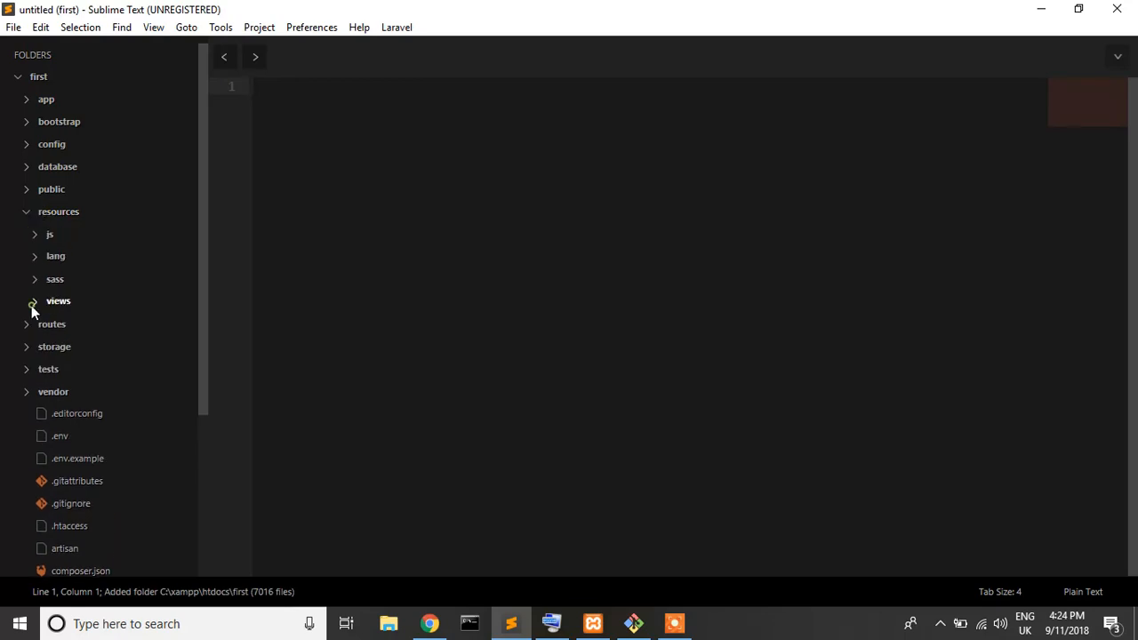
left_click(57, 300)
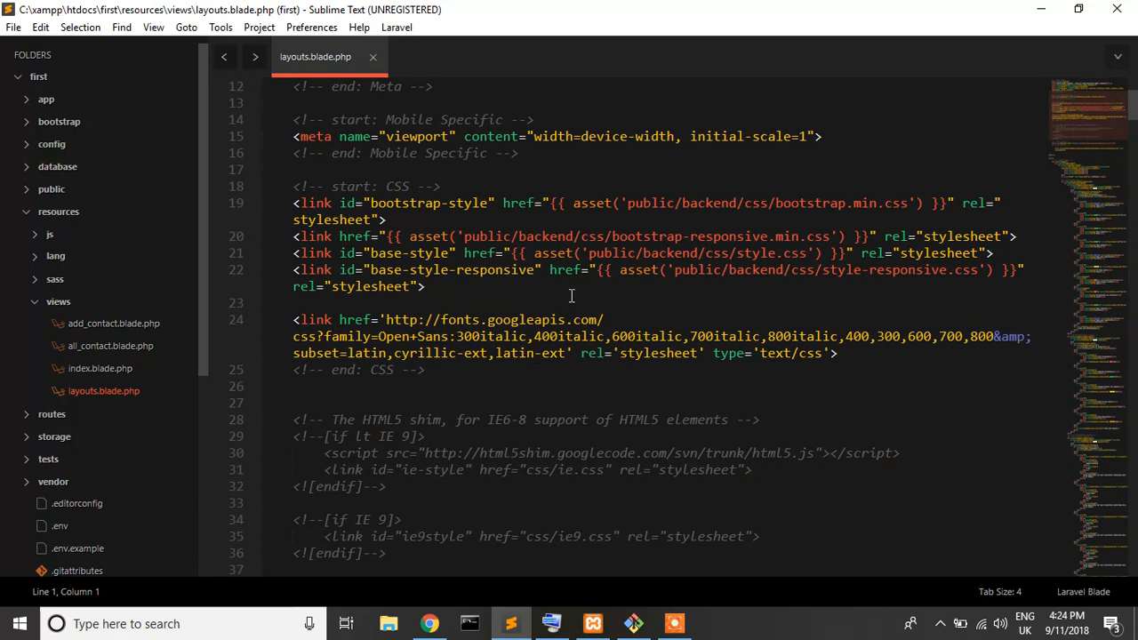
left_click(431, 622)
type("boo")
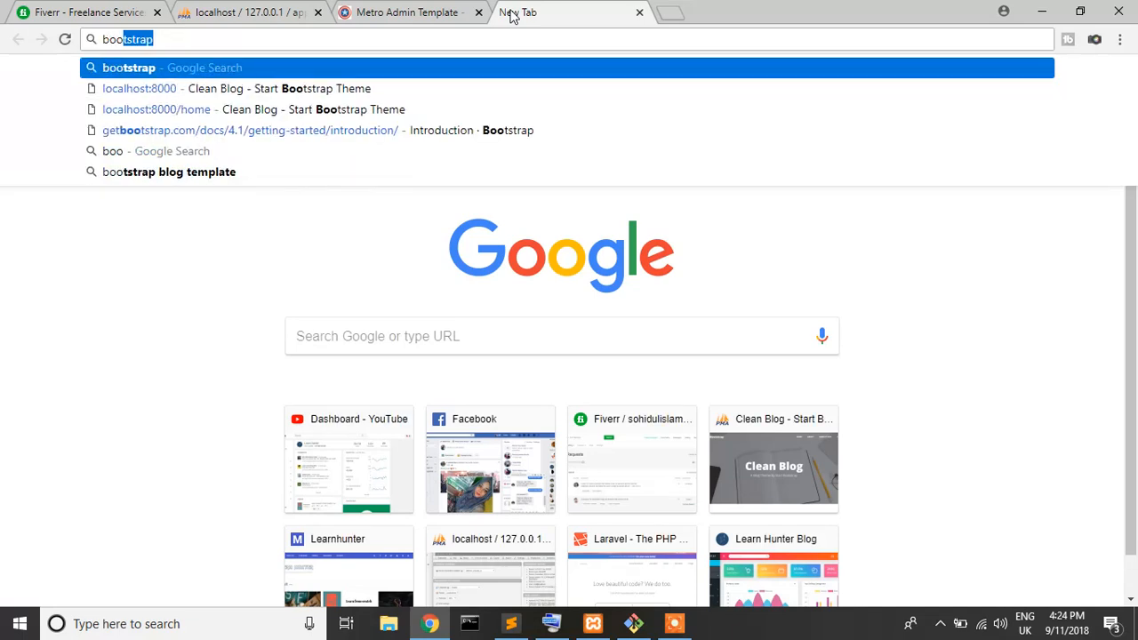
Step: Search for bootstrap, reach getbootstrap.com's Get started docs and copy the CSS CDN link
key("Return")
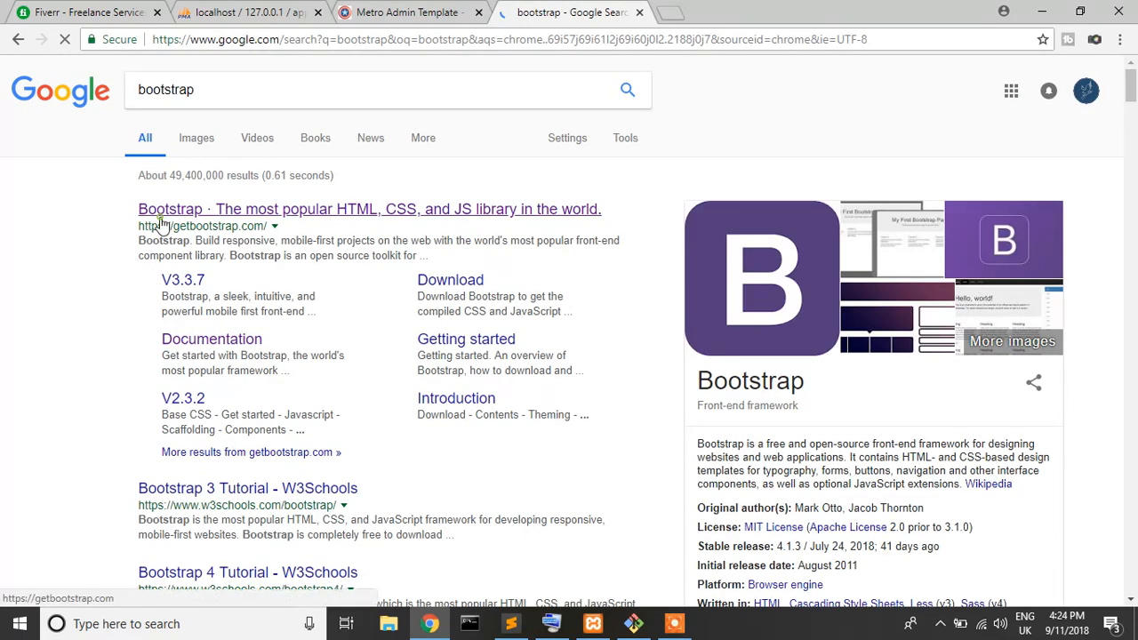
left_click(368, 210)
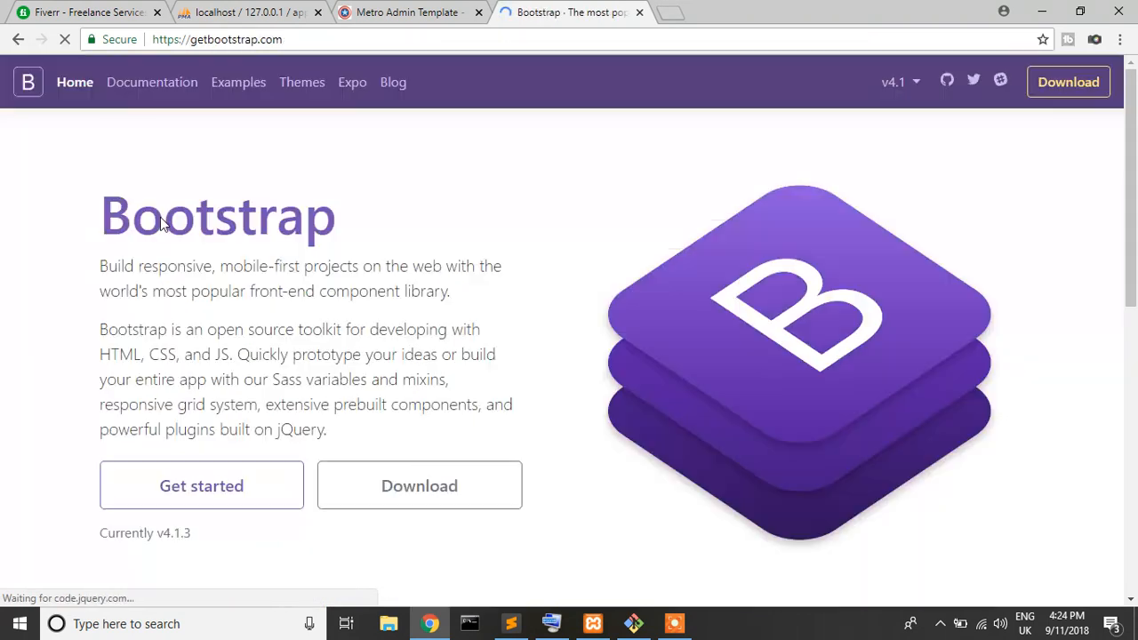
left_click(151, 82)
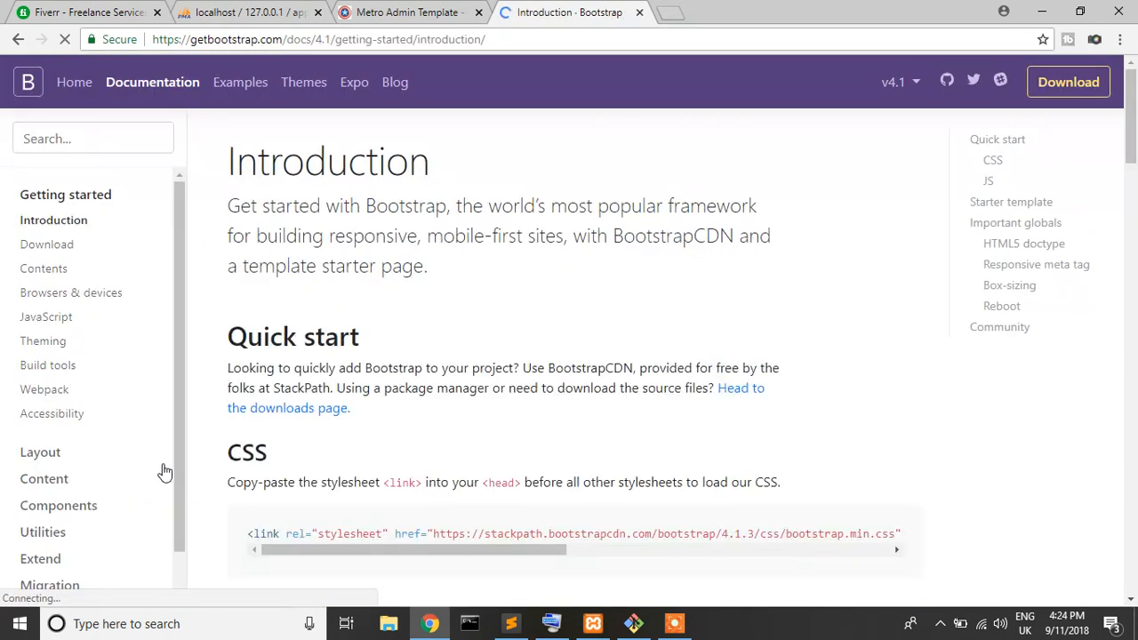
left_click(900, 407)
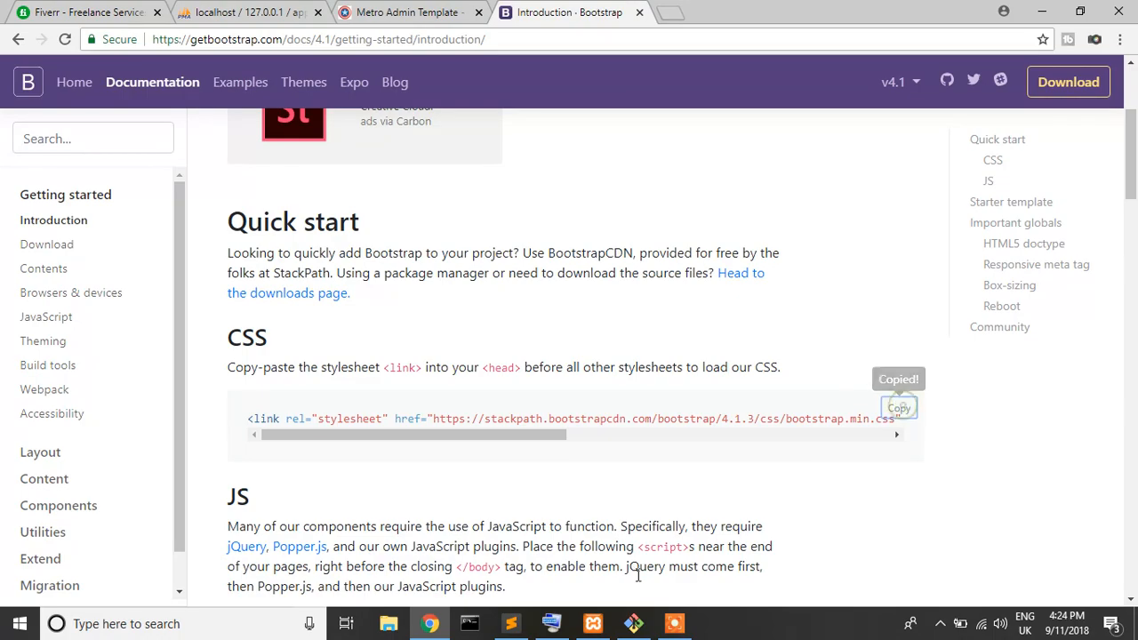
left_click(511, 622)
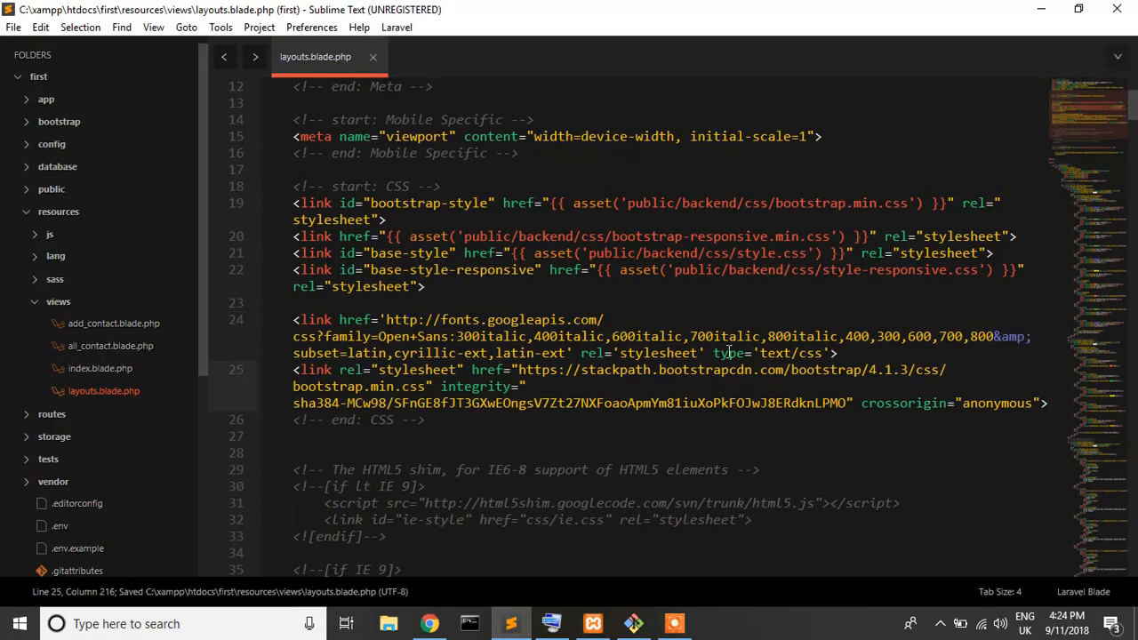
Step: Check all_contact.blade.php and reload the contacts page in Chrome to see the Bootstrap styling
scroll("down", 3)
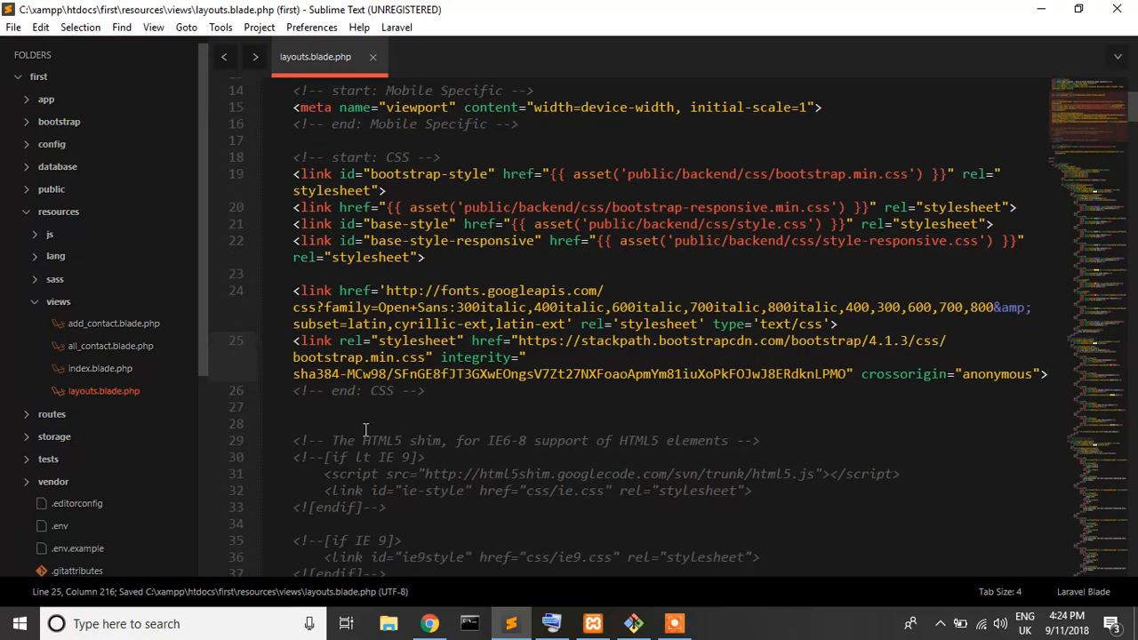
scroll("down", 3)
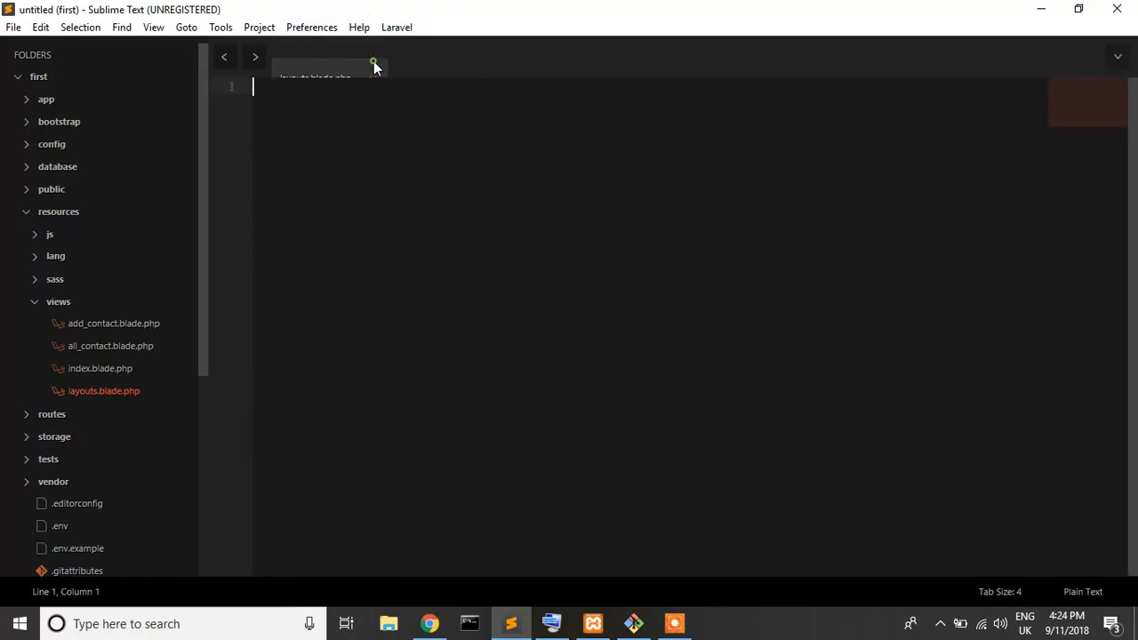
left_click(110, 345)
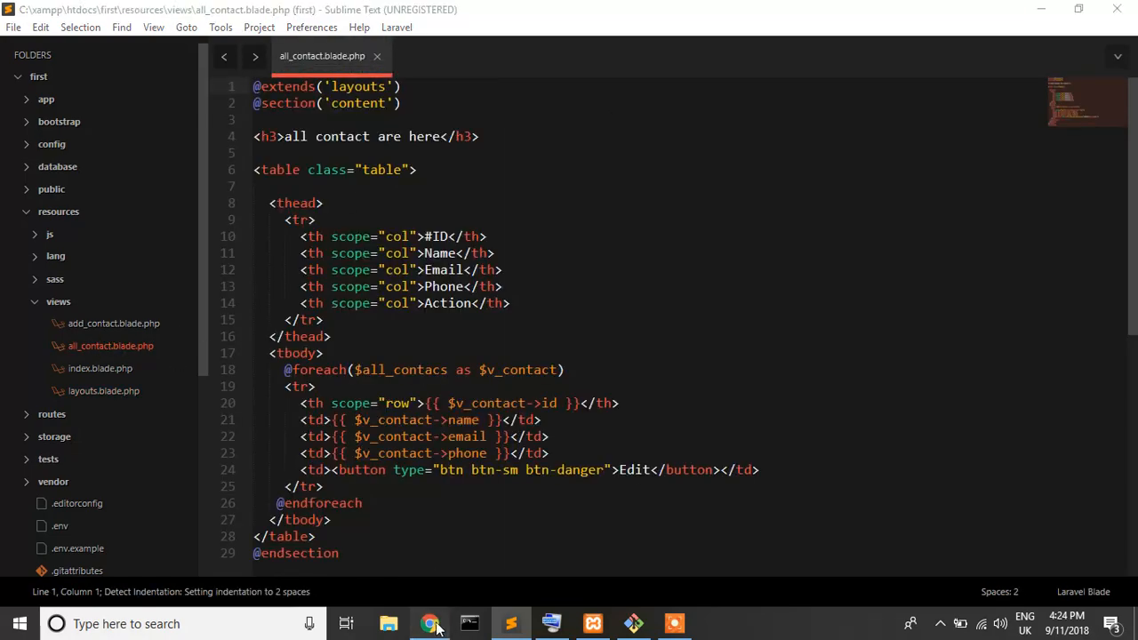
left_click(431, 622)
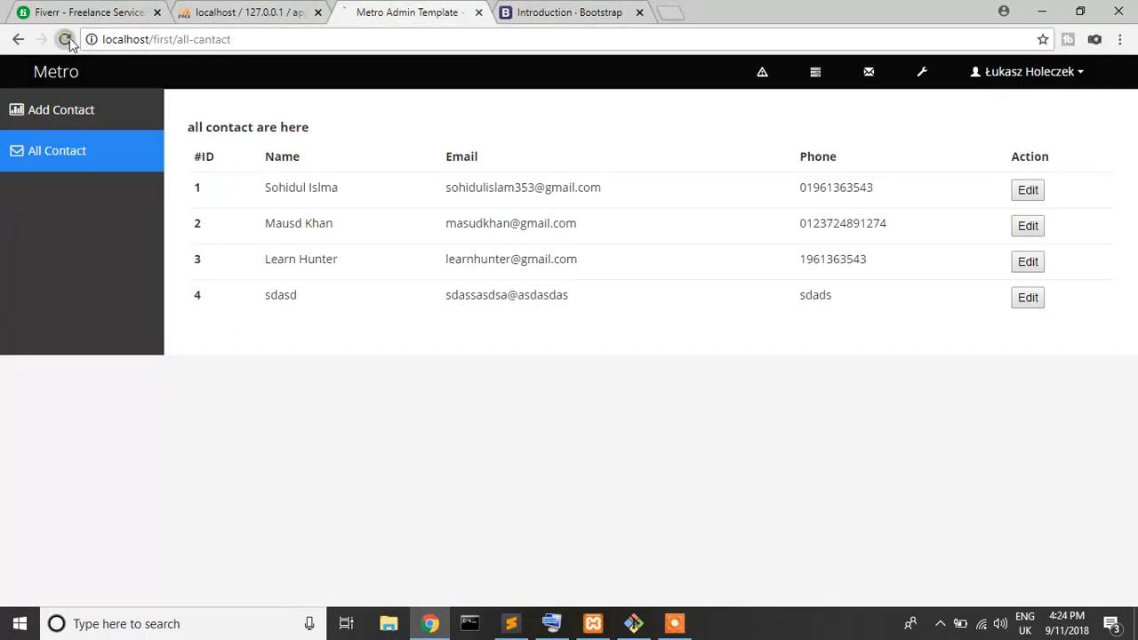
left_click(66, 39)
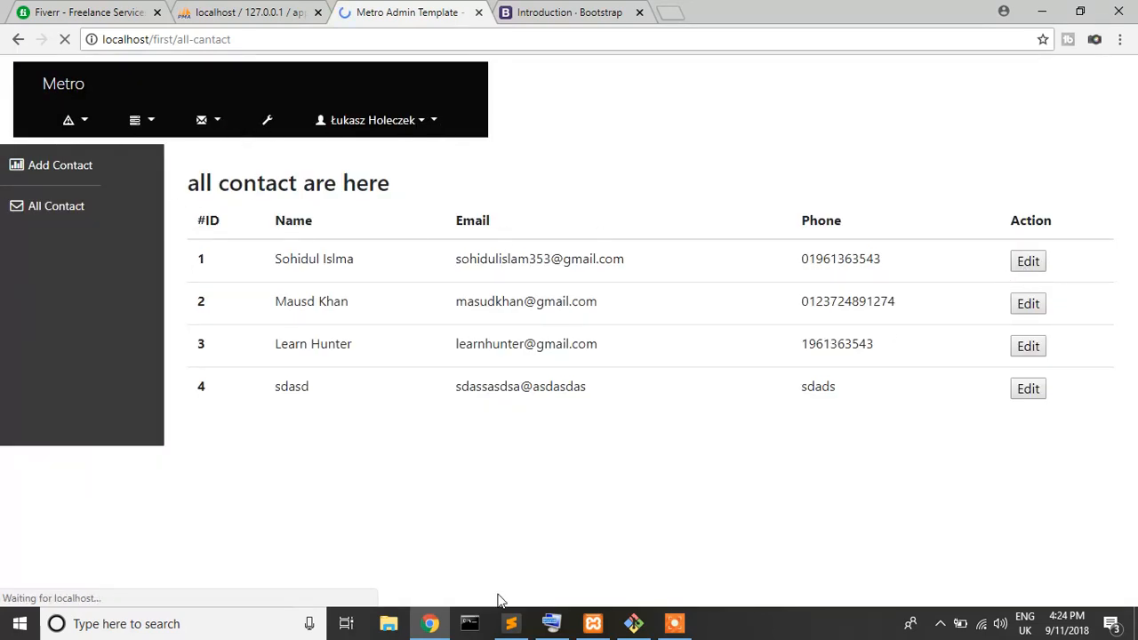
left_click(511, 623)
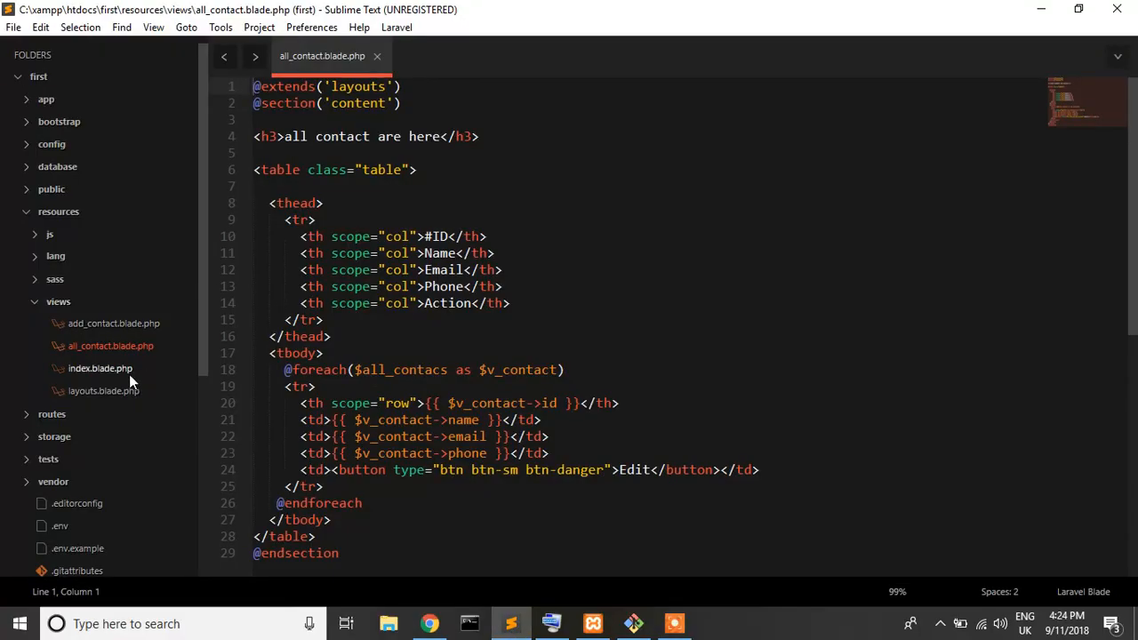
Step: Remove the pasted Bootstrap CDN link from layouts.blade.php and reload the contacts page
left_click(103, 391)
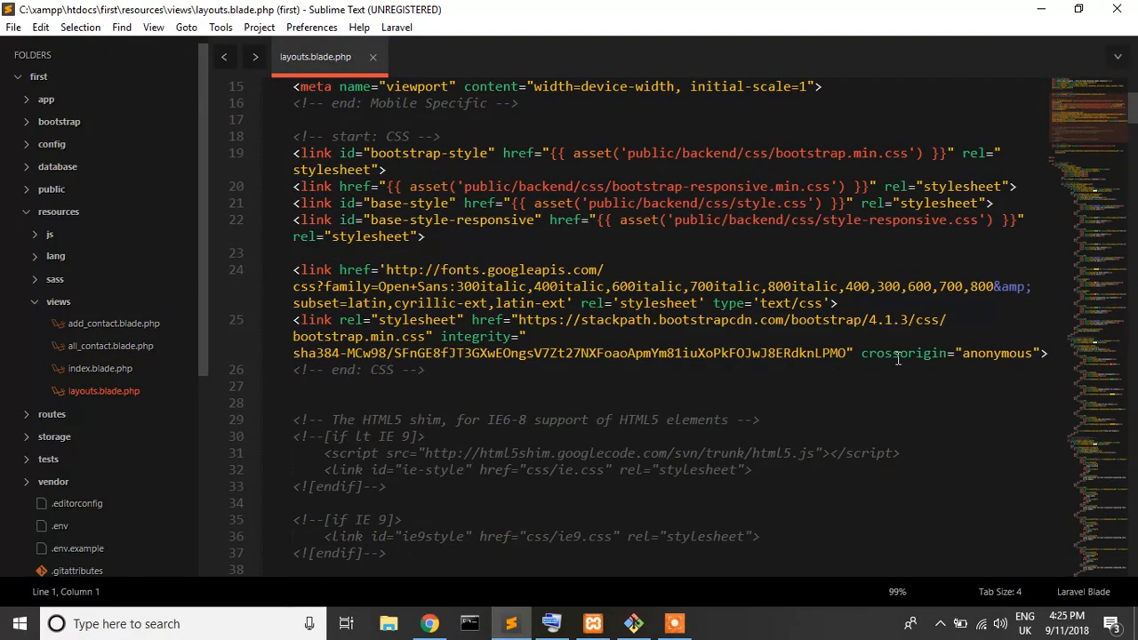
left_click_drag(294, 270, 530, 287)
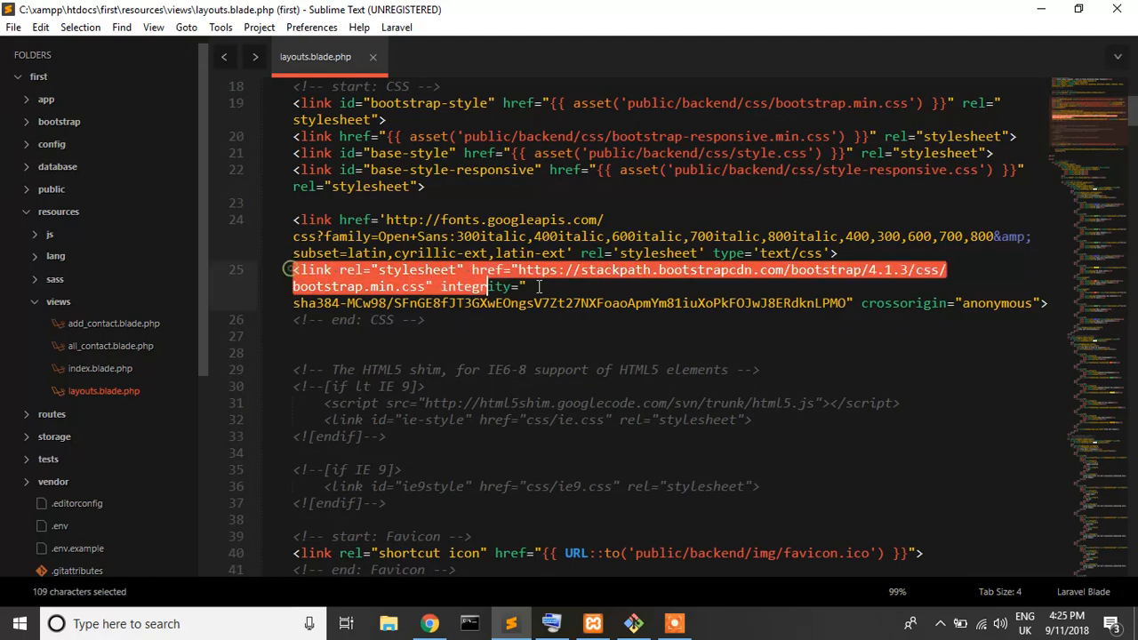
key("Delete")
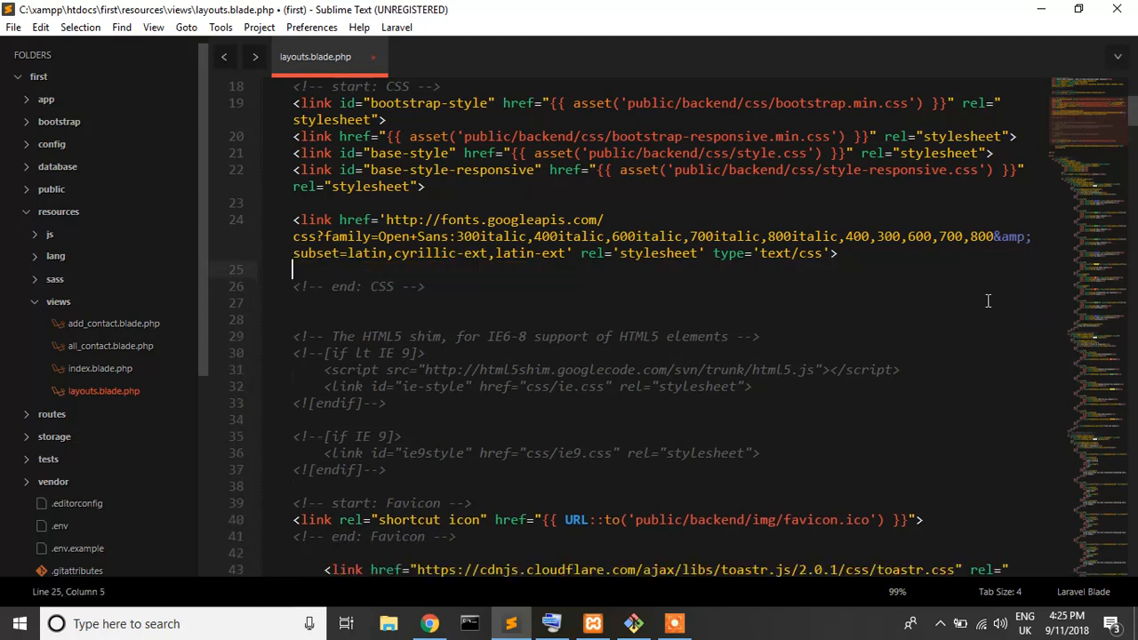
left_click(431, 623)
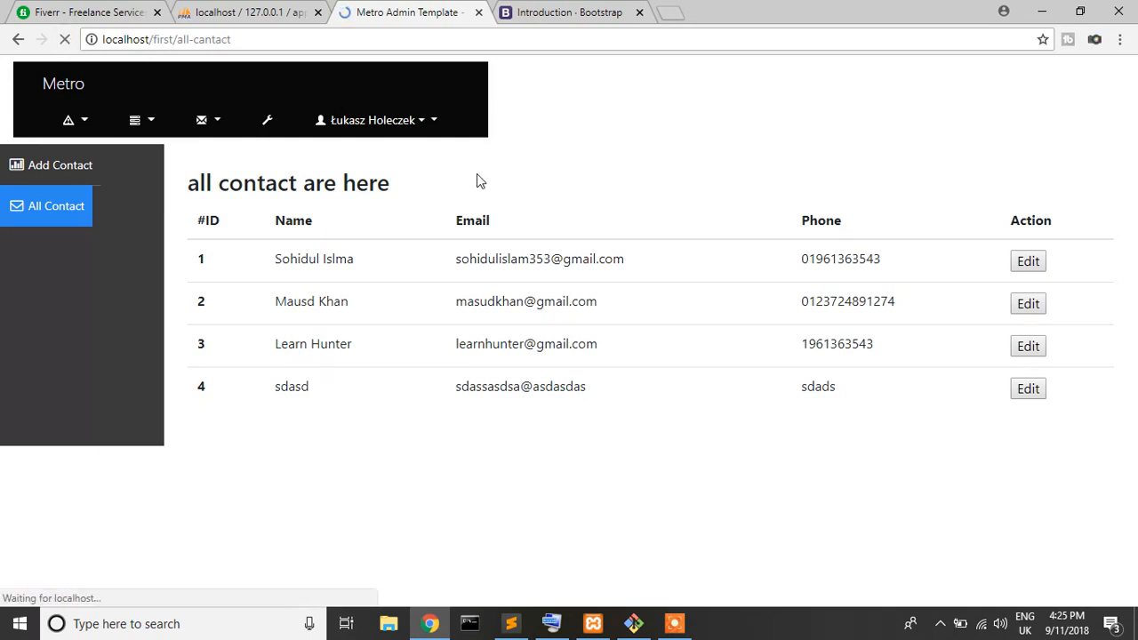
left_click(510, 623)
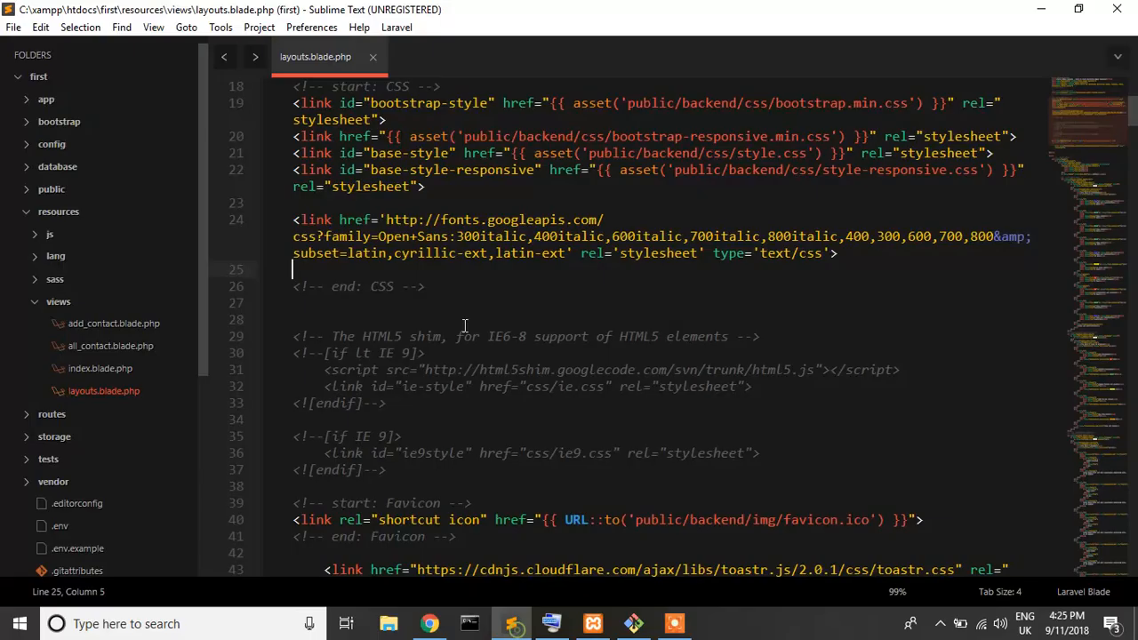
Step: Comment out the DB::table contacts query in ContactController's AllContact method
left_click(47, 100)
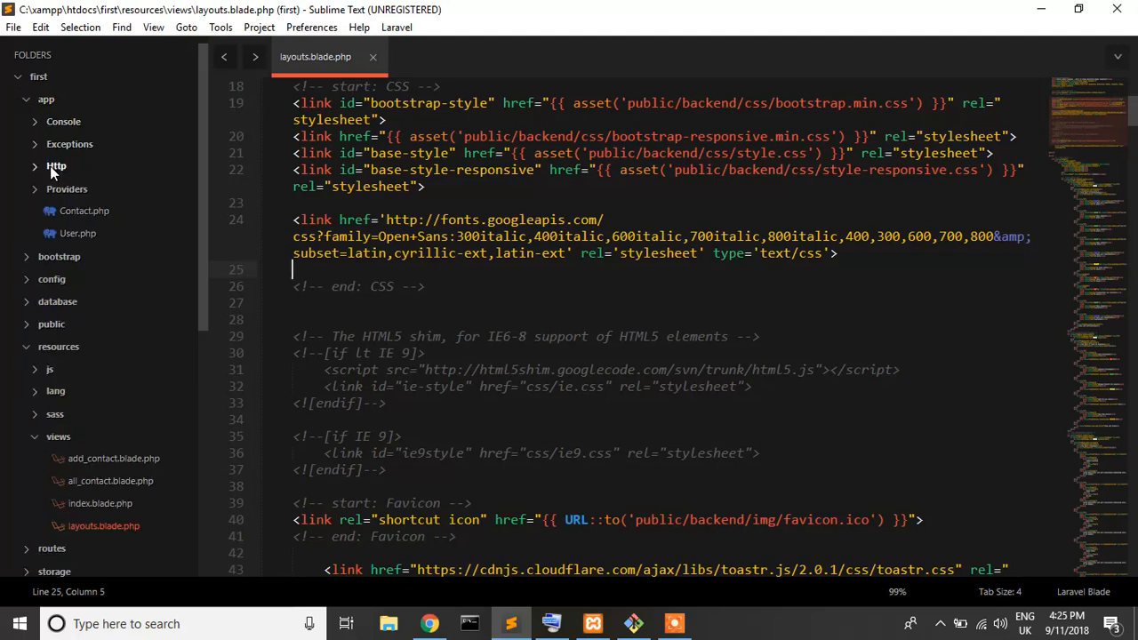
left_click(57, 168)
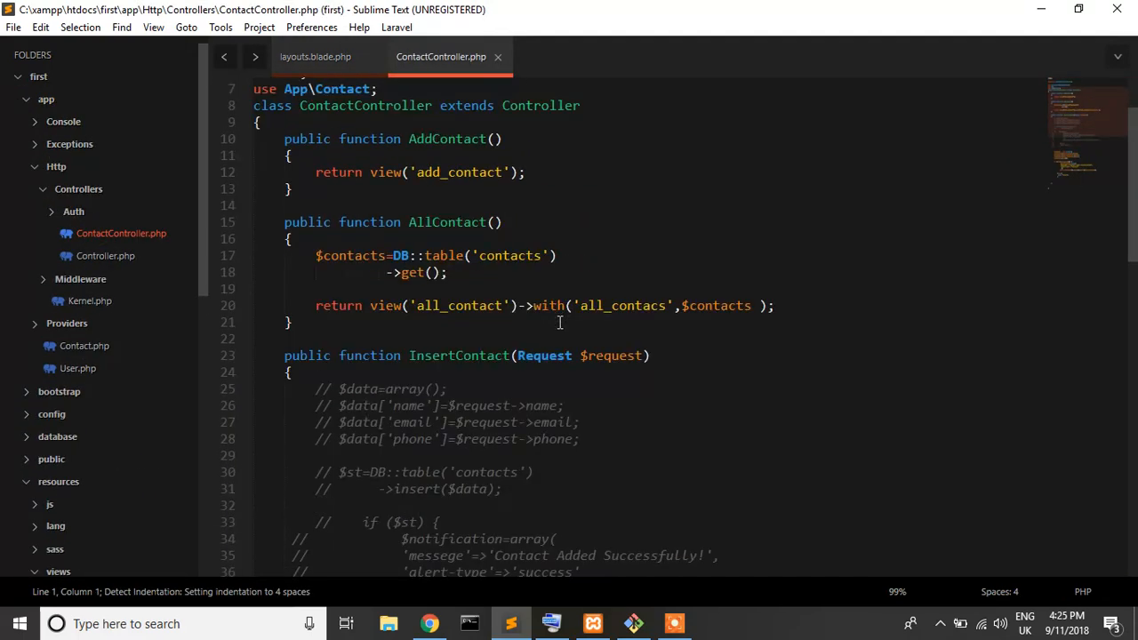
scroll("up", 3)
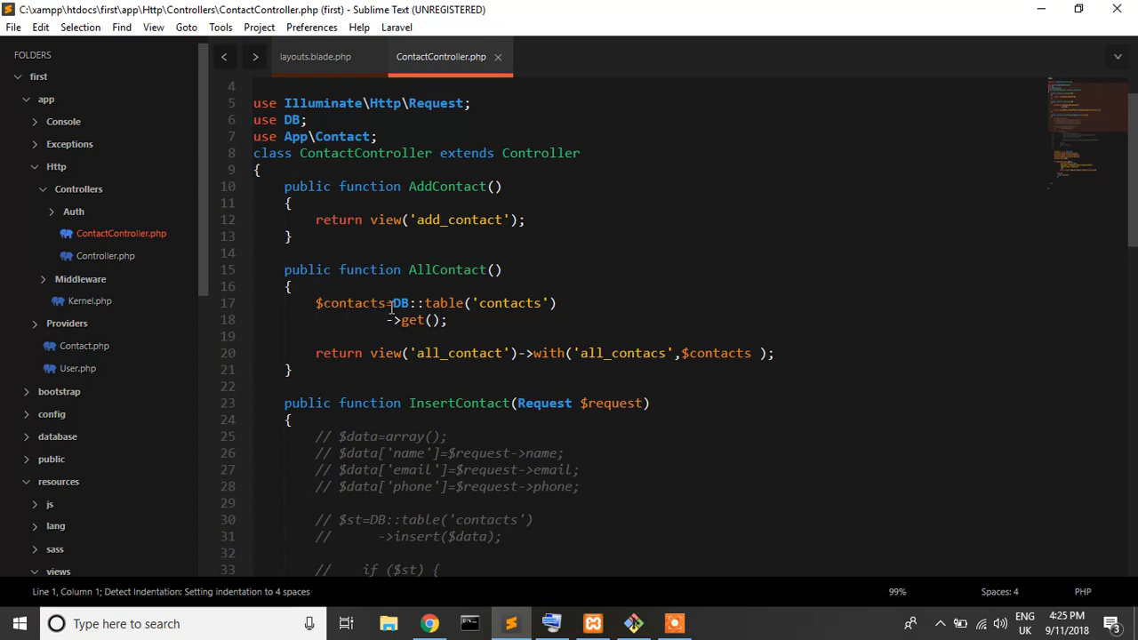
left_click_drag(315, 302, 448, 320)
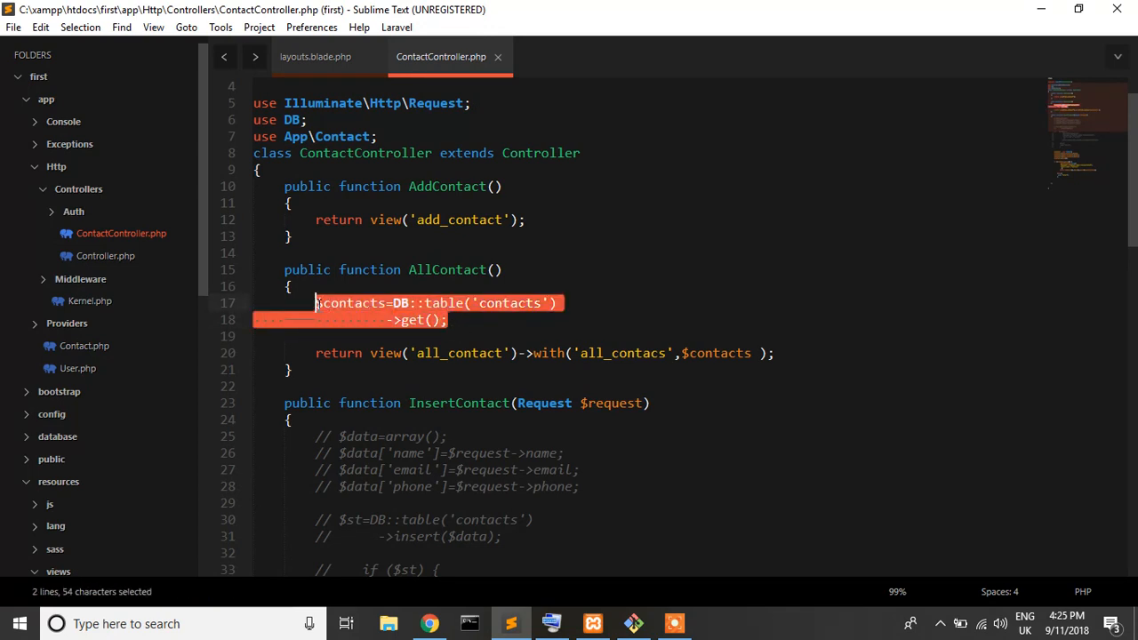
left_click(633, 306)
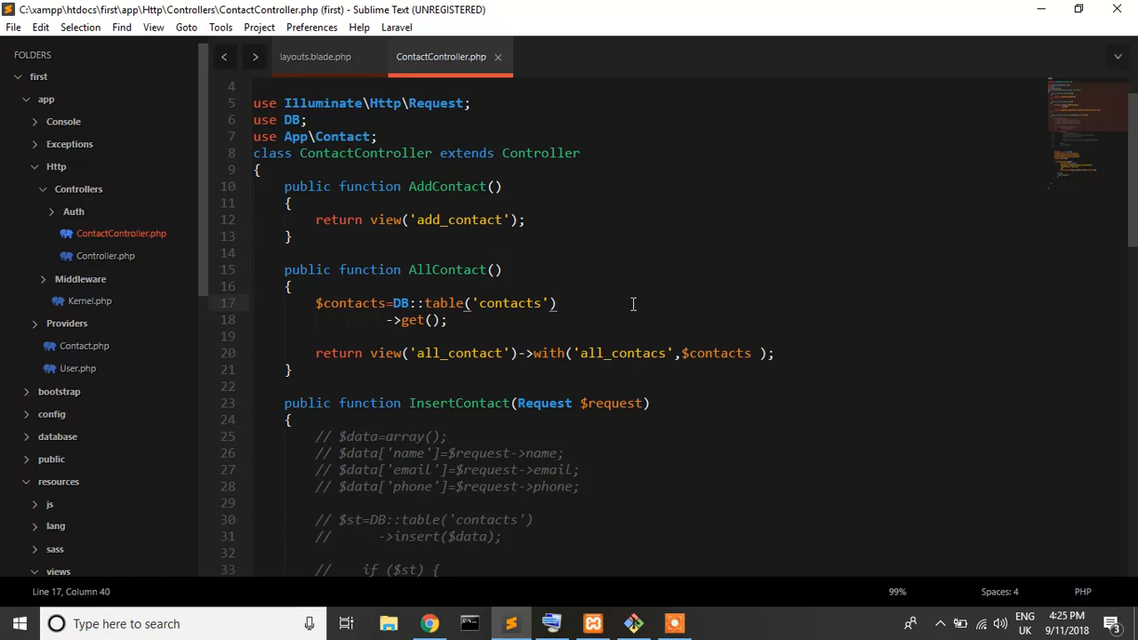
mouse_move(459, 323)
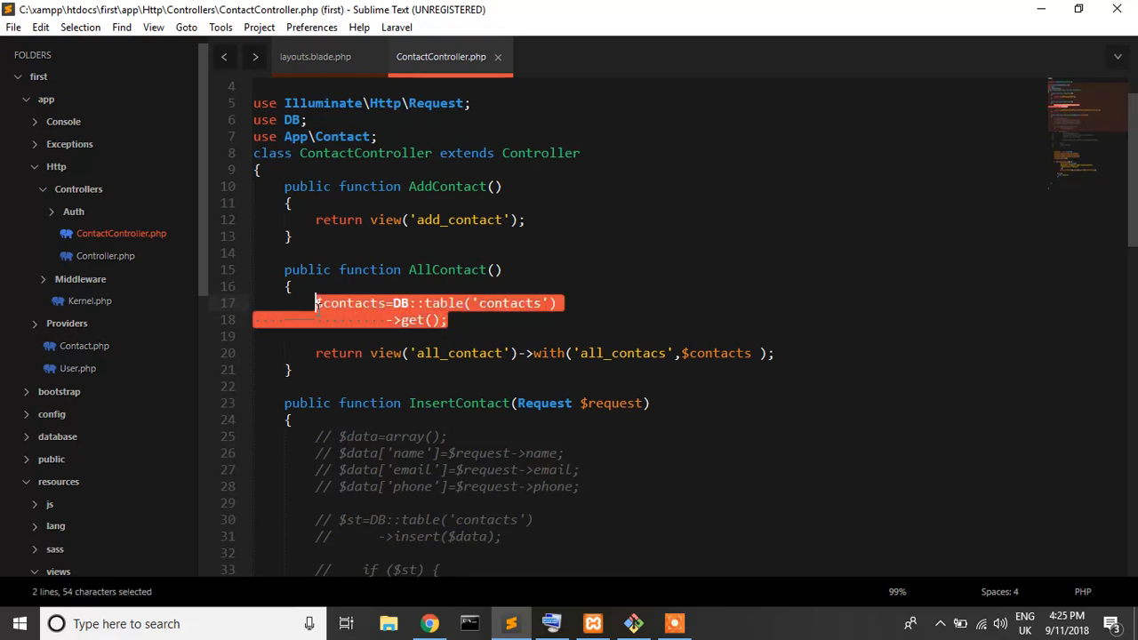
key("ctrl+/")
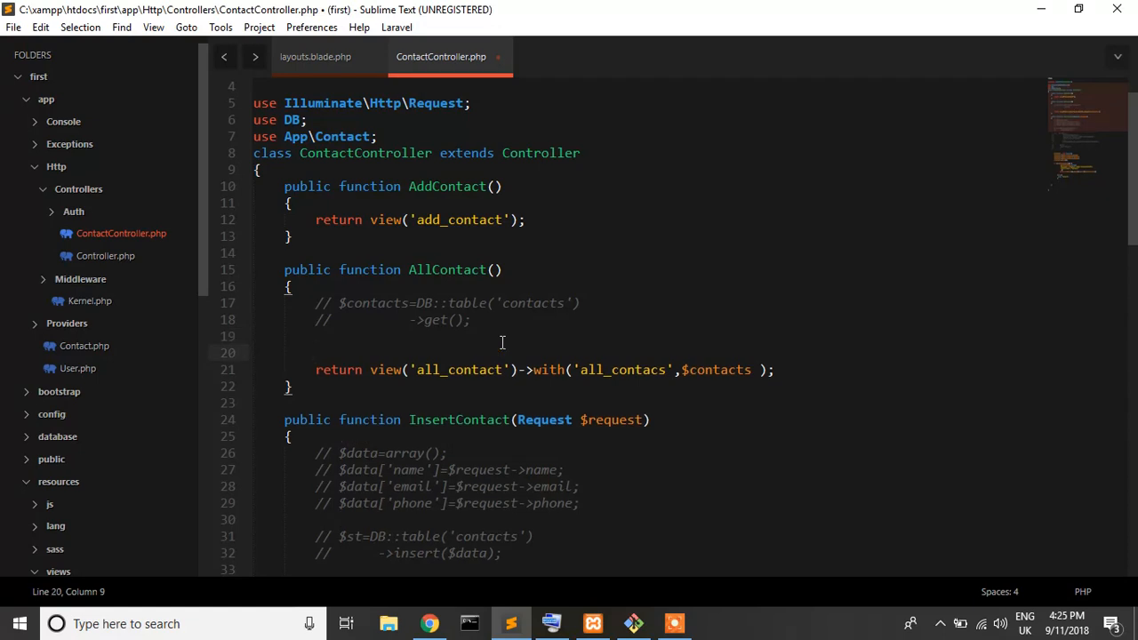
Step: Write $contacts=APP\Contact::get(); as the new query in AllContact
type("APP\\")
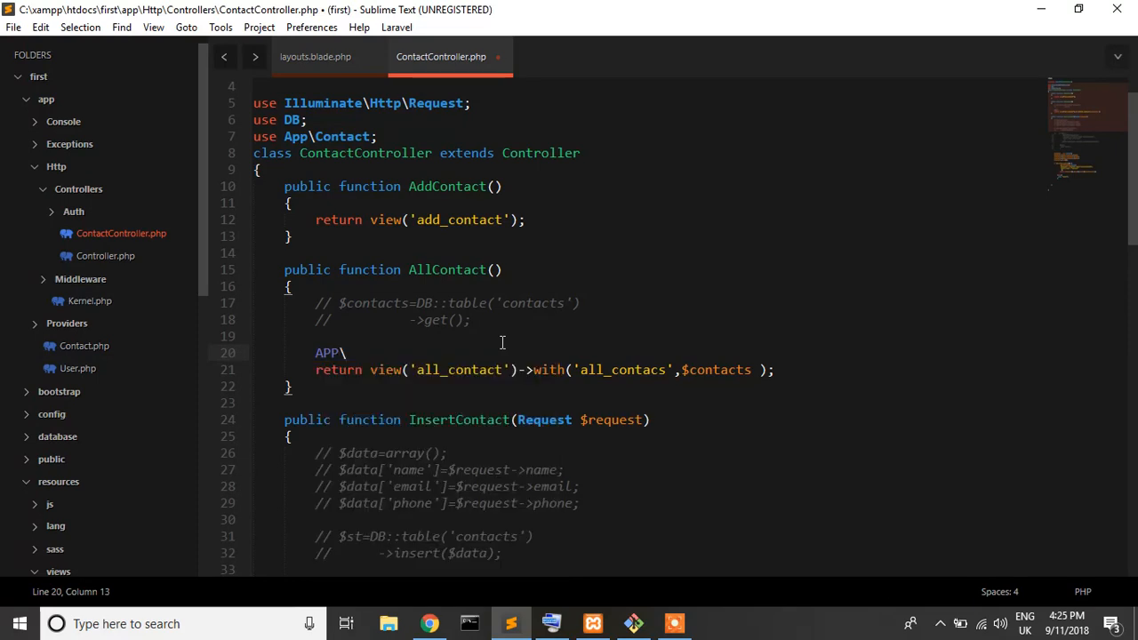
type("Co")
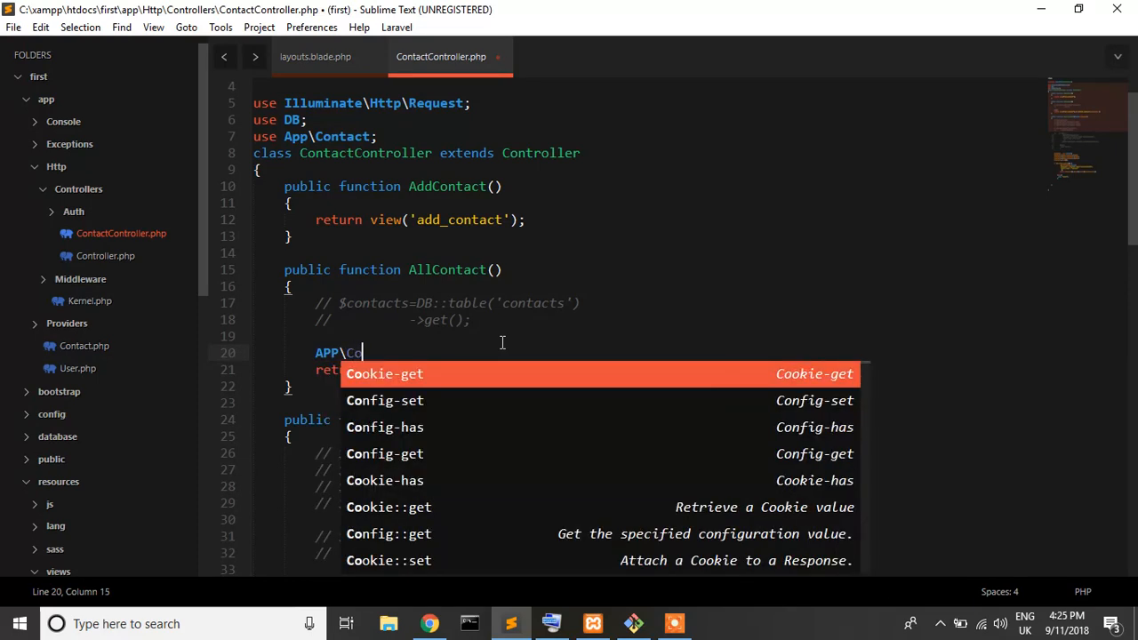
type("ntact")
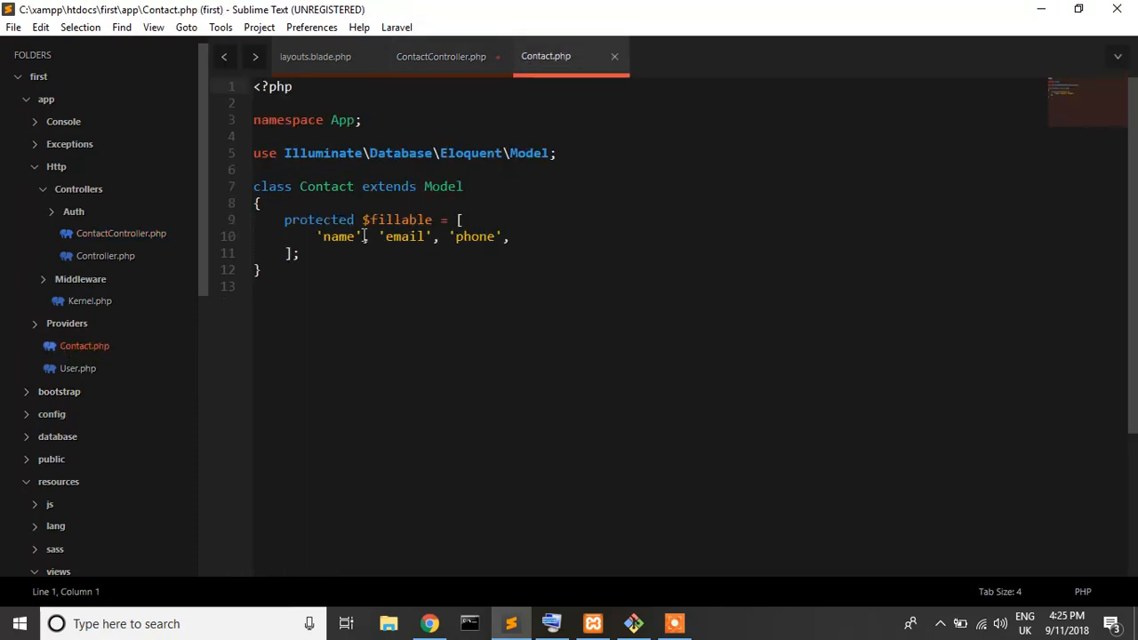
left_click(441, 55)
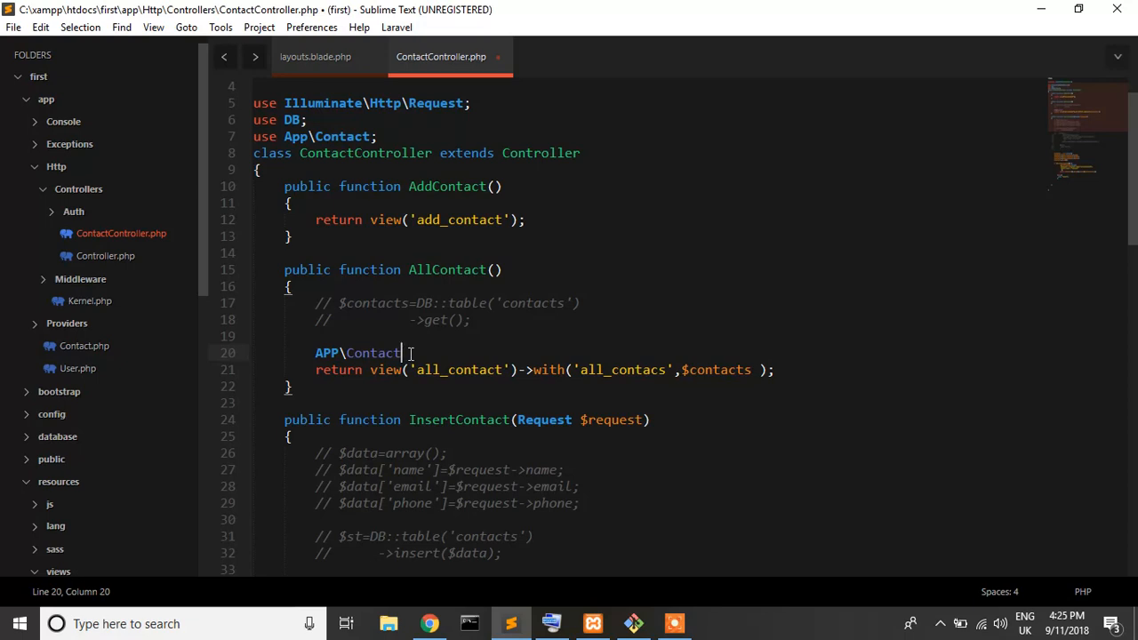
type("::")
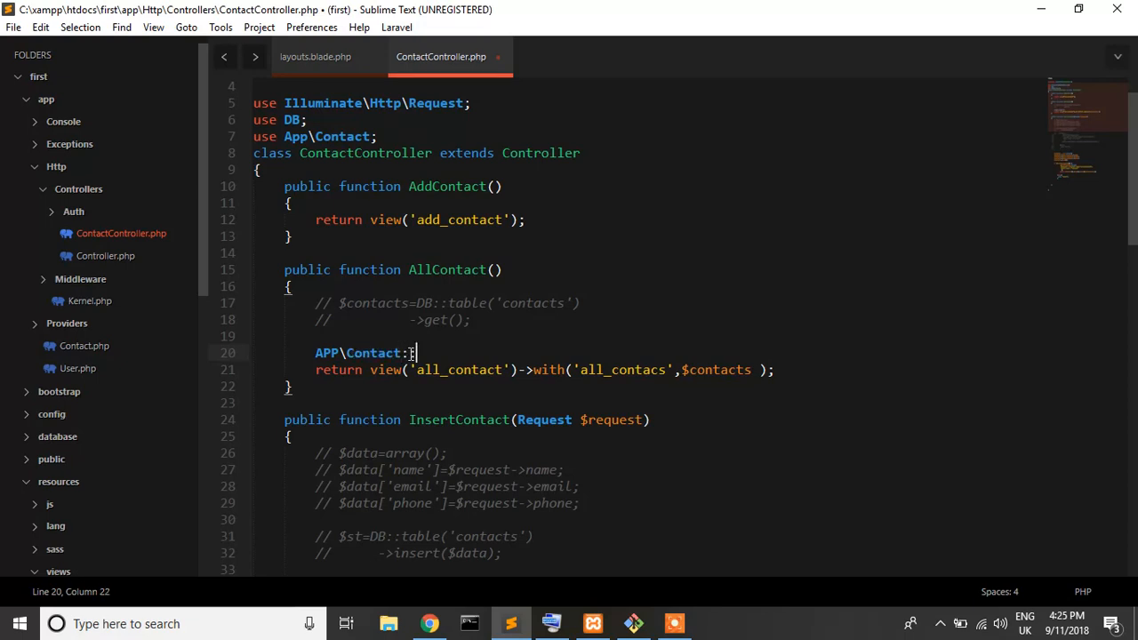
type("get();")
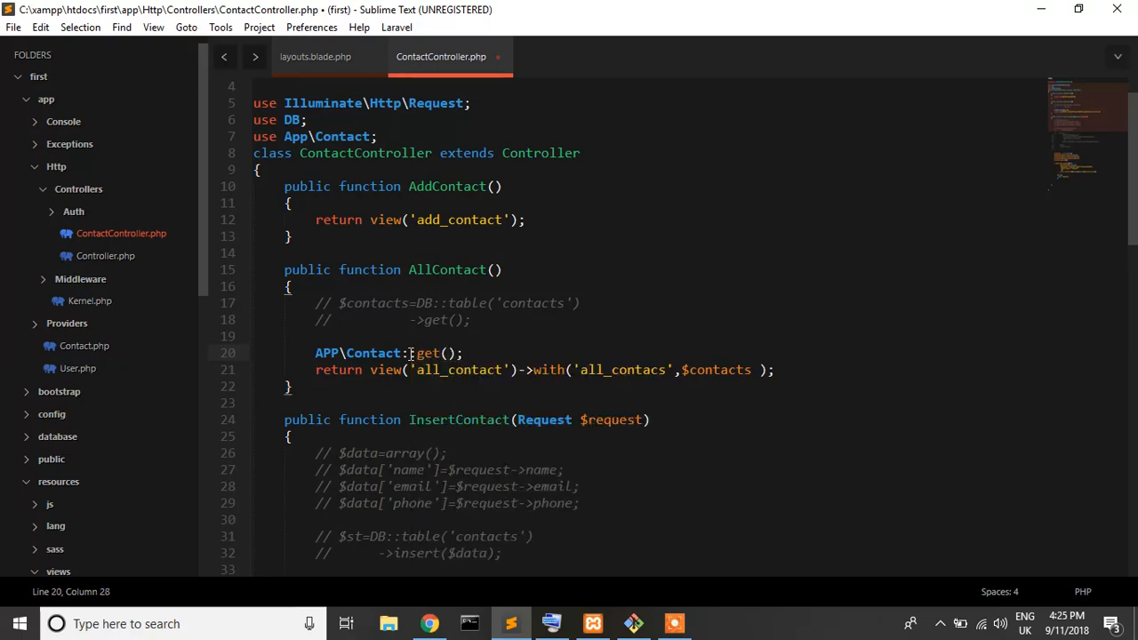
left_click(316, 352)
type("=")
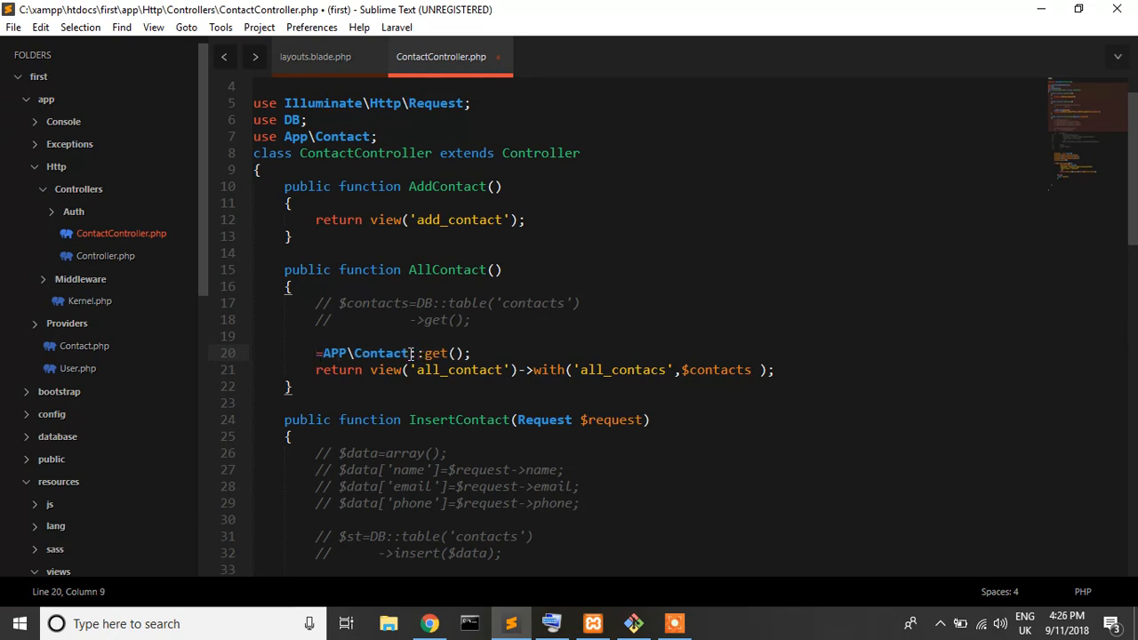
type("$a")
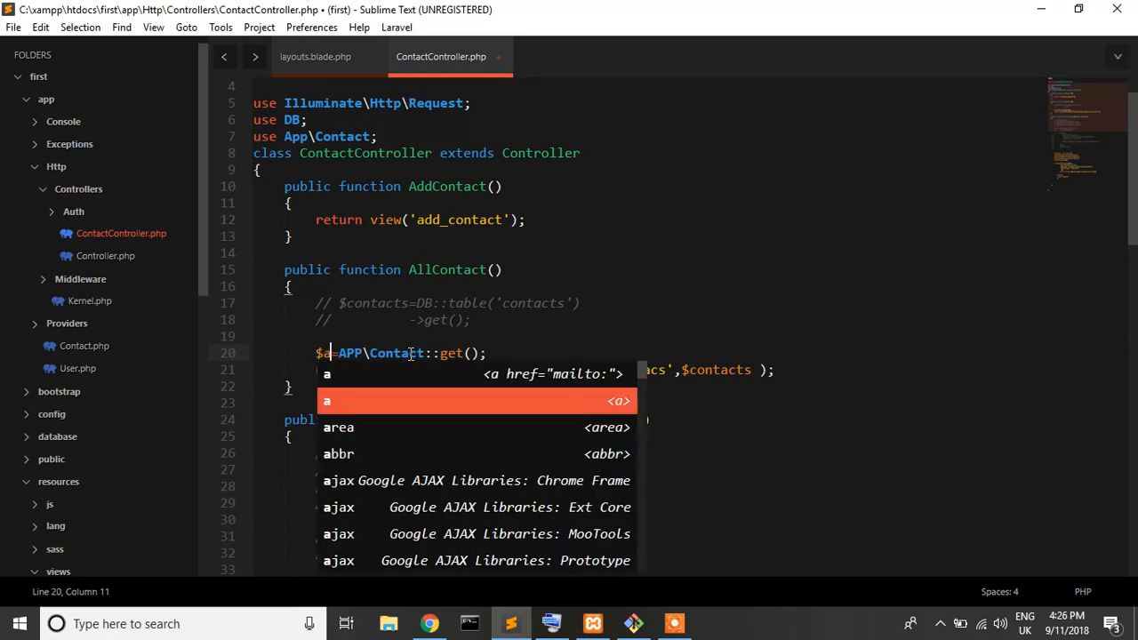
type("ontacts")
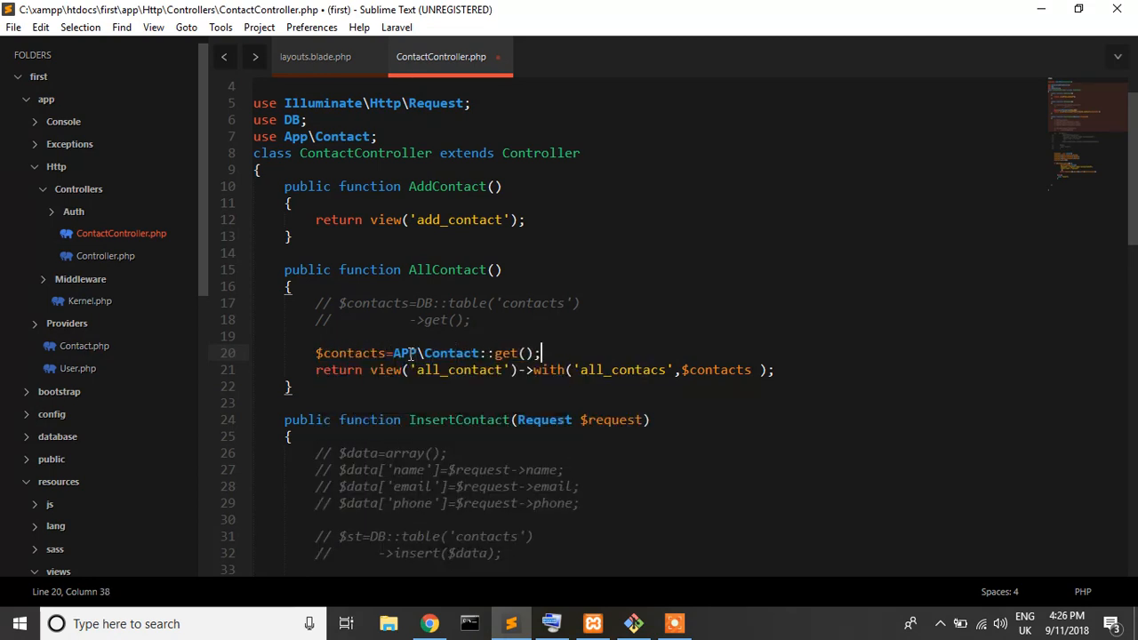
Step: Add echo "<pre>"; print_r($contacts); exit(); to dump the result
type("echo \"<pre>\";")
type("print_r($")
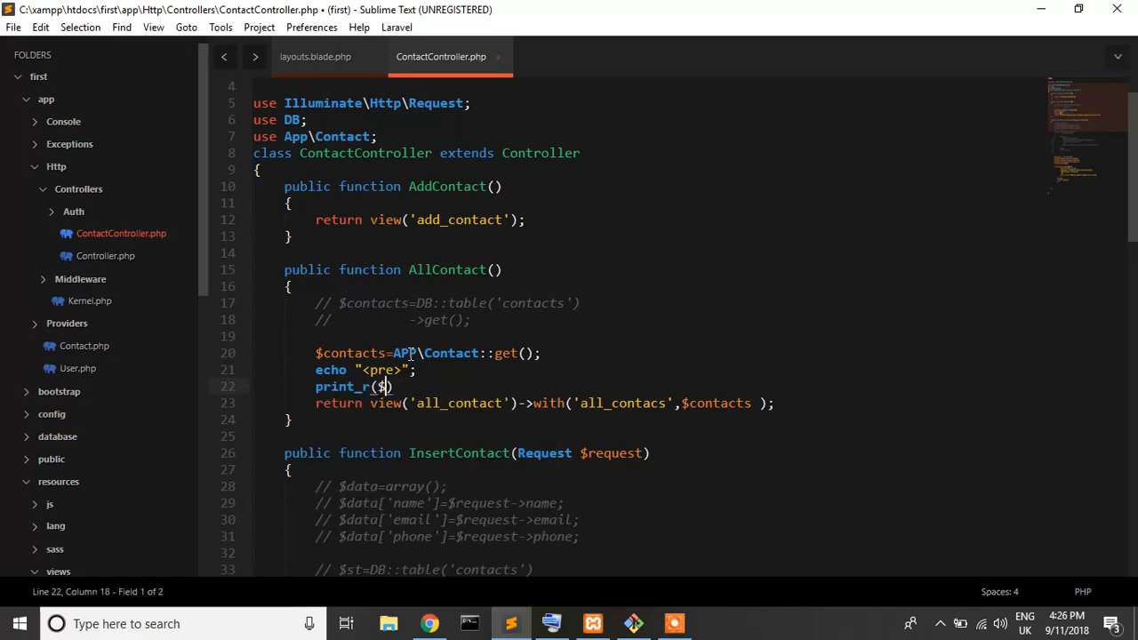
type("contacts")
type("e")
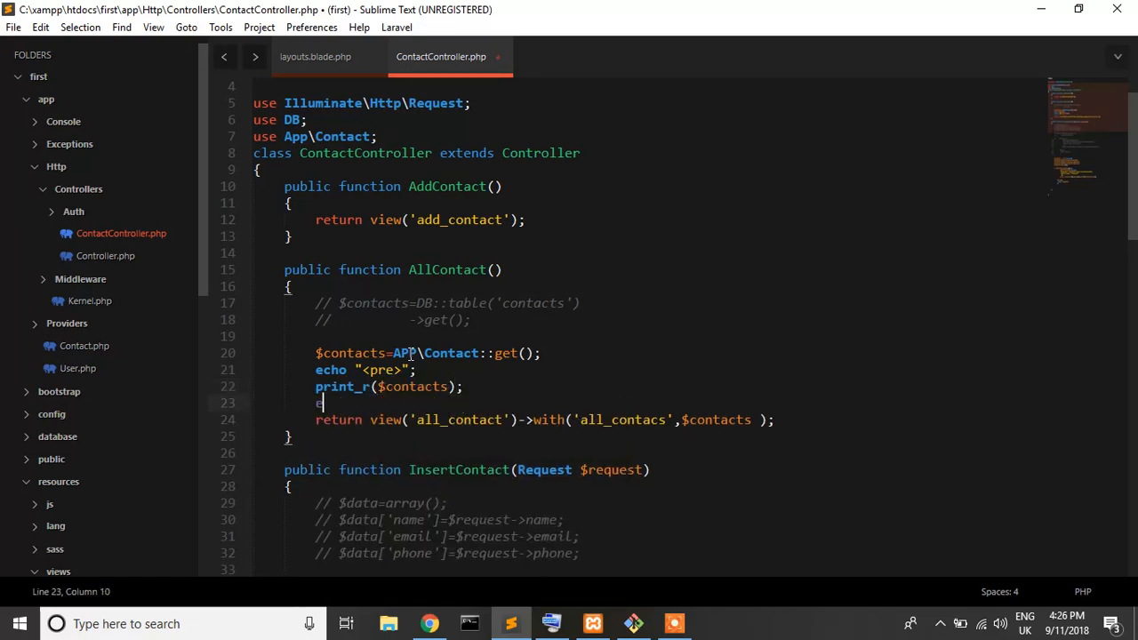
type("xit();")
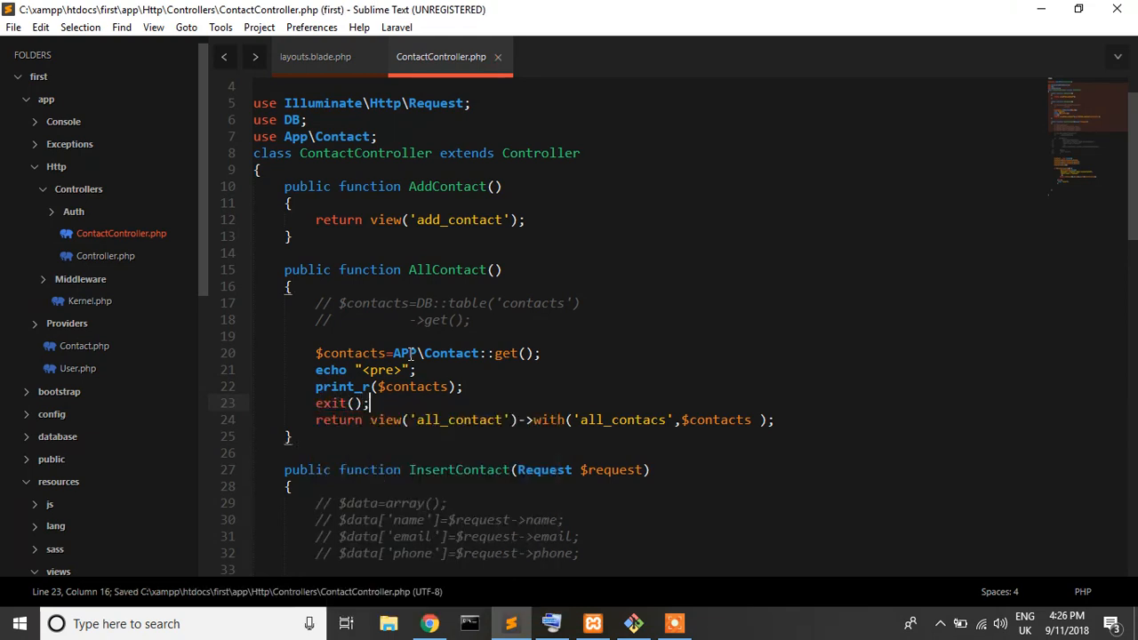
left_click(428, 622)
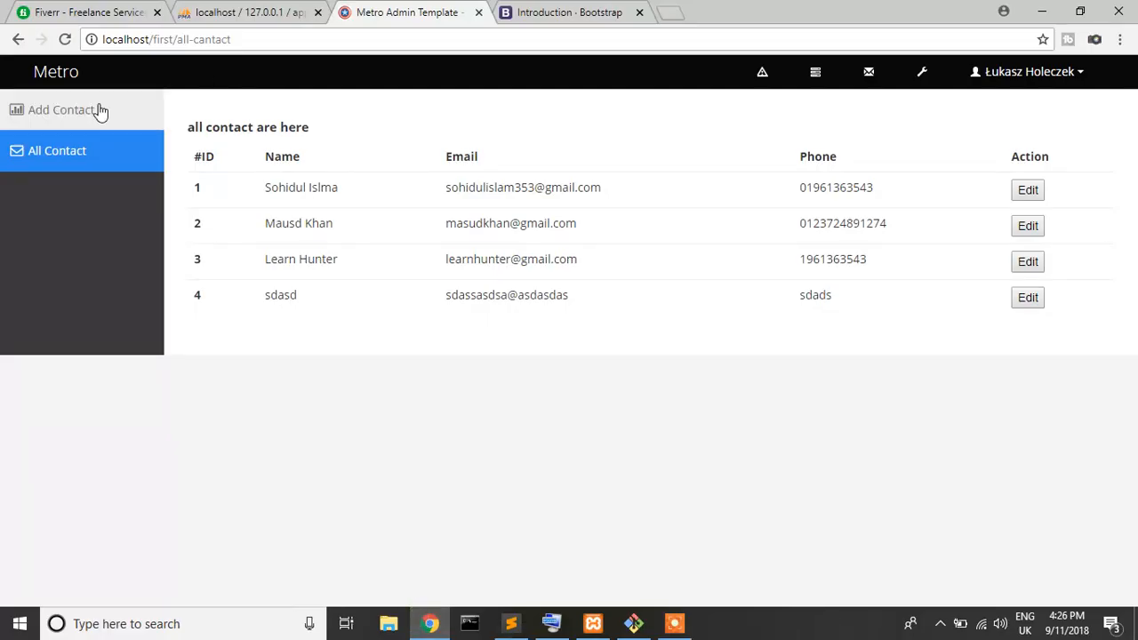
Step: Reload the all-contacts list via Add Contact and All Contact, revealing the APP\Contact class-not-found error
left_click(61, 110)
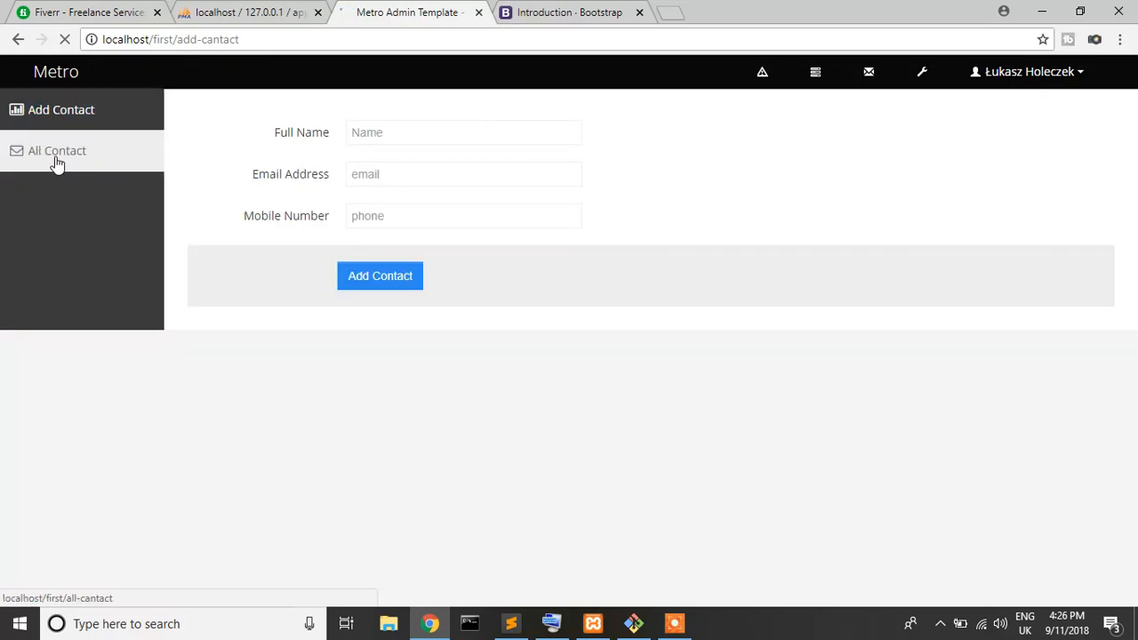
left_click(57, 150)
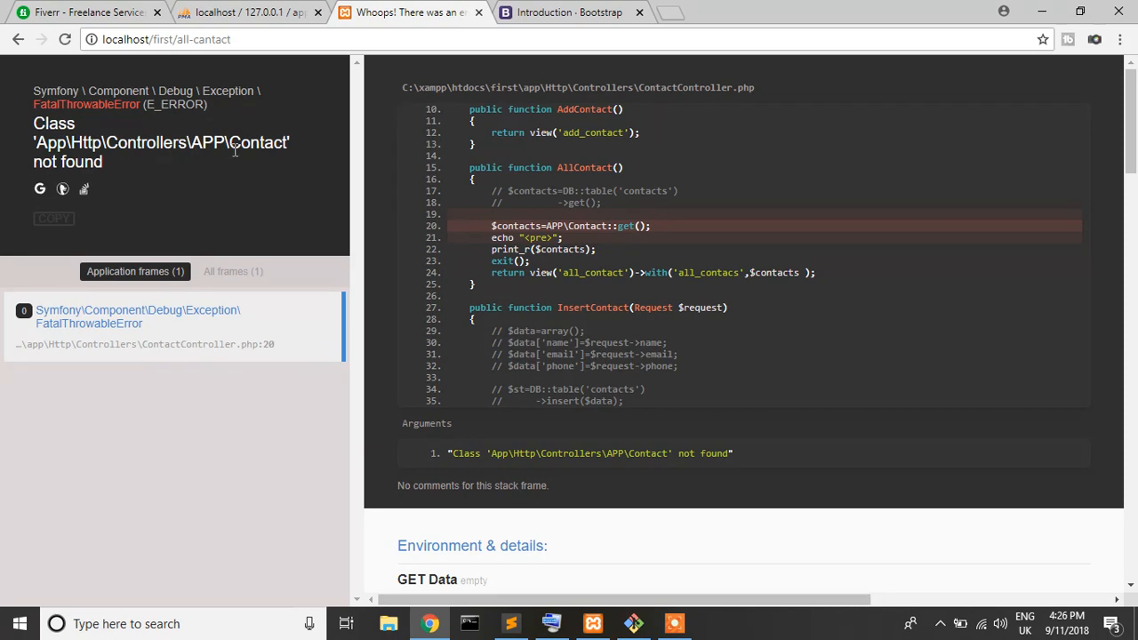
left_click(510, 623)
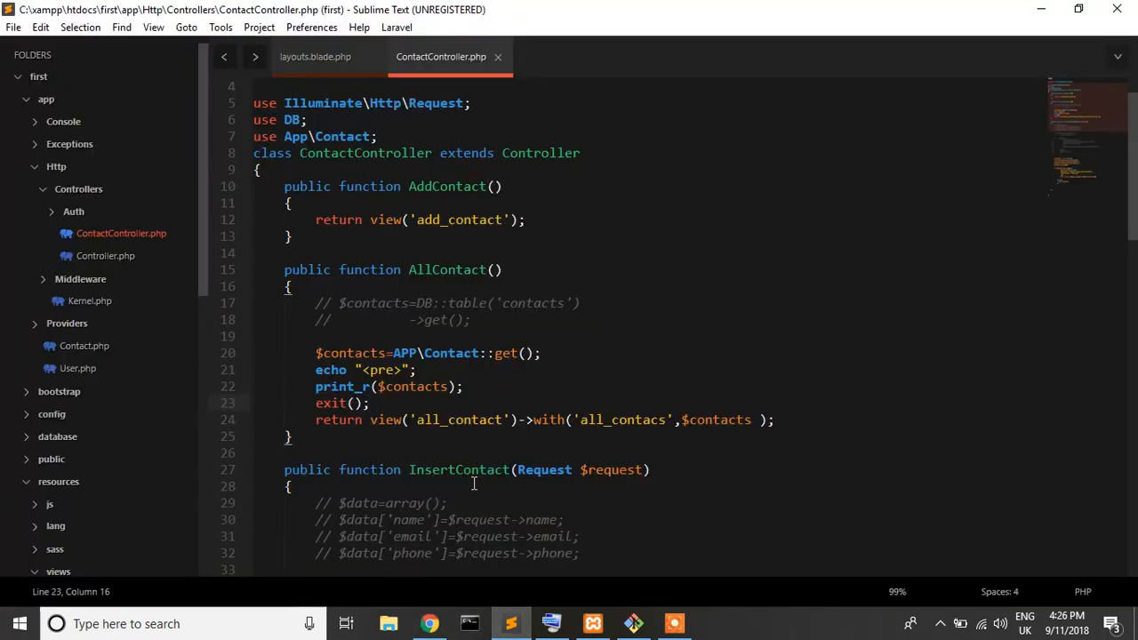
Step: Dismiss the command palette and delete the APP prefix so the query uses Contact directly
scroll("up", 3)
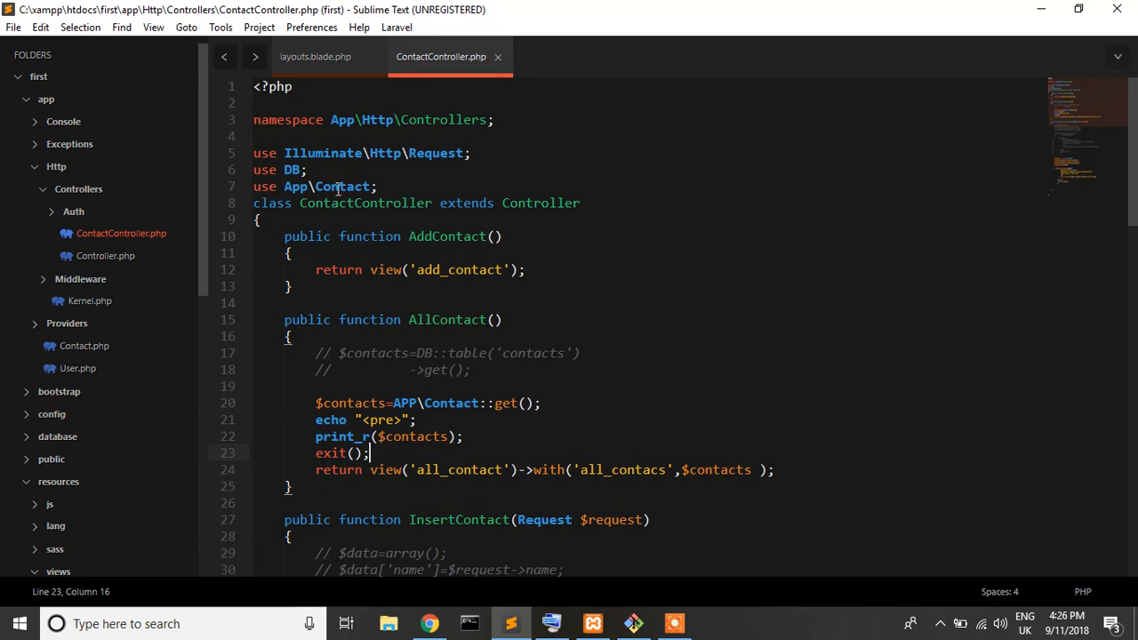
scroll("down", 3)
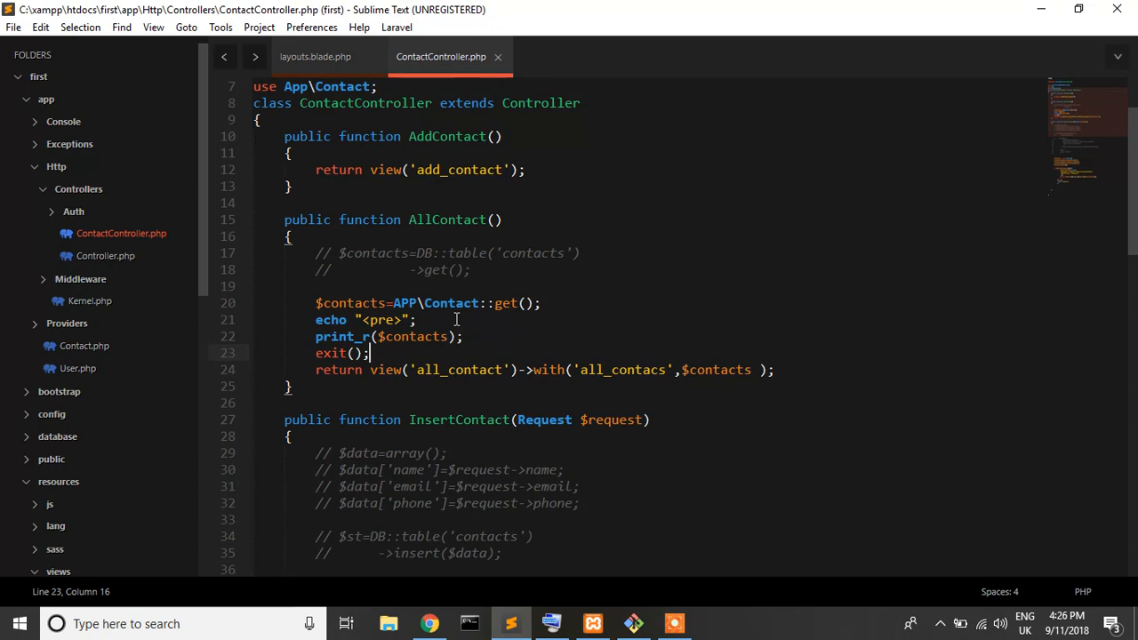
scroll("up", 3)
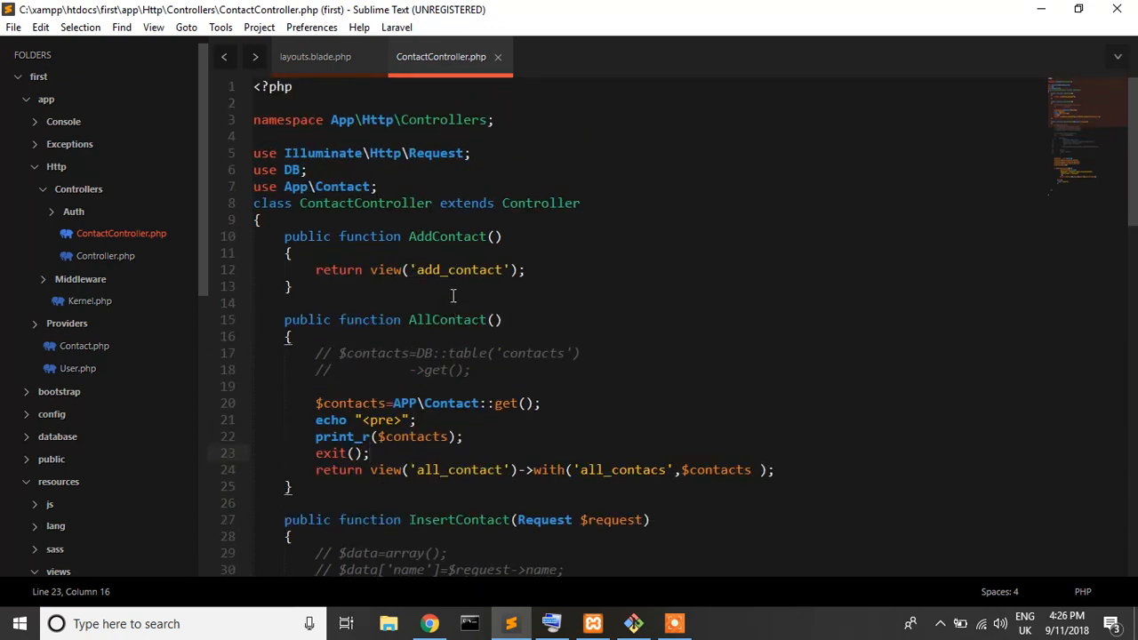
key("ctrl+shift+p")
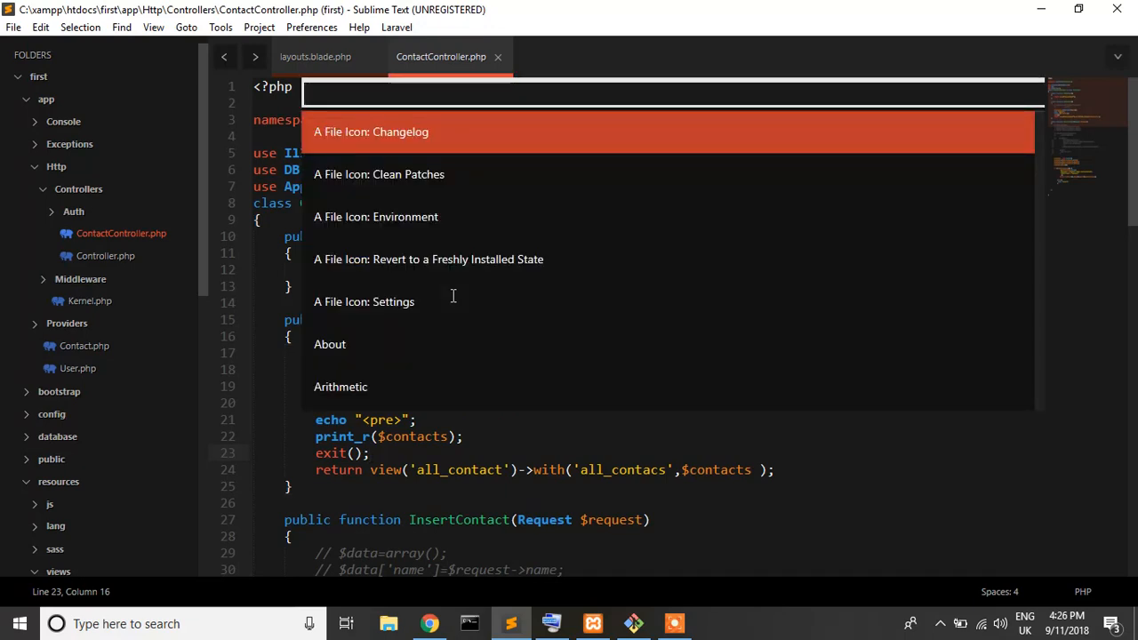
mouse_move(829, 466)
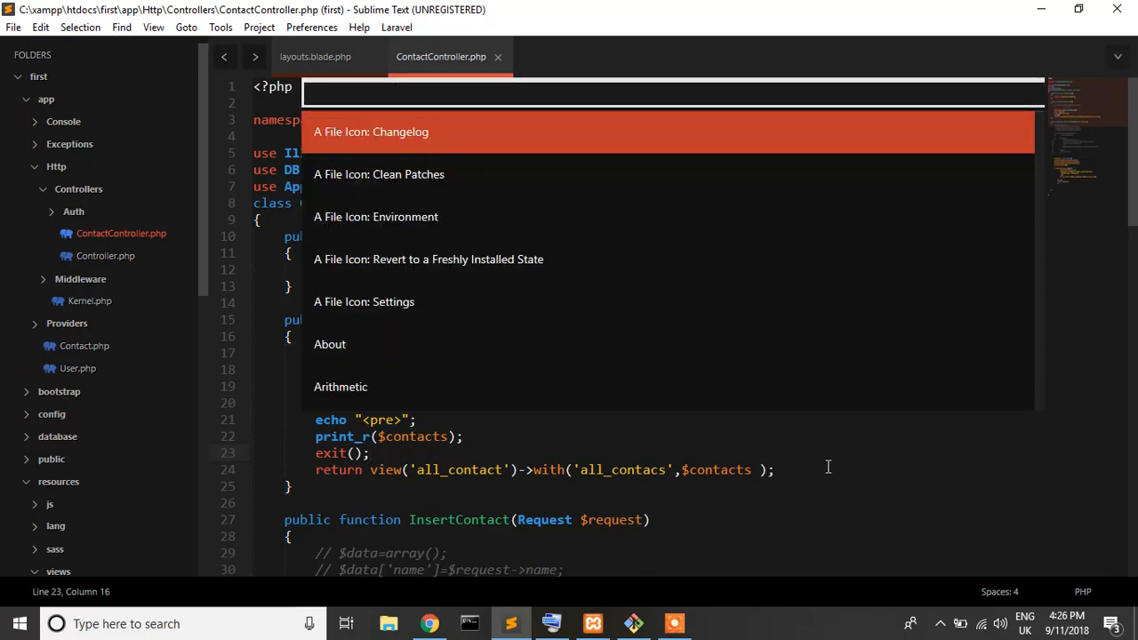
key("Escape")
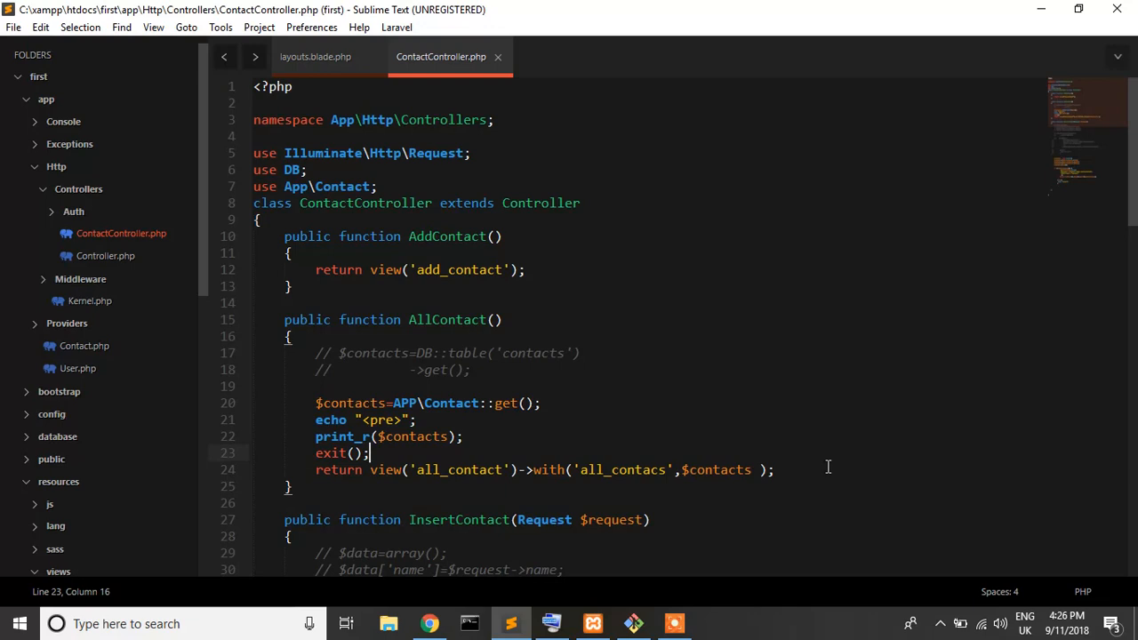
mouse_move(720, 609)
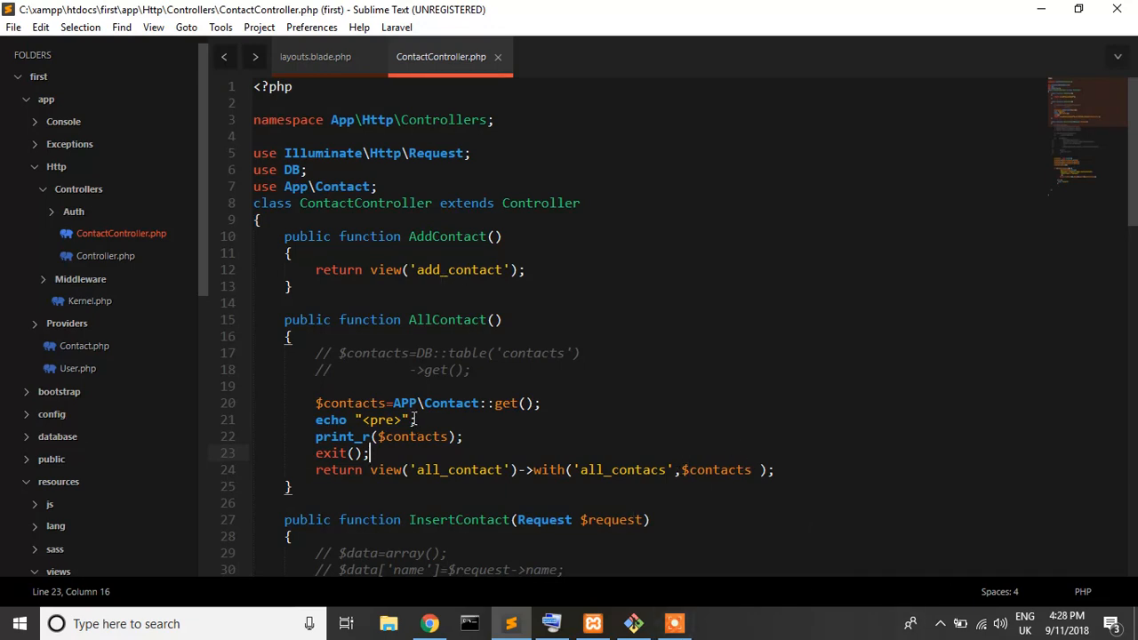
double_click(404, 402)
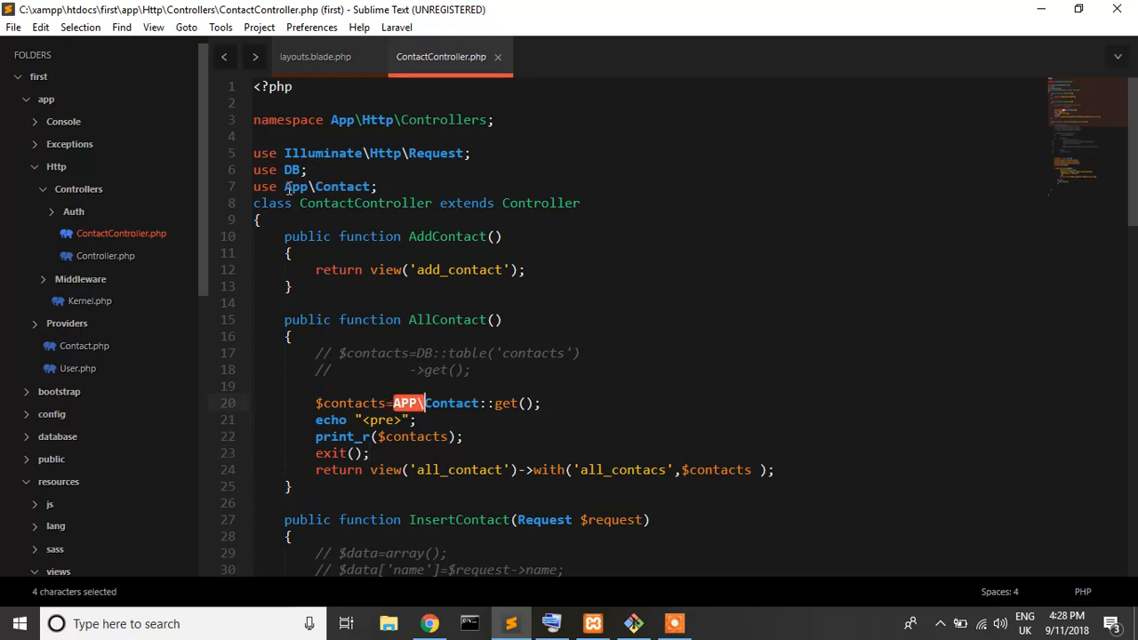
key("Delete")
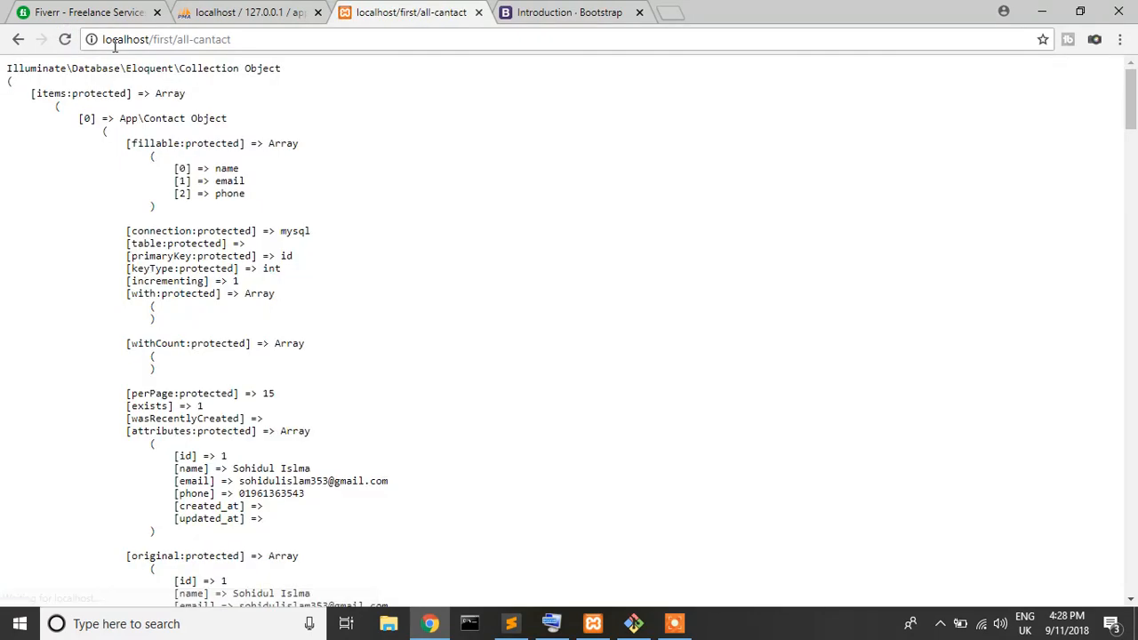
Step: Review the print_r dump of the contact collection, go back, and return to the editor
scroll("down", 3)
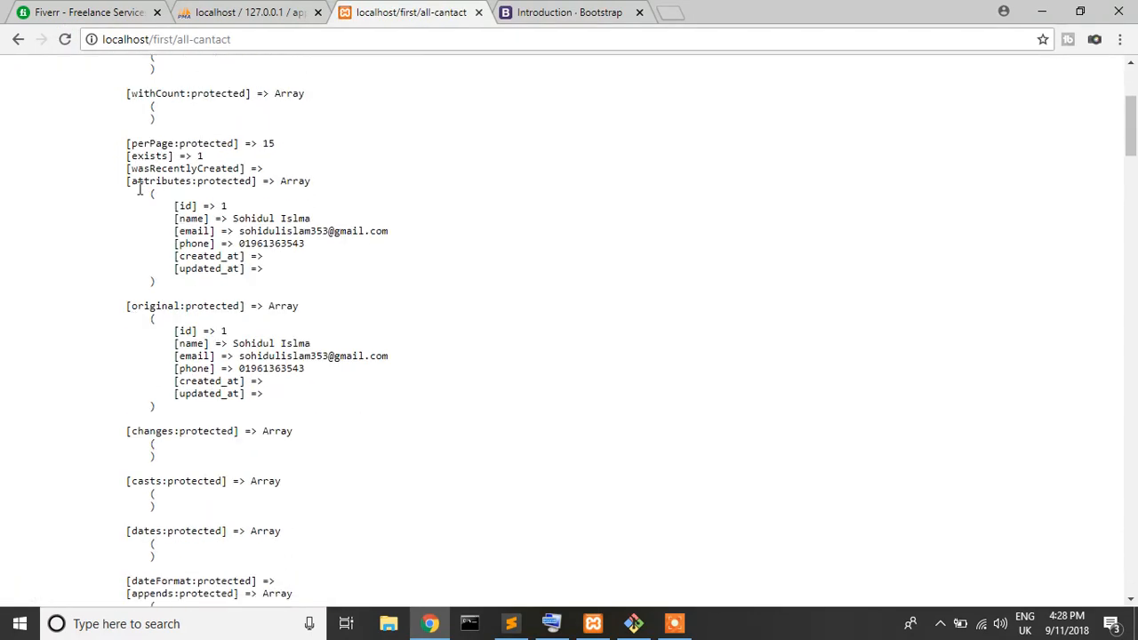
scroll("down", 3)
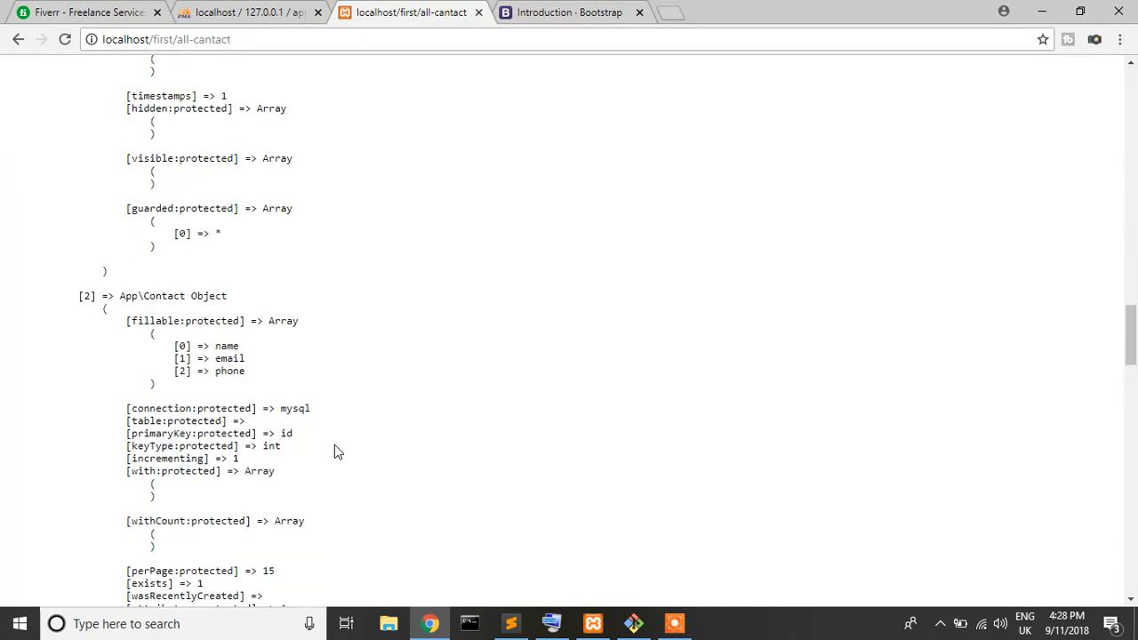
scroll("down", 3)
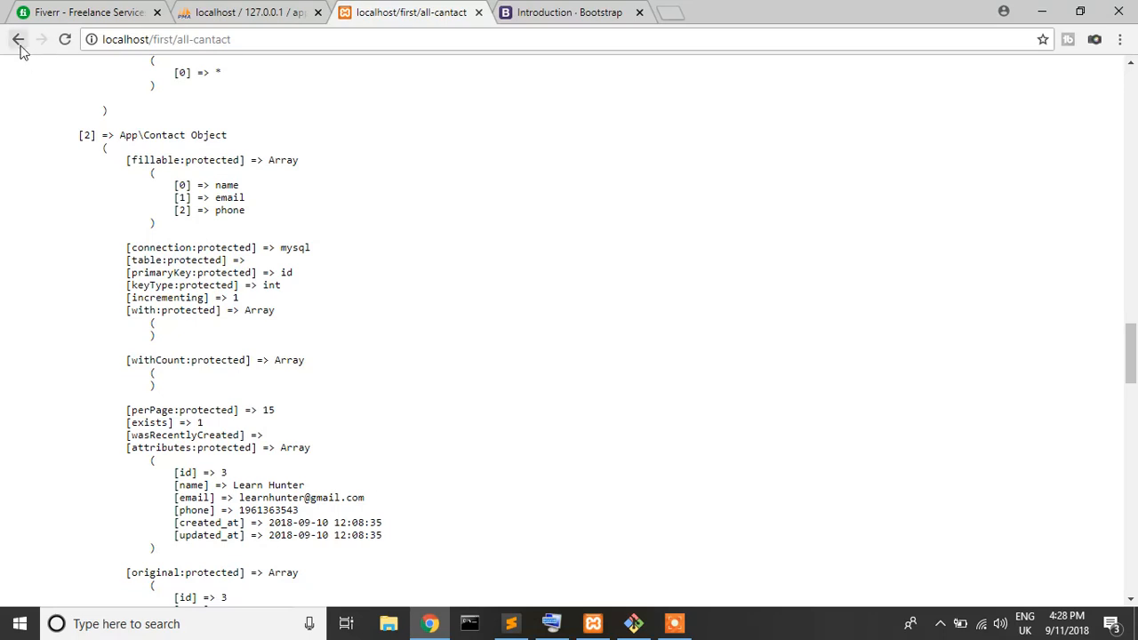
left_click(18, 39)
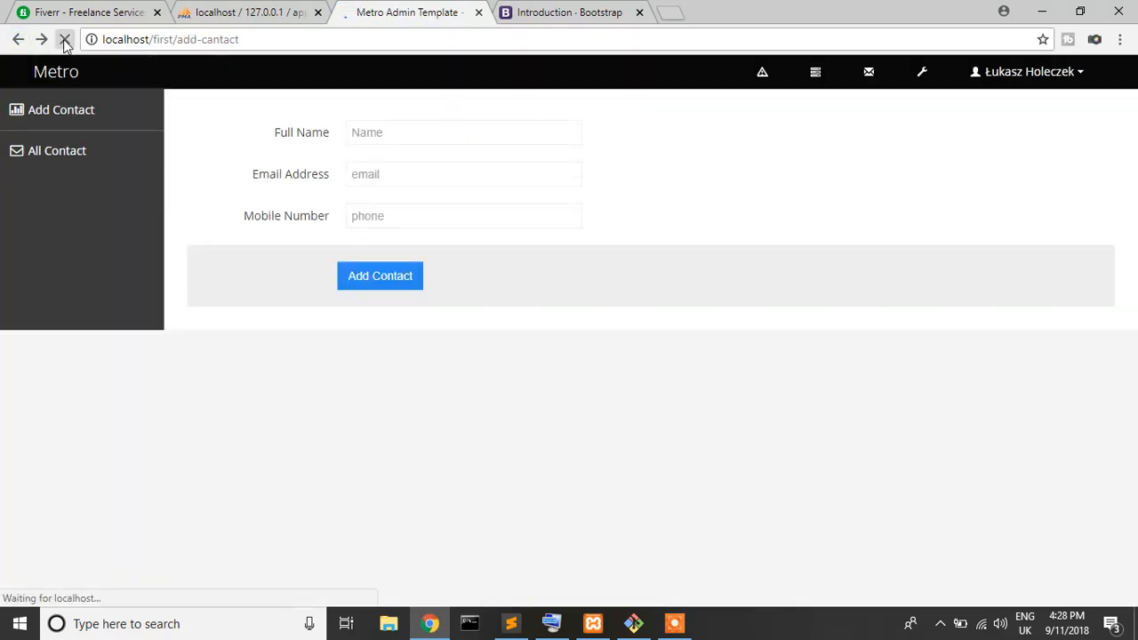
left_click(511, 622)
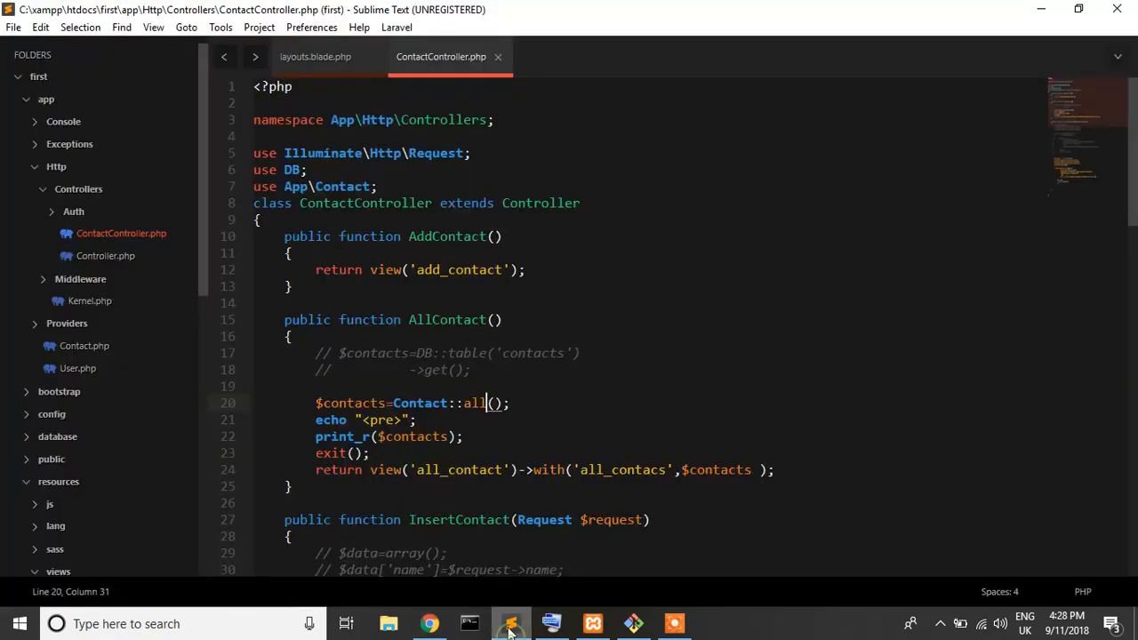
Step: Delete the echo, print_r and exit debug lines so AllContact returns the view, and save ContactController.php
left_click_drag(315, 436, 370, 453)
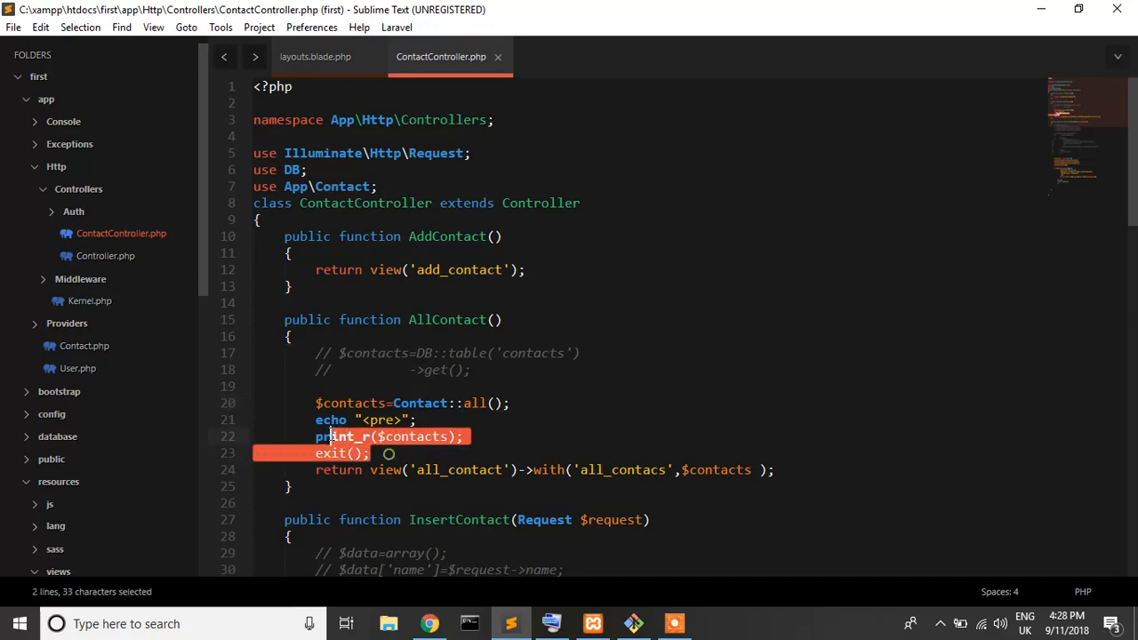
key("Delete")
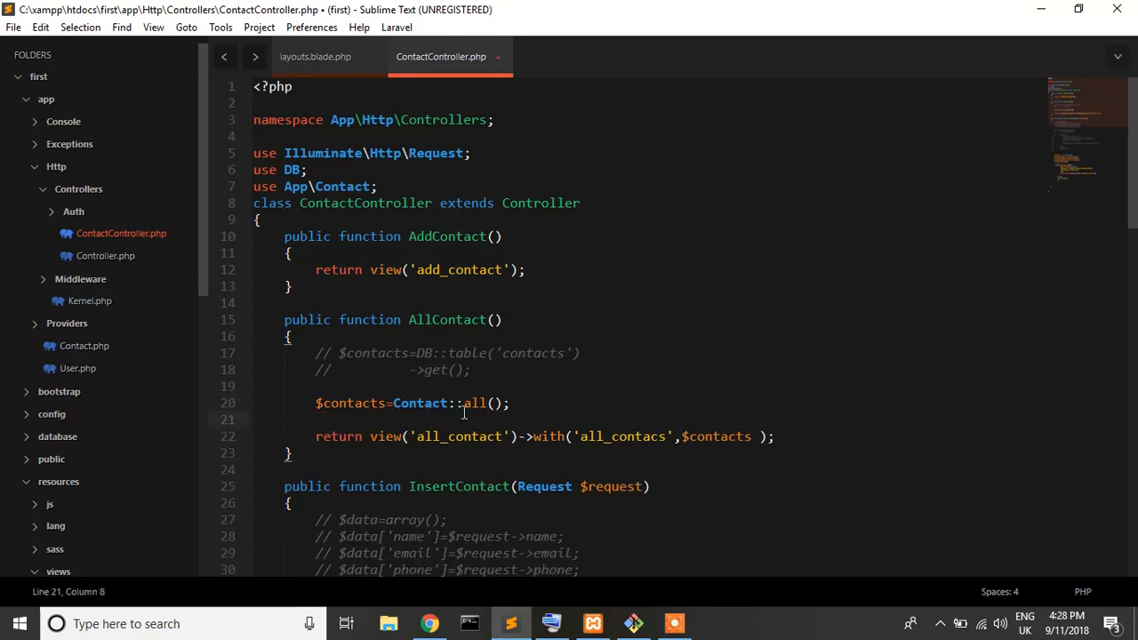
double_click(420, 402)
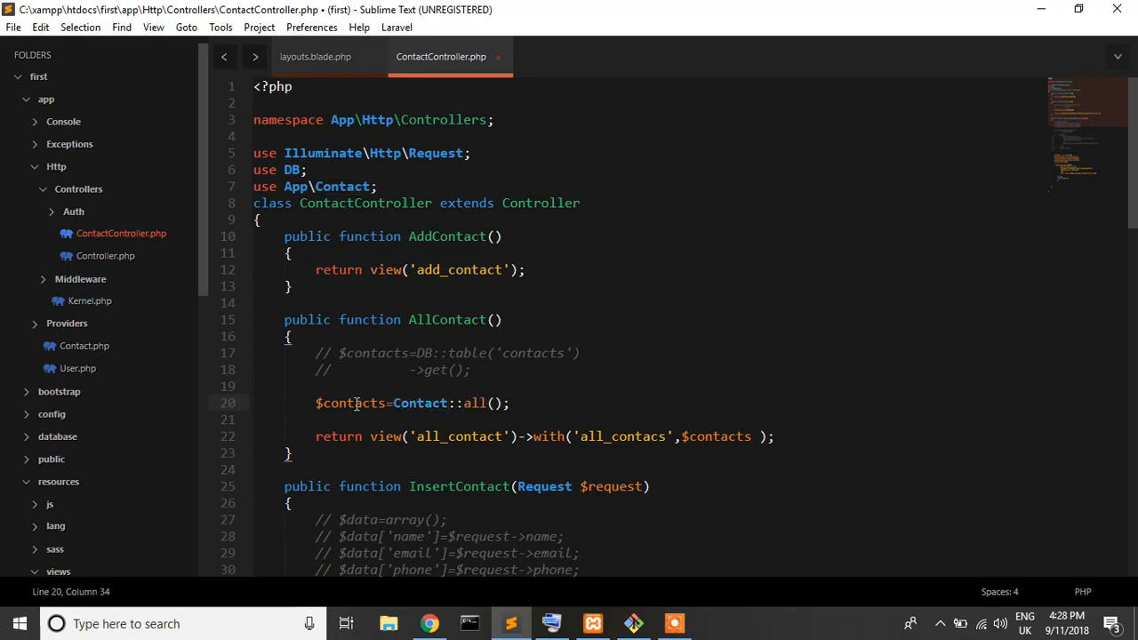
key("ctrl+s")
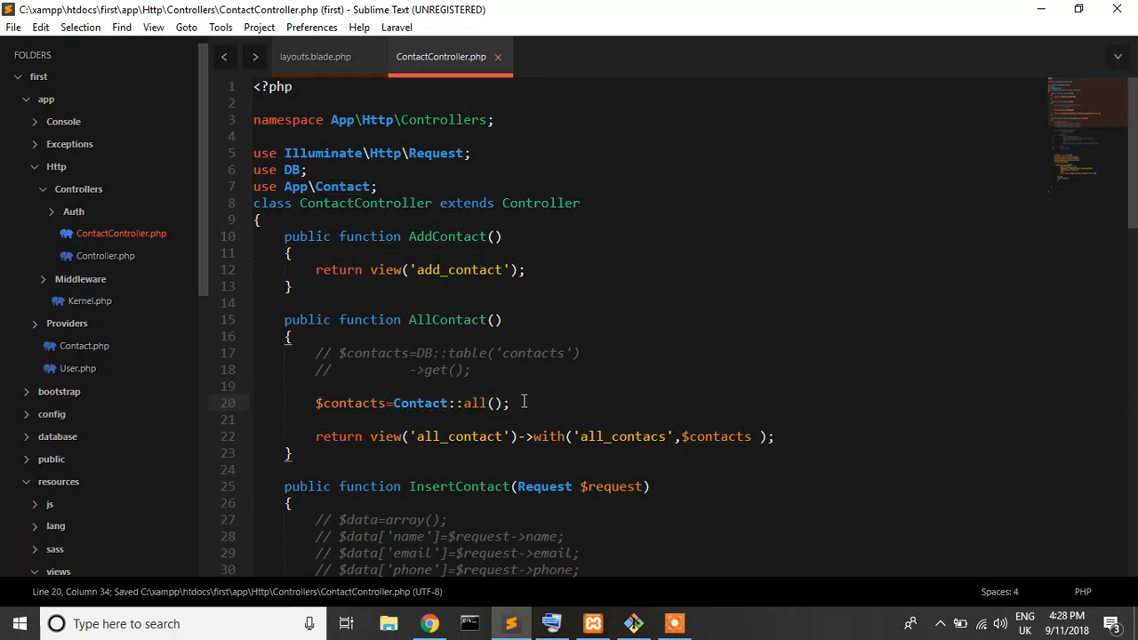
left_click(429, 623)
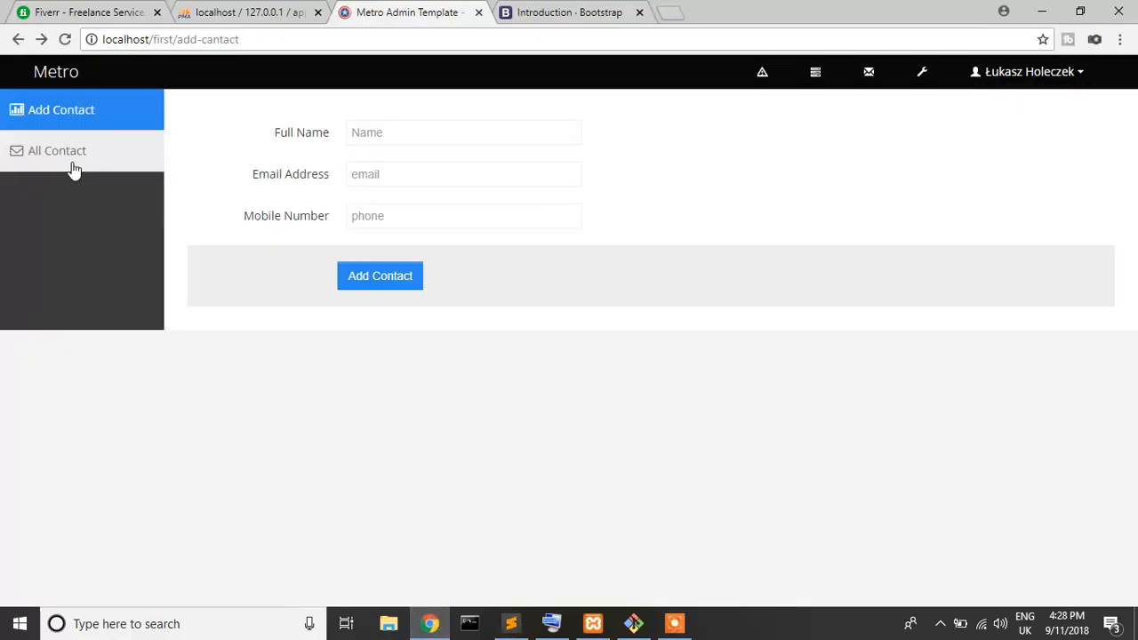
Step: Load the All Contact page showing four records with Edit buttons, then return to the editor
left_click(57, 149)
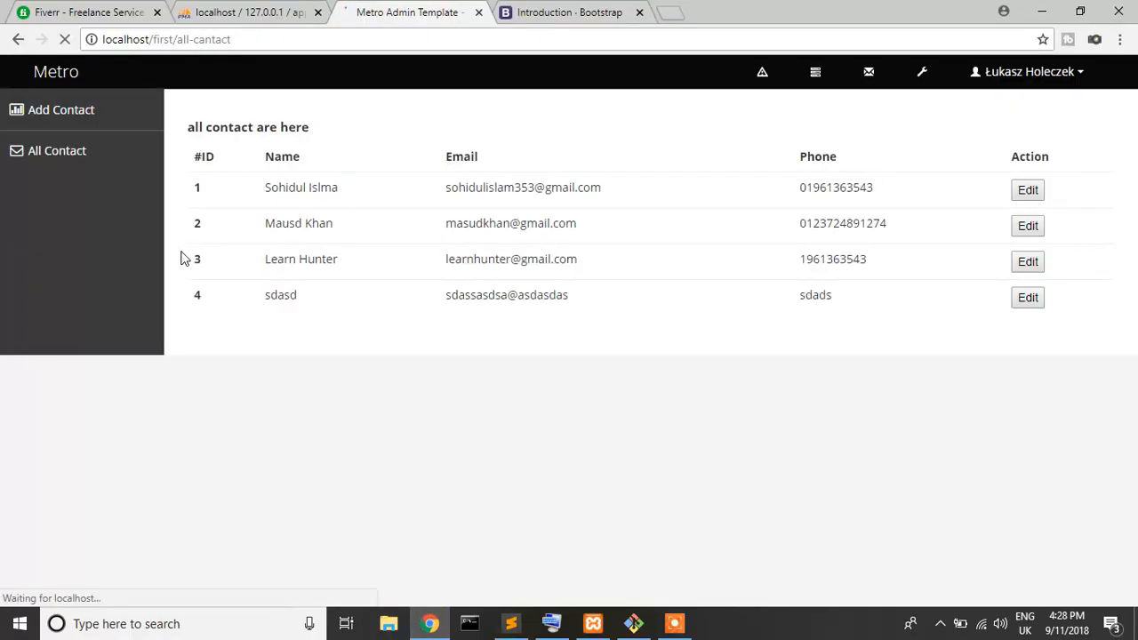
mouse_move(519, 205)
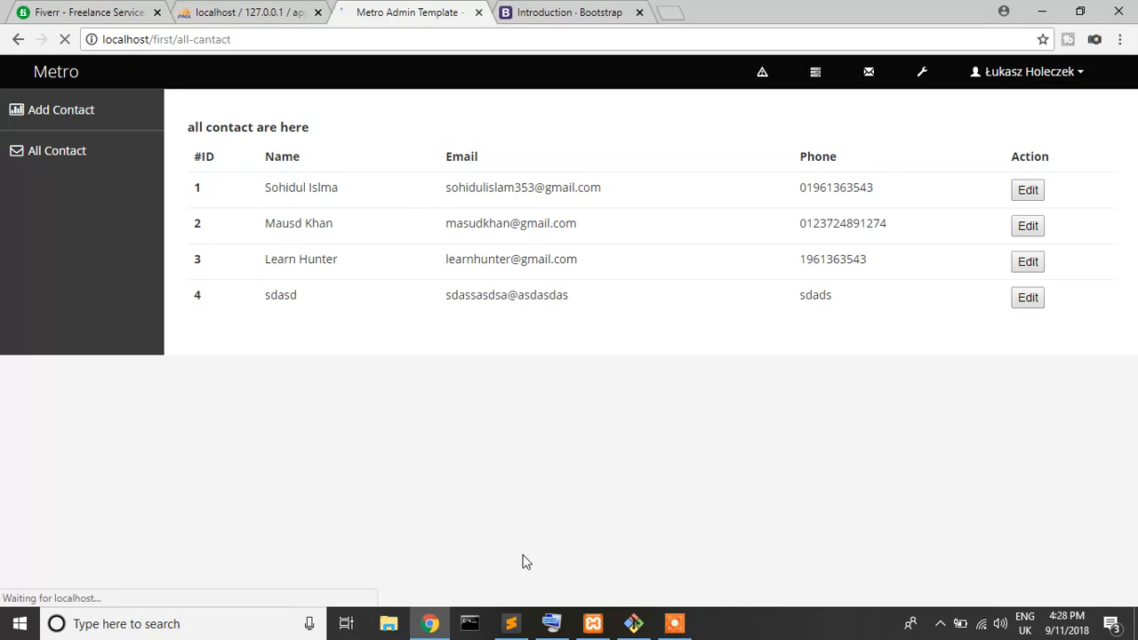
left_click(509, 622)
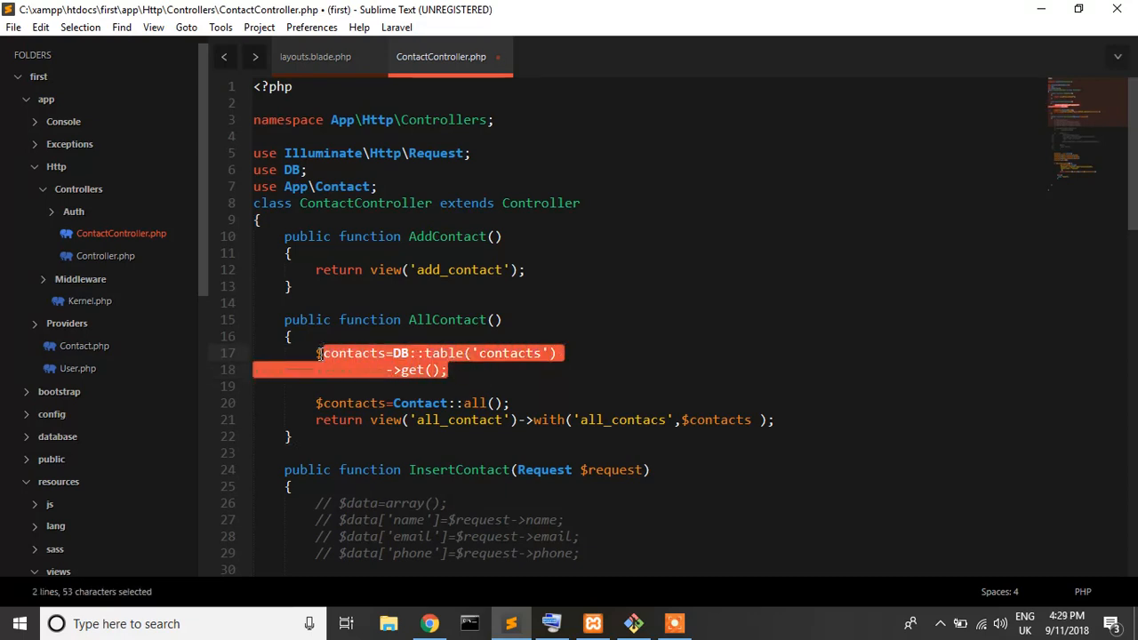
Step: Open the all_contact.blade.php view from the project's resources/views folder
key("ctrl+/")
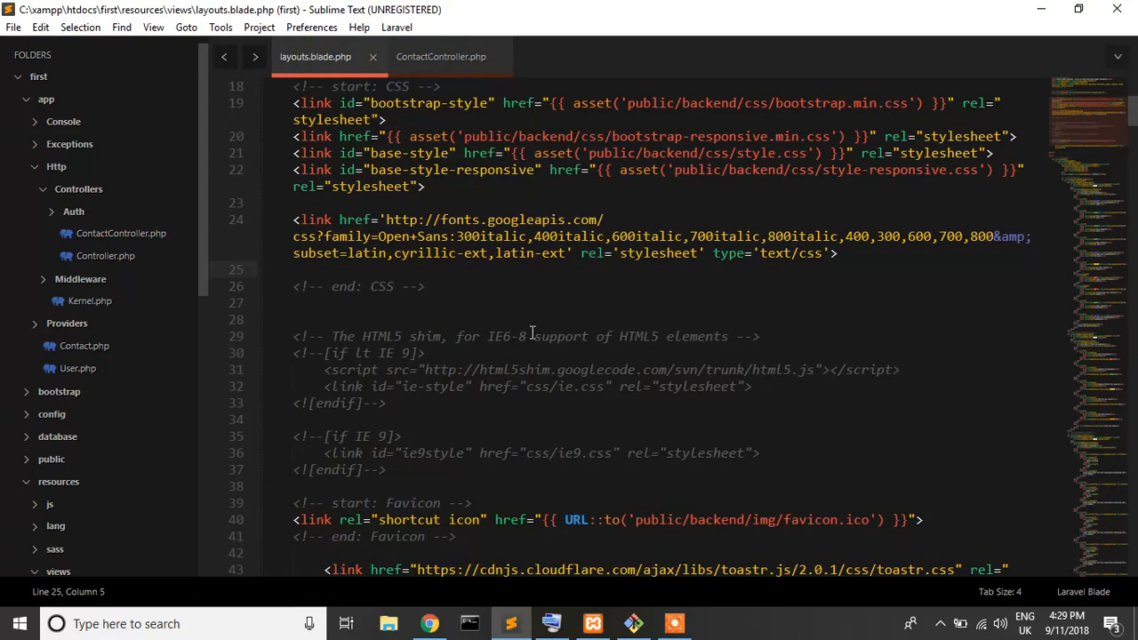
left_click(441, 55)
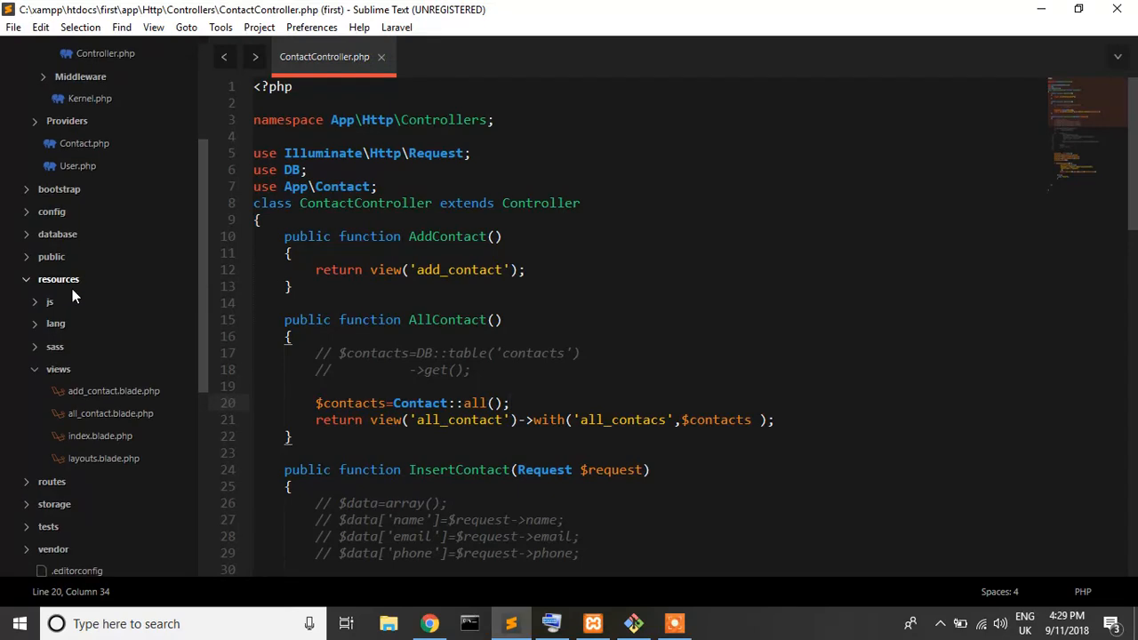
left_click(111, 412)
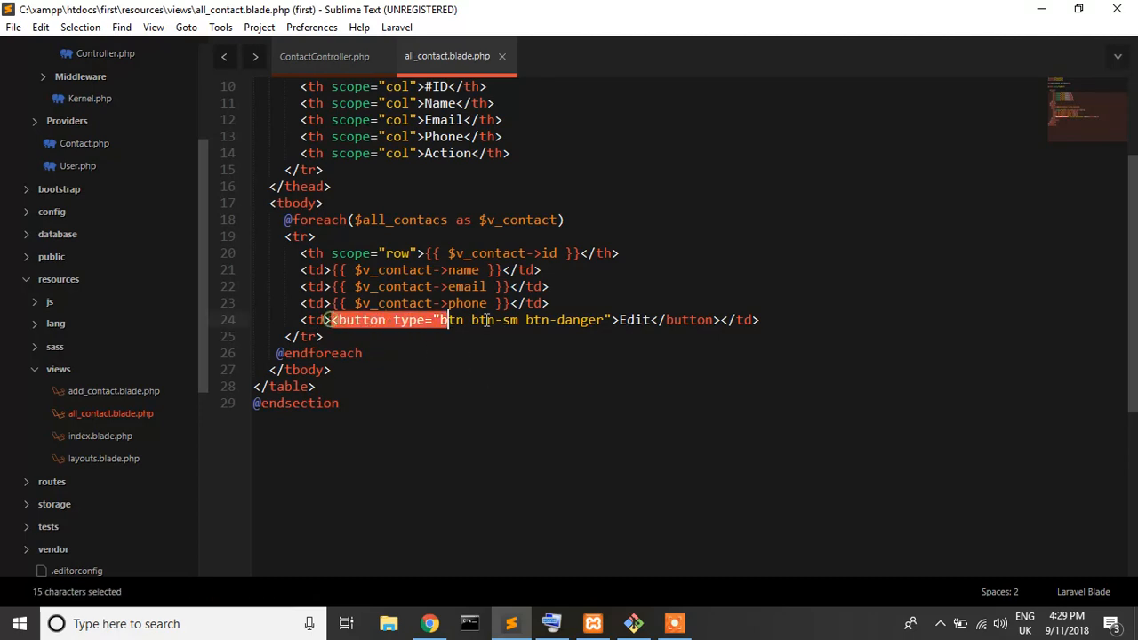
Step: Move the Edit button onto its own line in the Action td and delete its btn btn-sm btn-danger classes
left_click_drag(441, 321, 722, 320)
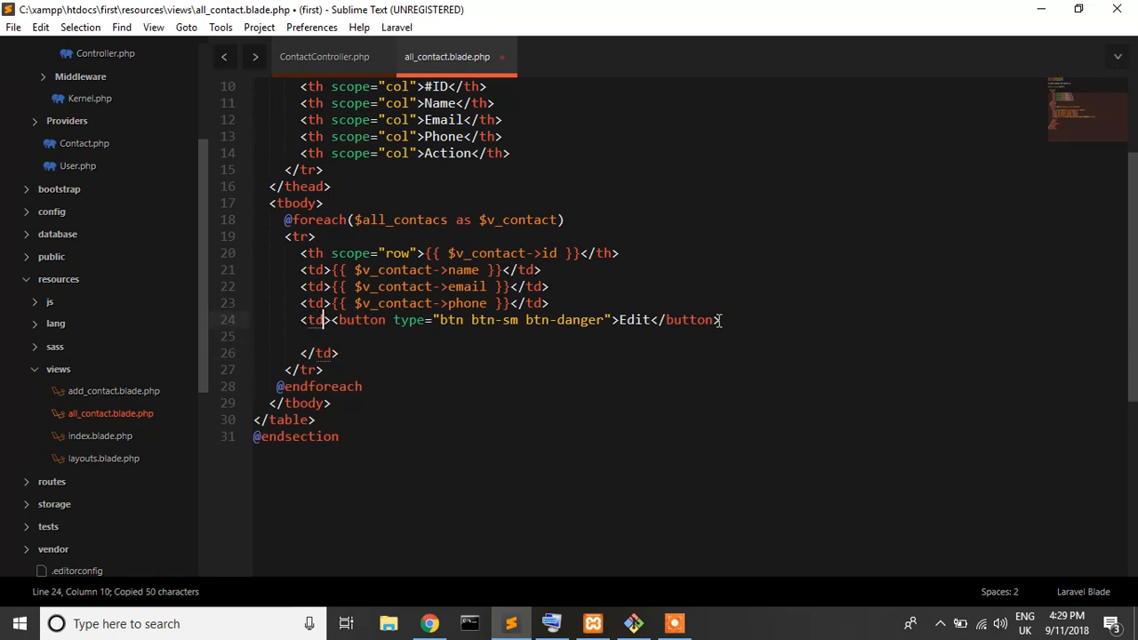
key("Return")
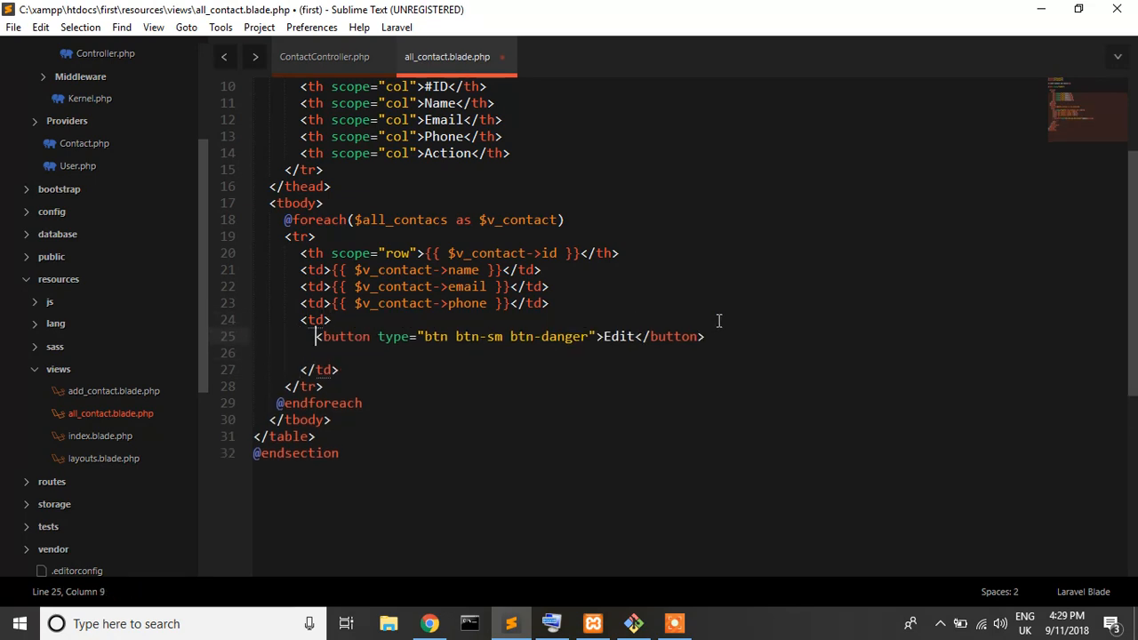
mouse_move(461, 345)
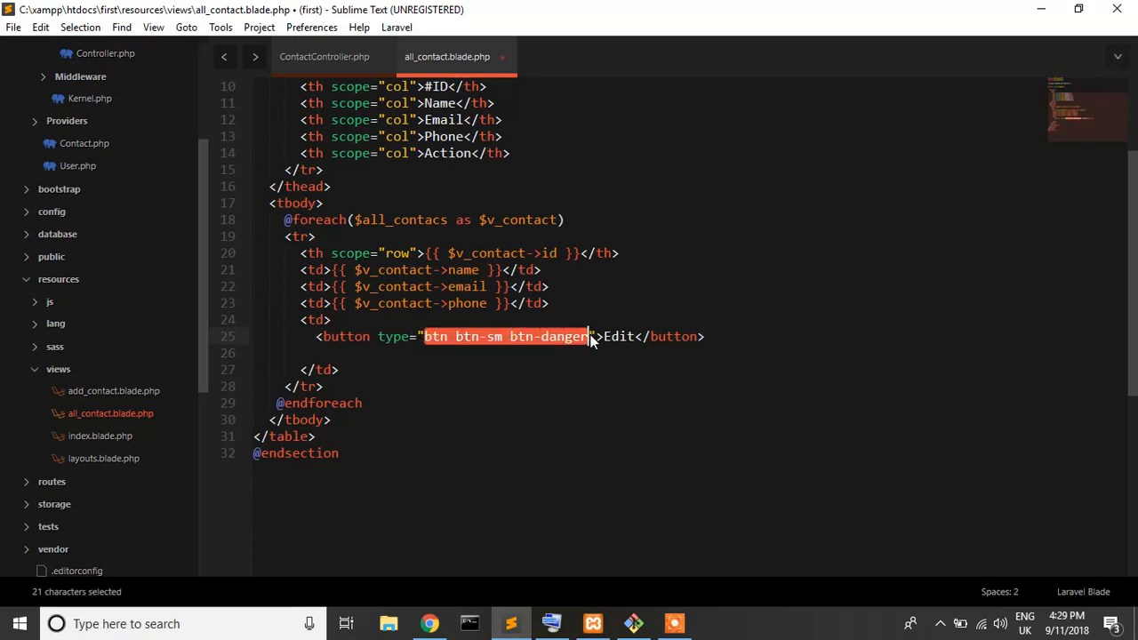
key("Delete")
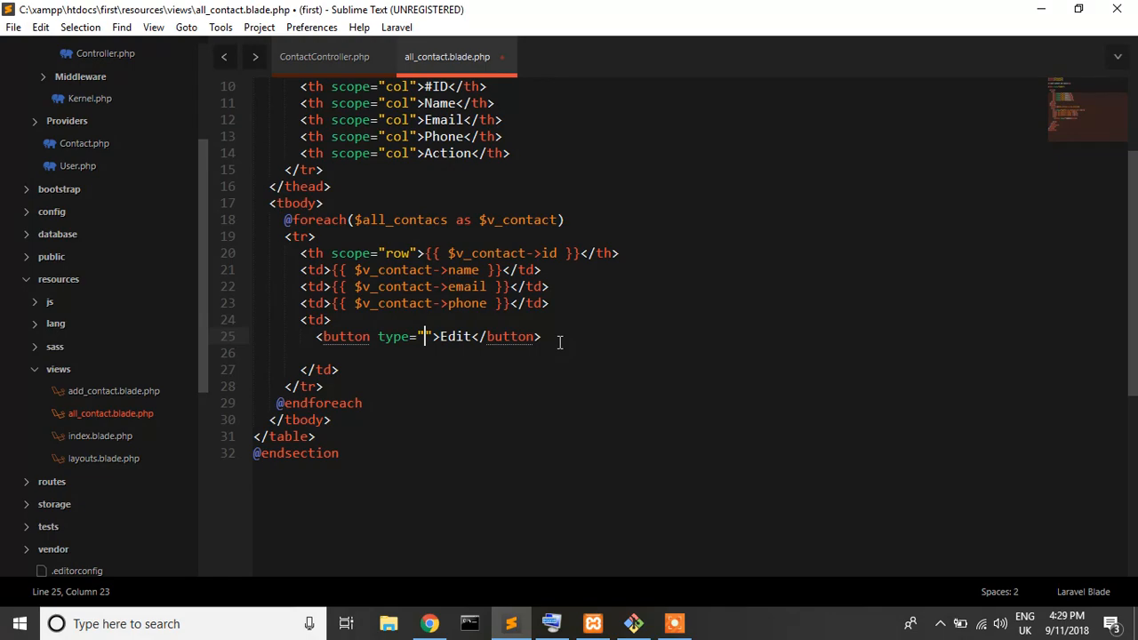
Step: Try the Bootstrap stylesheet link from the docs in the contacts view and reload the all-contacts page
left_click(429, 622)
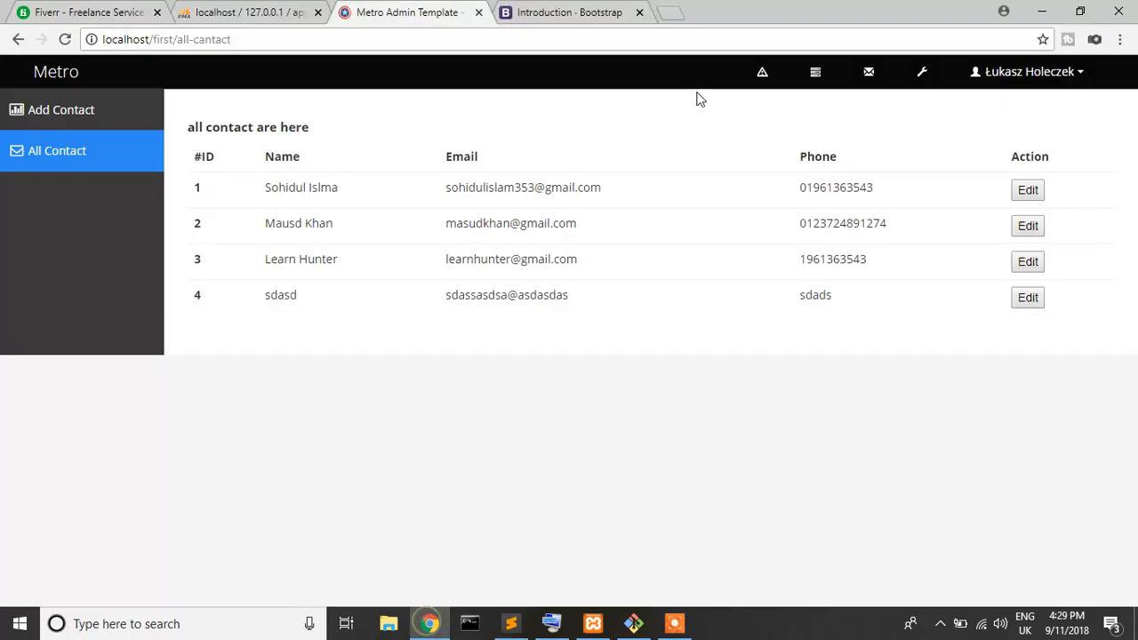
left_click(569, 11)
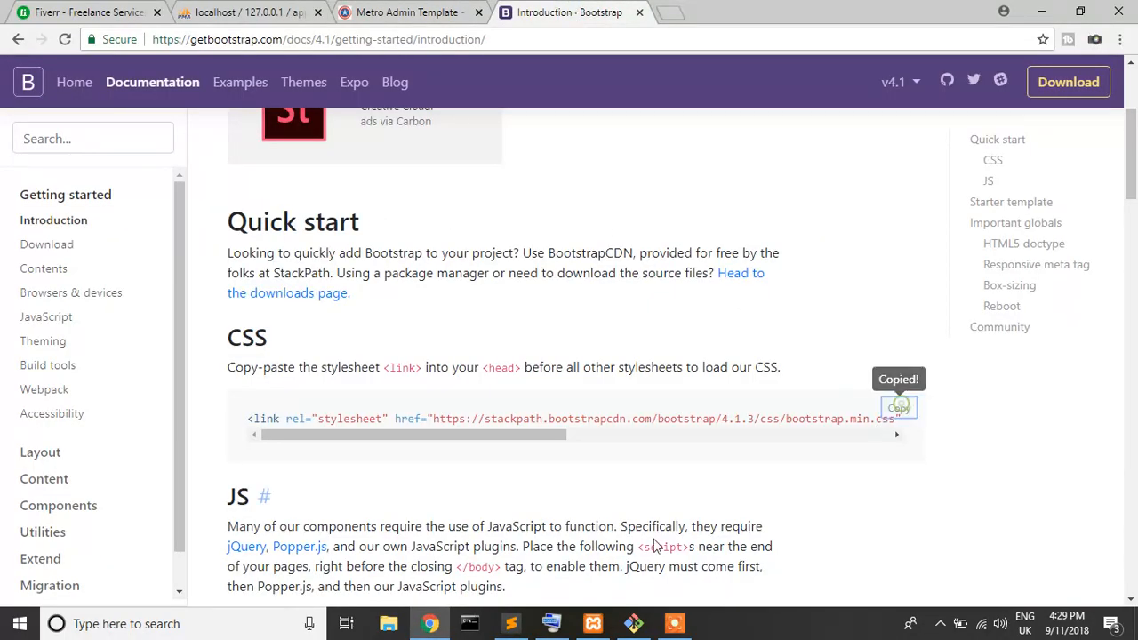
left_click(510, 623)
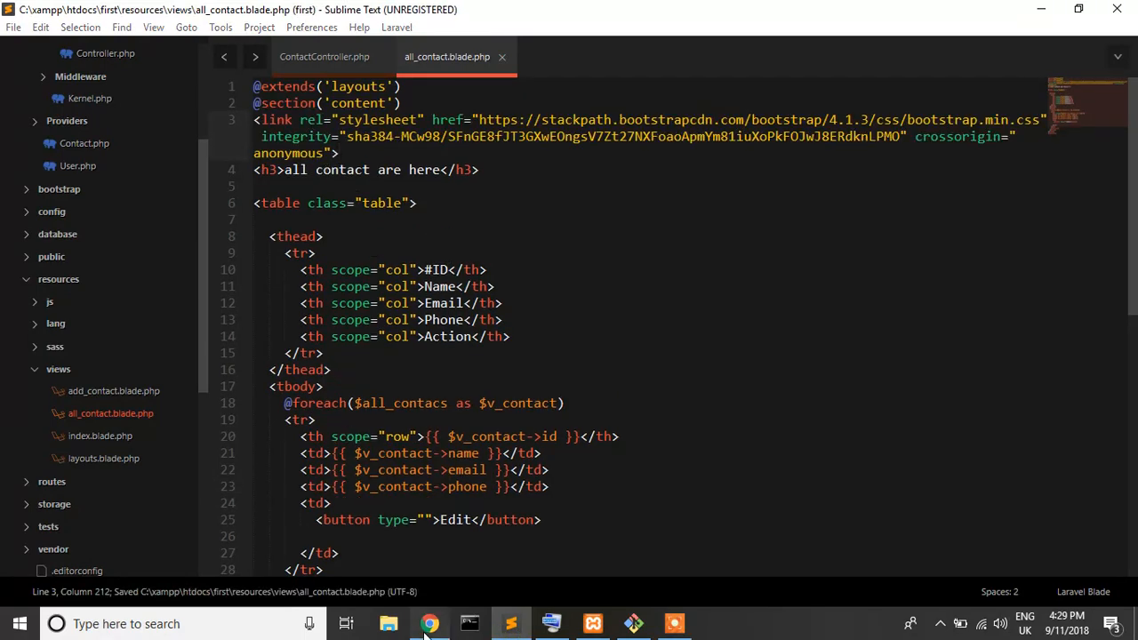
left_click(430, 623)
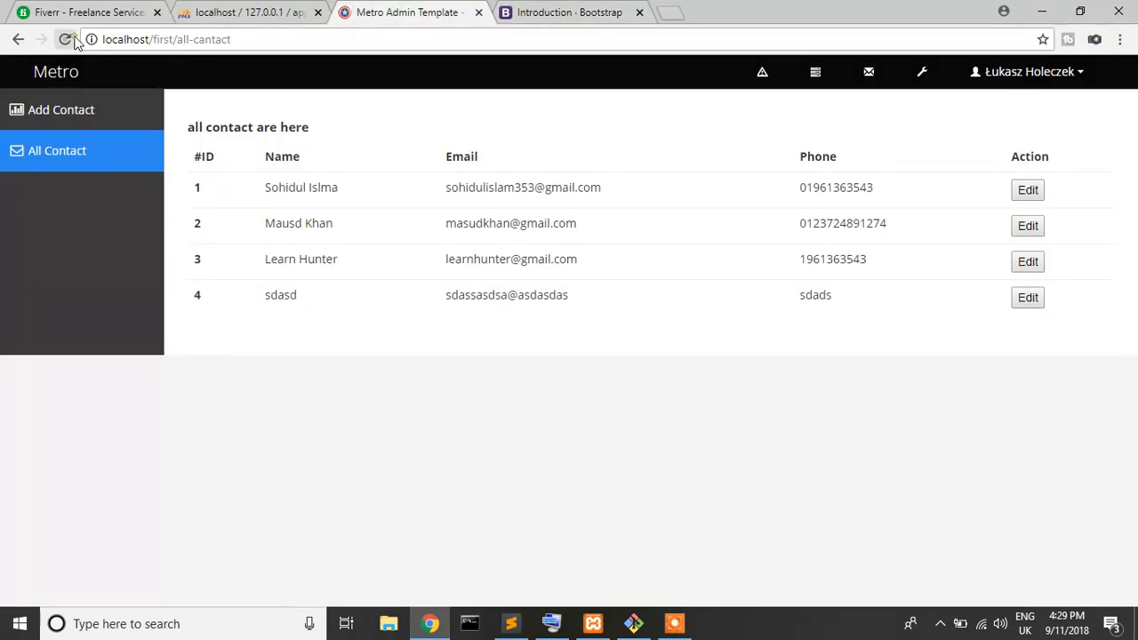
left_click(67, 40)
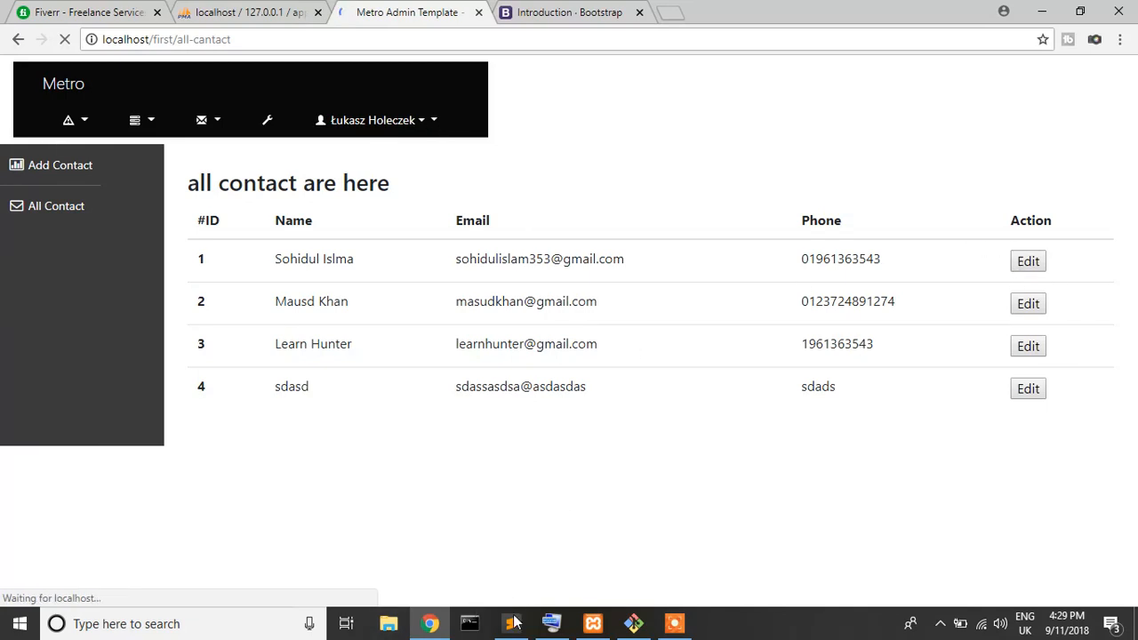
Step: Remove the Bootstrap <link> lines again, save, and confirm the contacts table looks as before
left_click(508, 623)
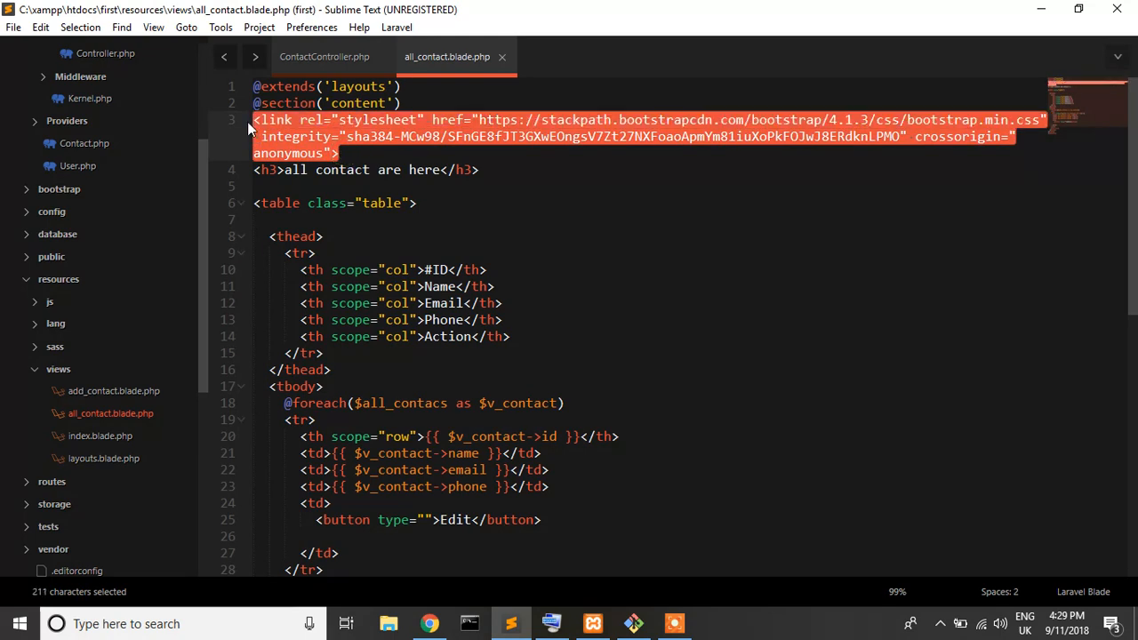
key("ctrl+s")
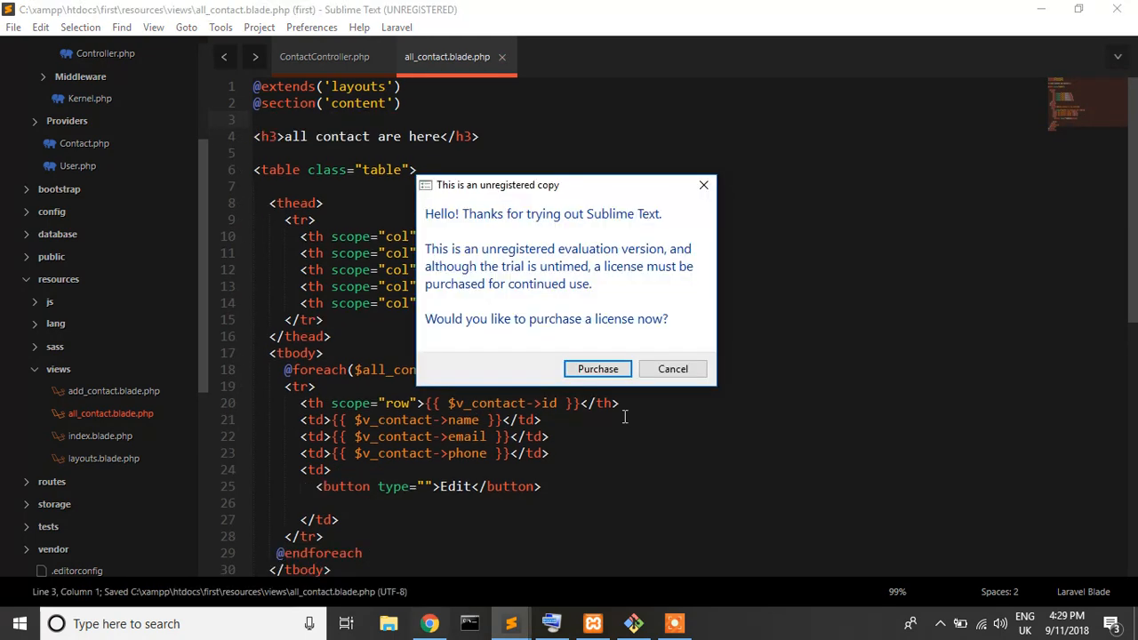
left_click(431, 623)
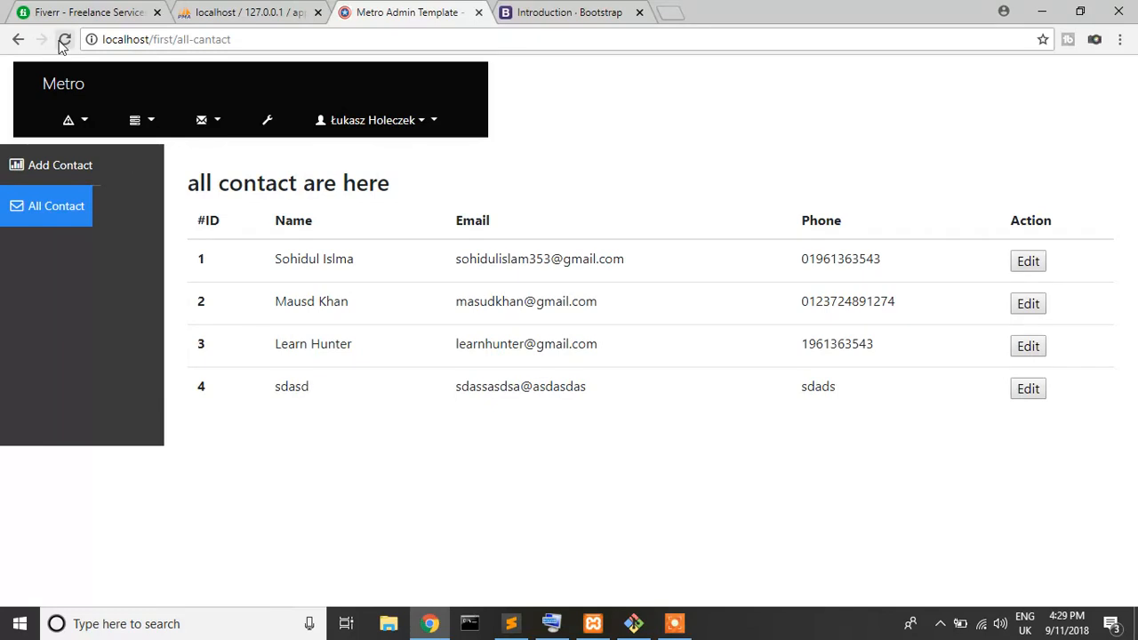
left_click(64, 39)
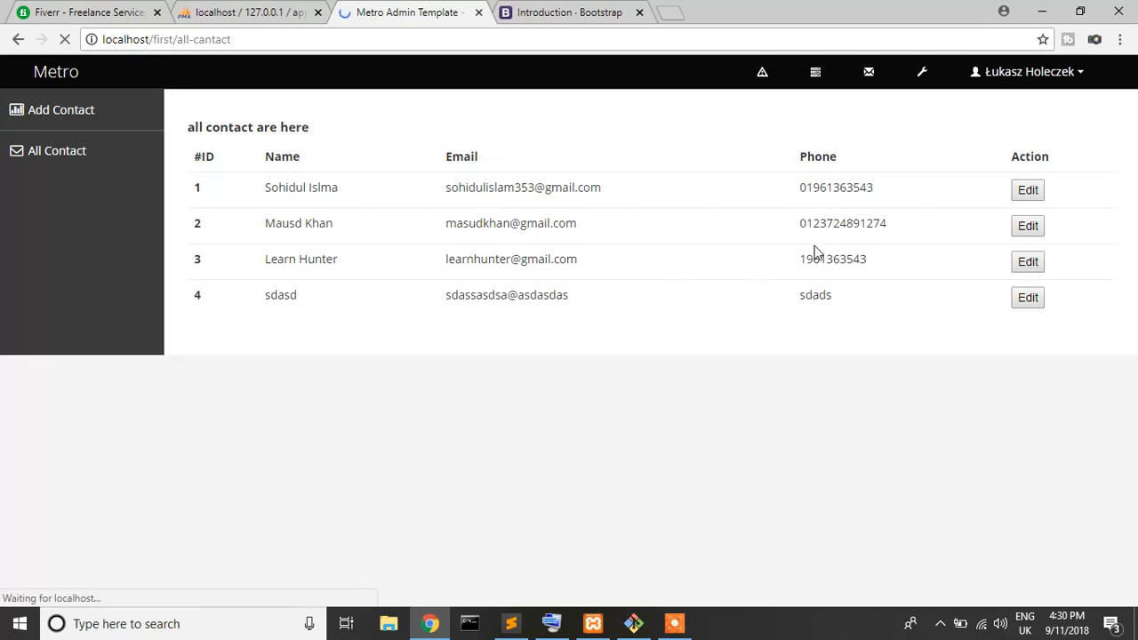
left_click(512, 622)
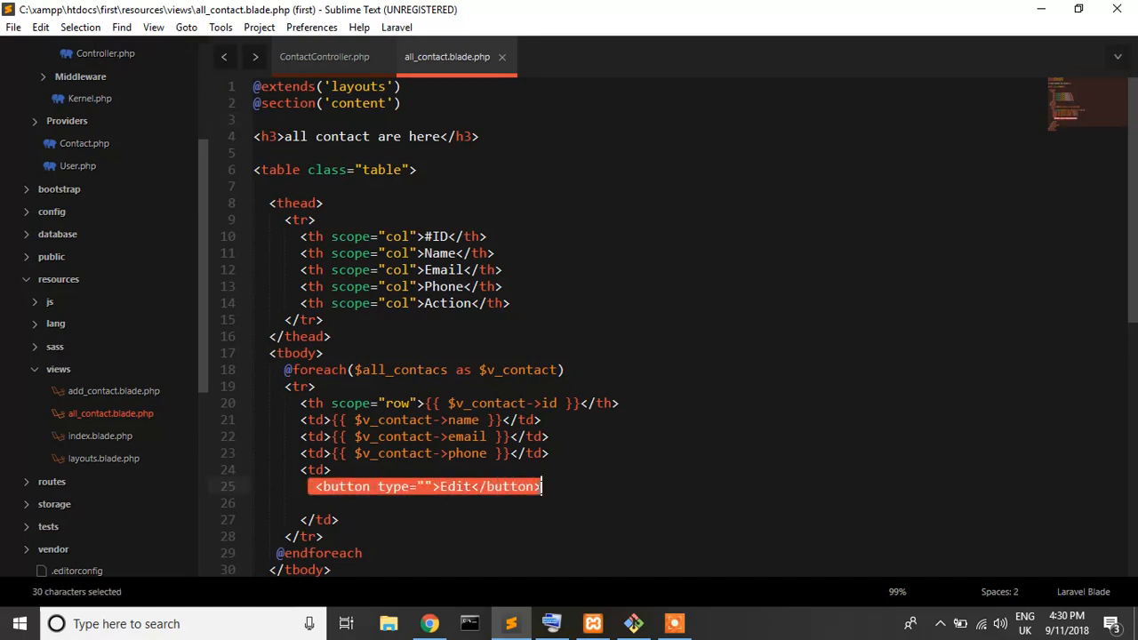
Step: Replace the Edit button with <a href="" title="">Edit</a> and fix the doubled opening bracket
type("<a href=\"\" title=\"\"></a>")
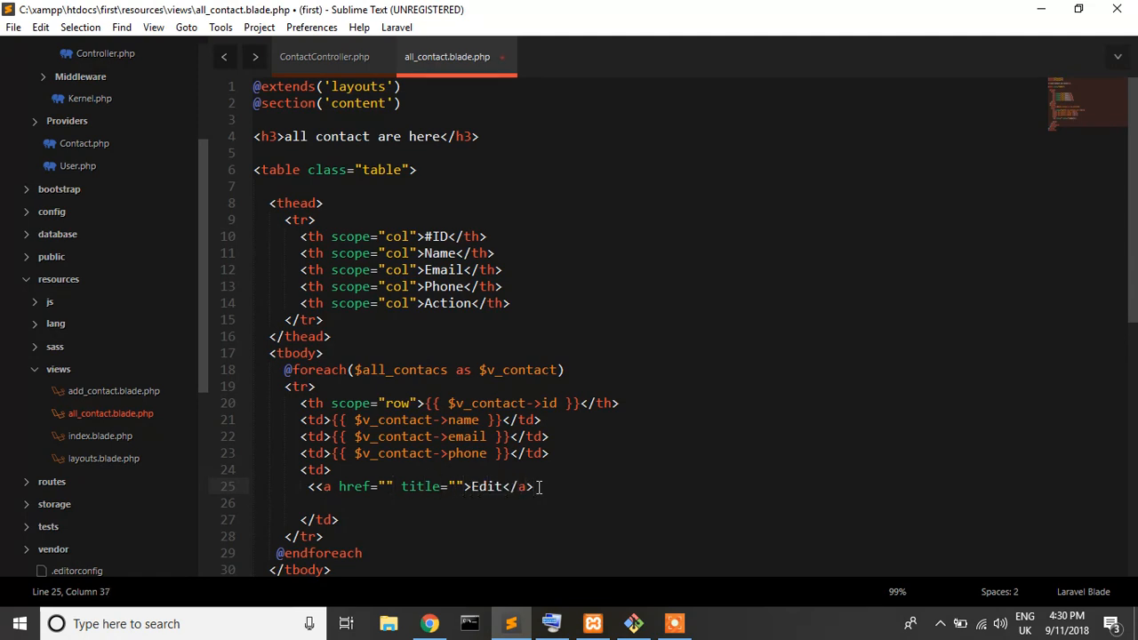
left_click(320, 487)
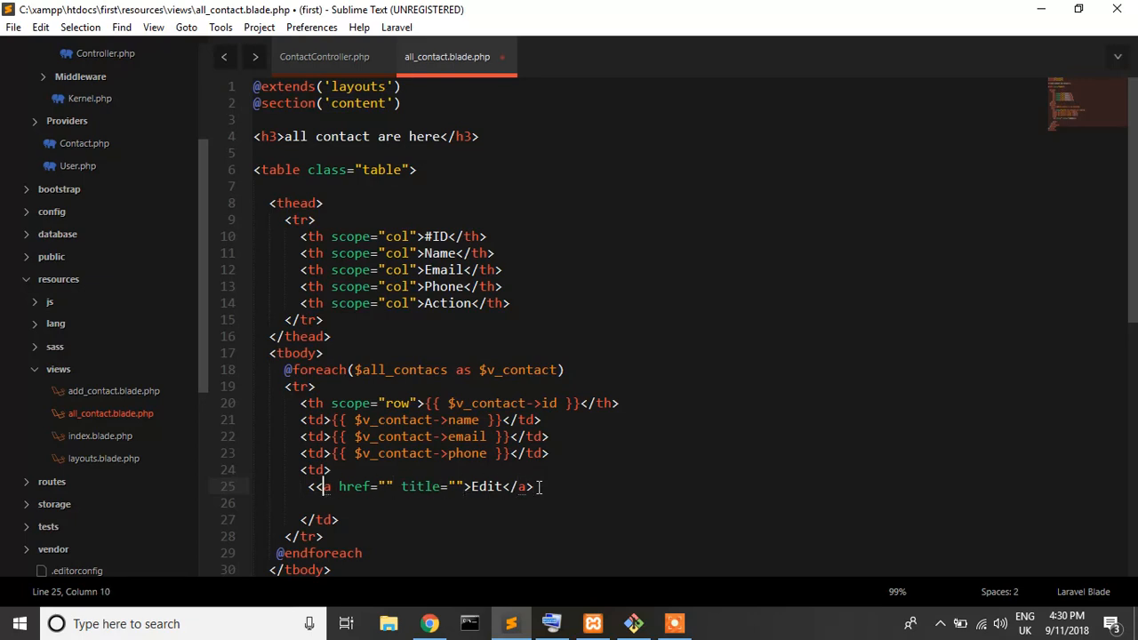
Step: Duplicate the Edit link line twice and relabel the copies View and Delete
left_click_drag(425, 488, 524, 488)
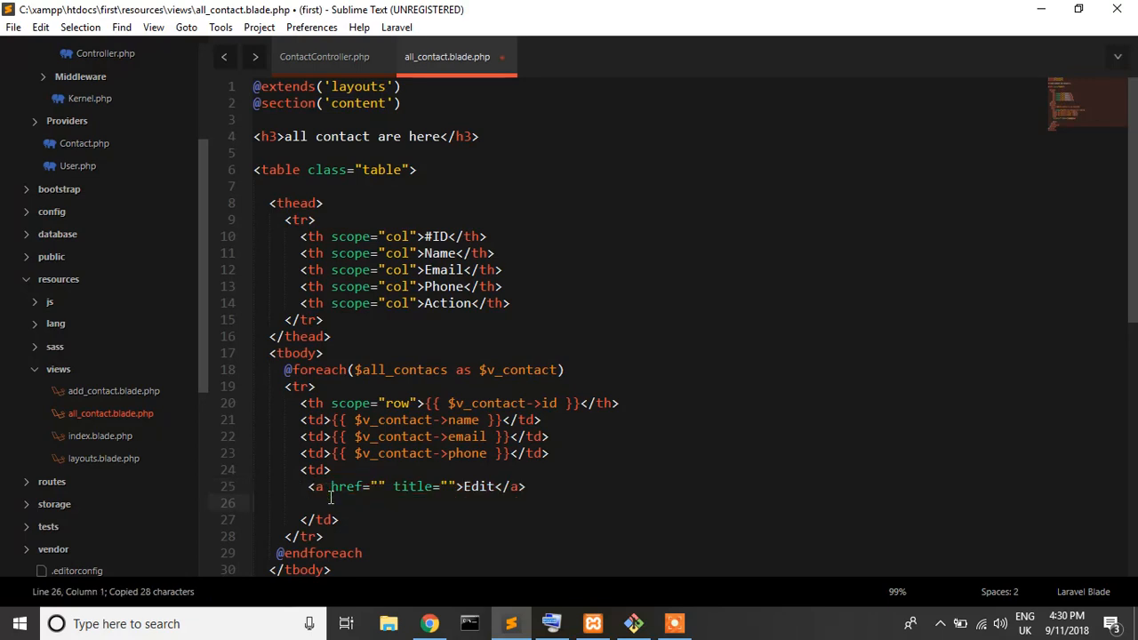
key("ctrl+v")
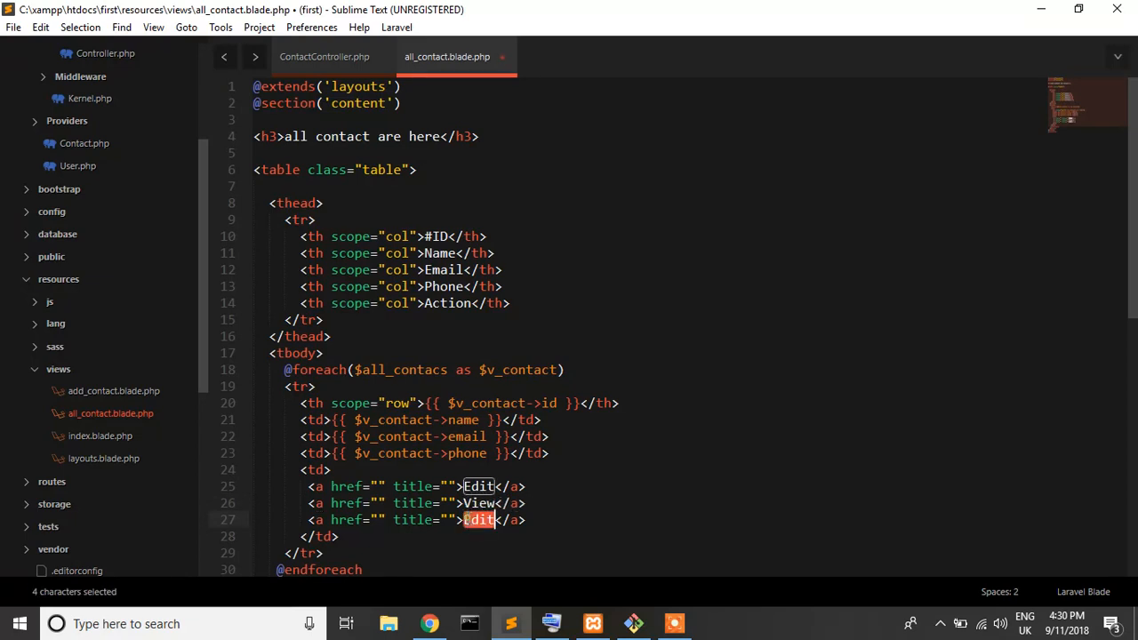
type("Delete")
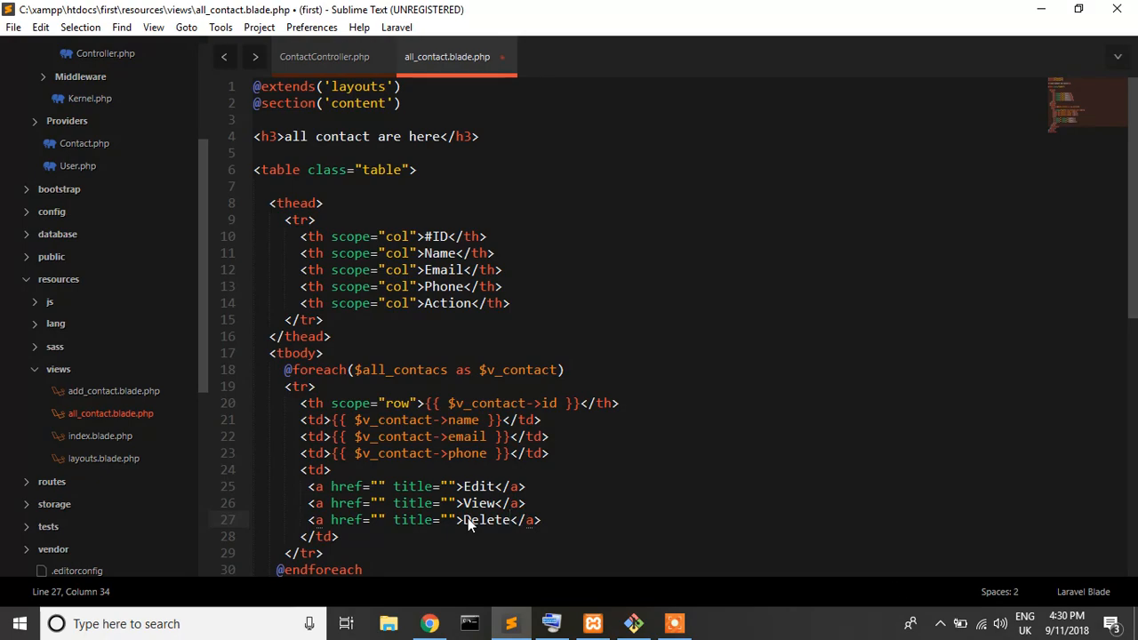
Step: Add ' |' separators after the Edit and View links, save, and reload to show Edit | View | Delete in every row
left_click(430, 622)
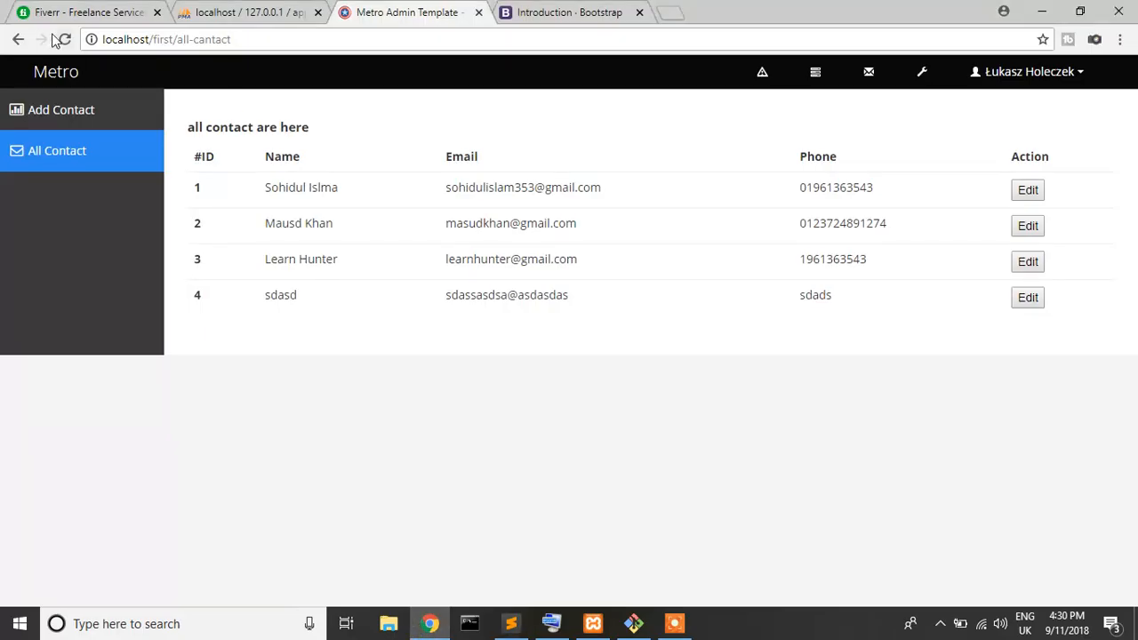
left_click(60, 39)
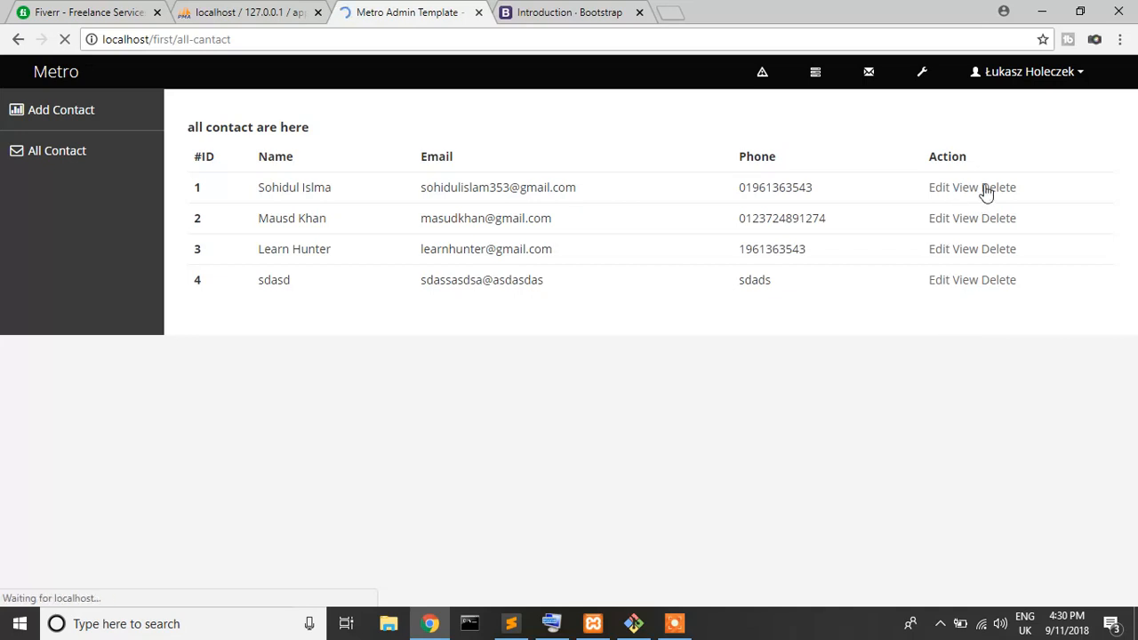
left_click(510, 623)
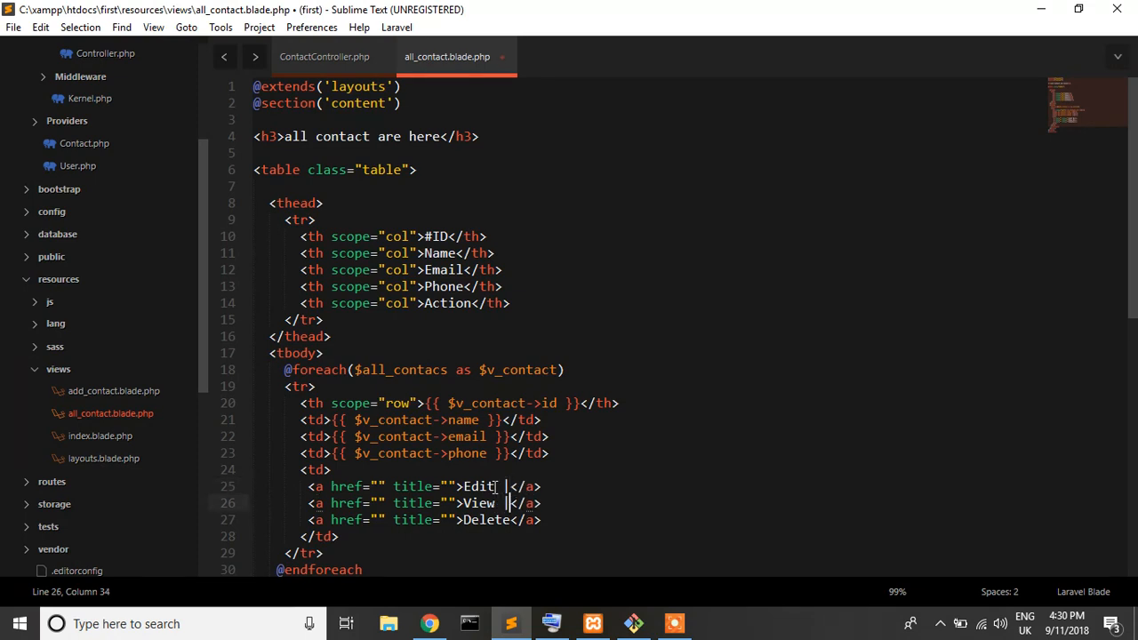
left_click(431, 623)
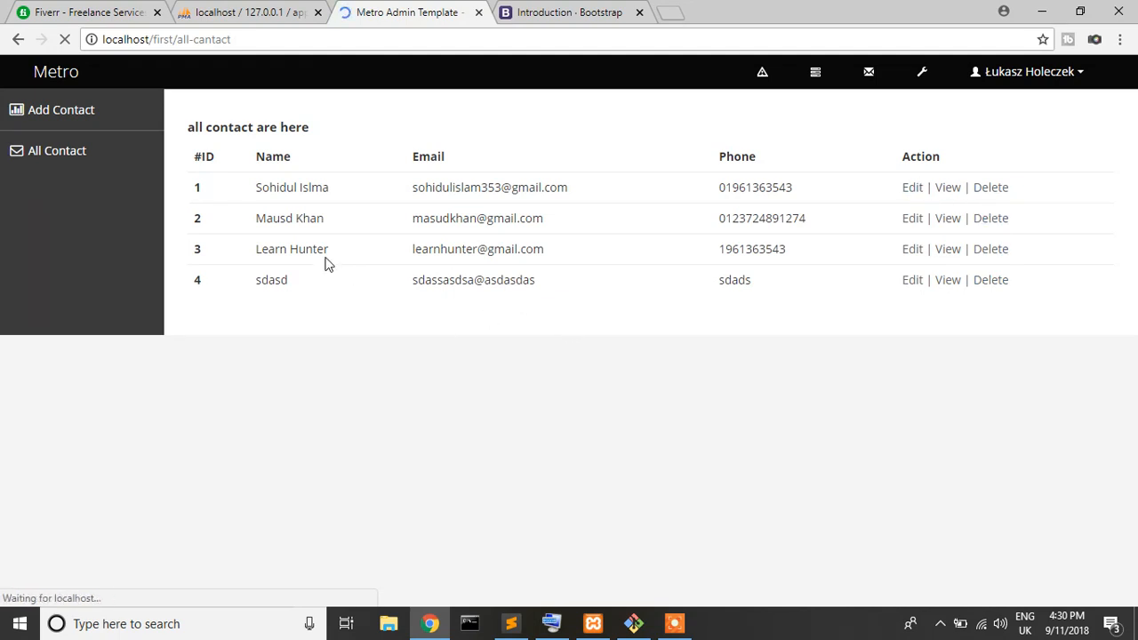
left_click(57, 149)
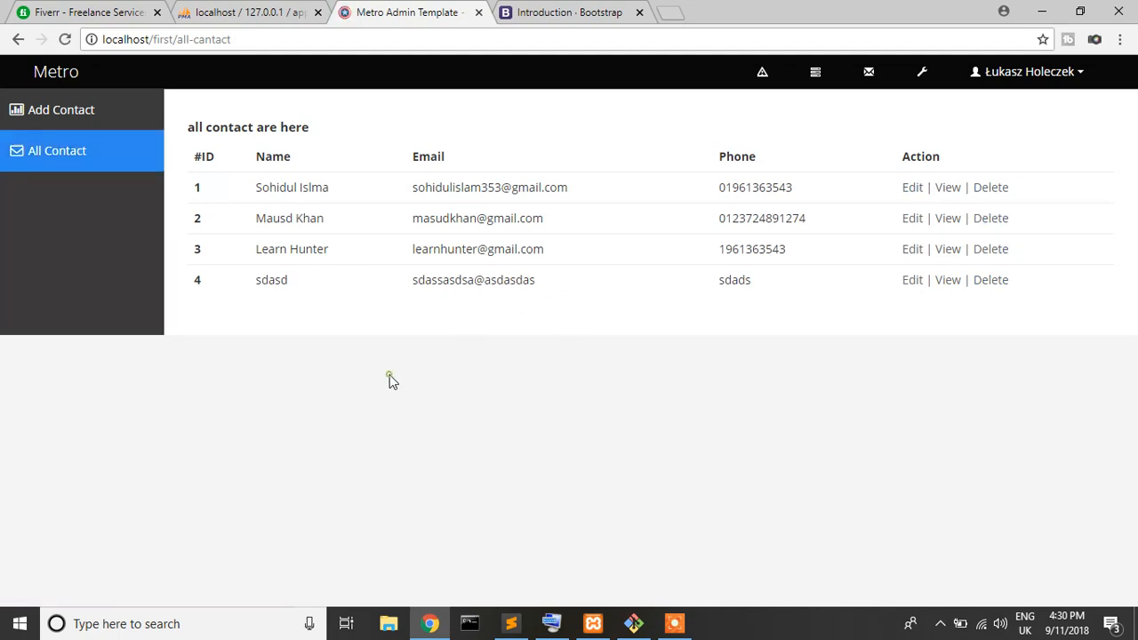
mouse_move(373, 222)
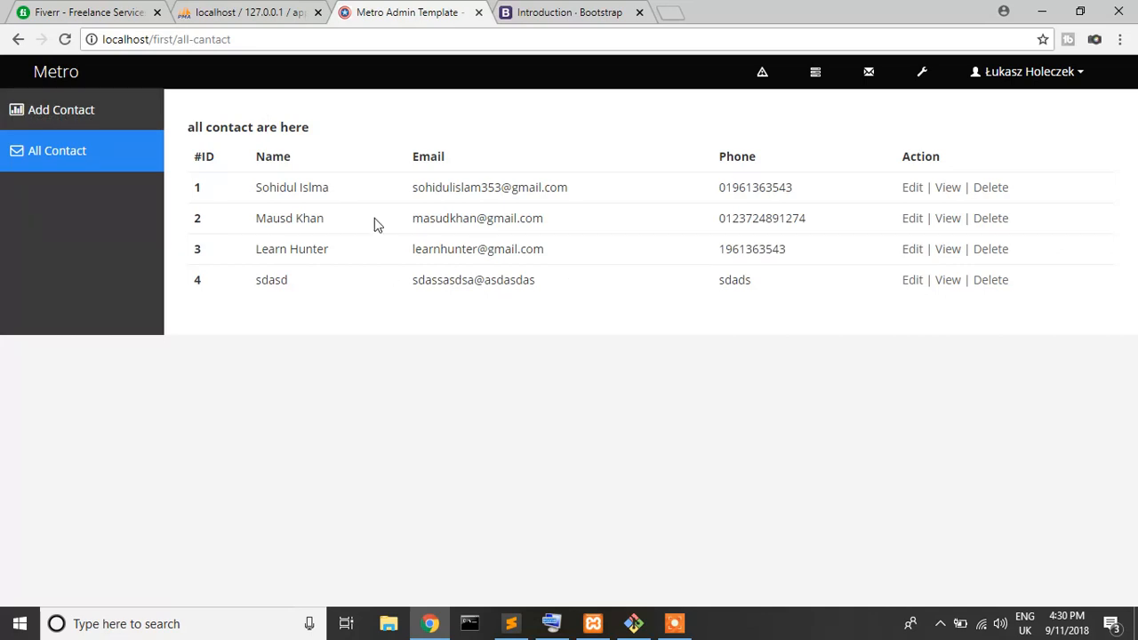
mouse_move(253, 149)
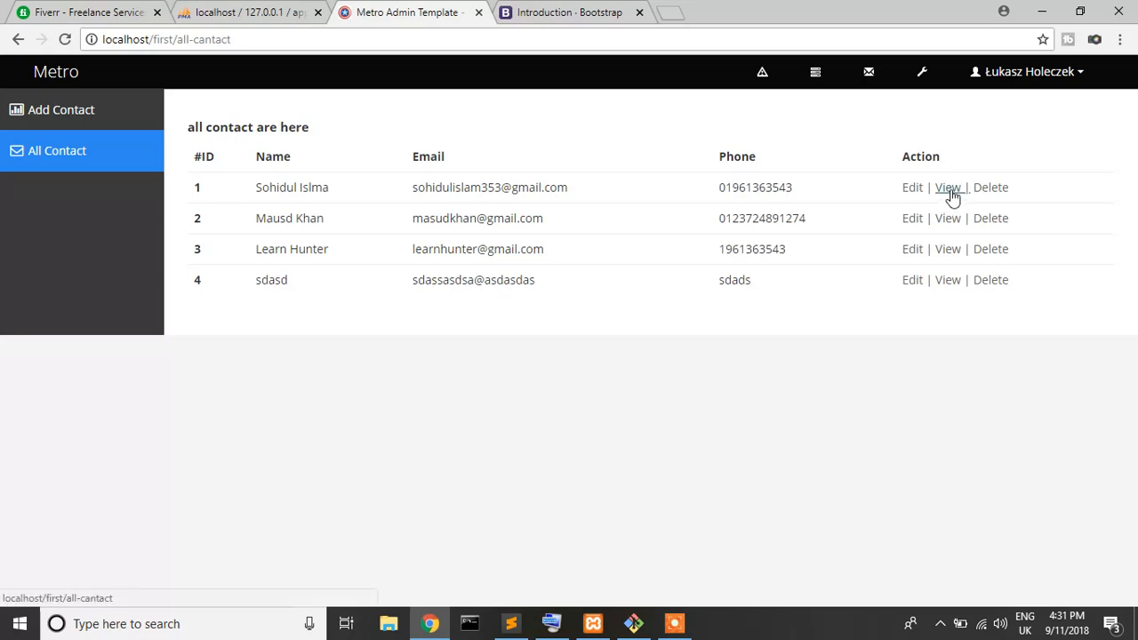
mouse_move(992, 189)
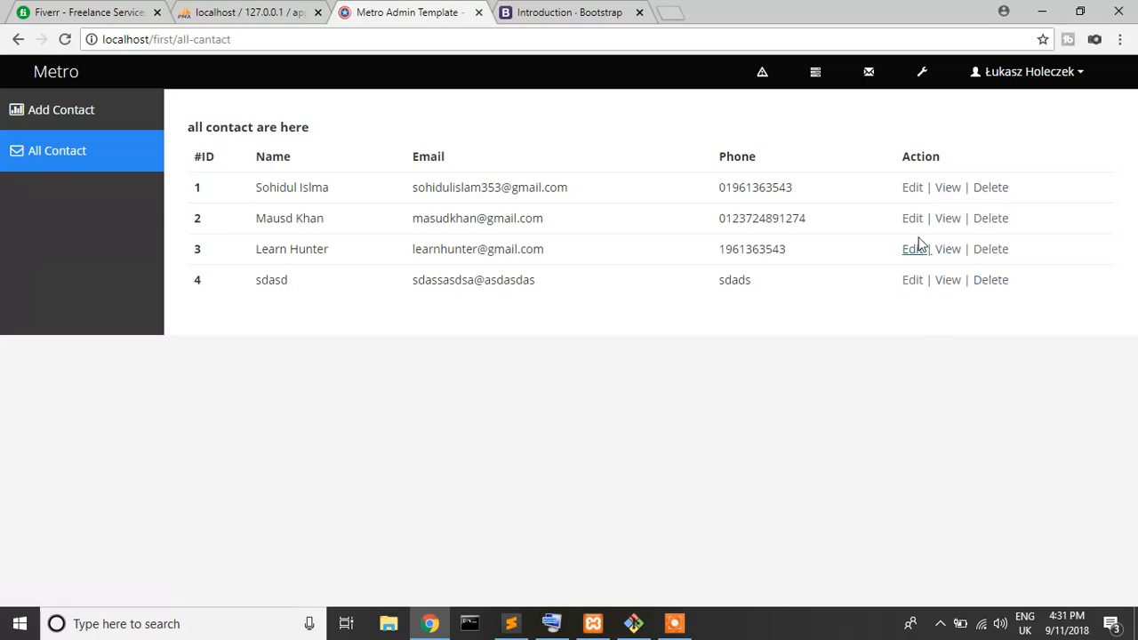
mouse_move(681, 416)
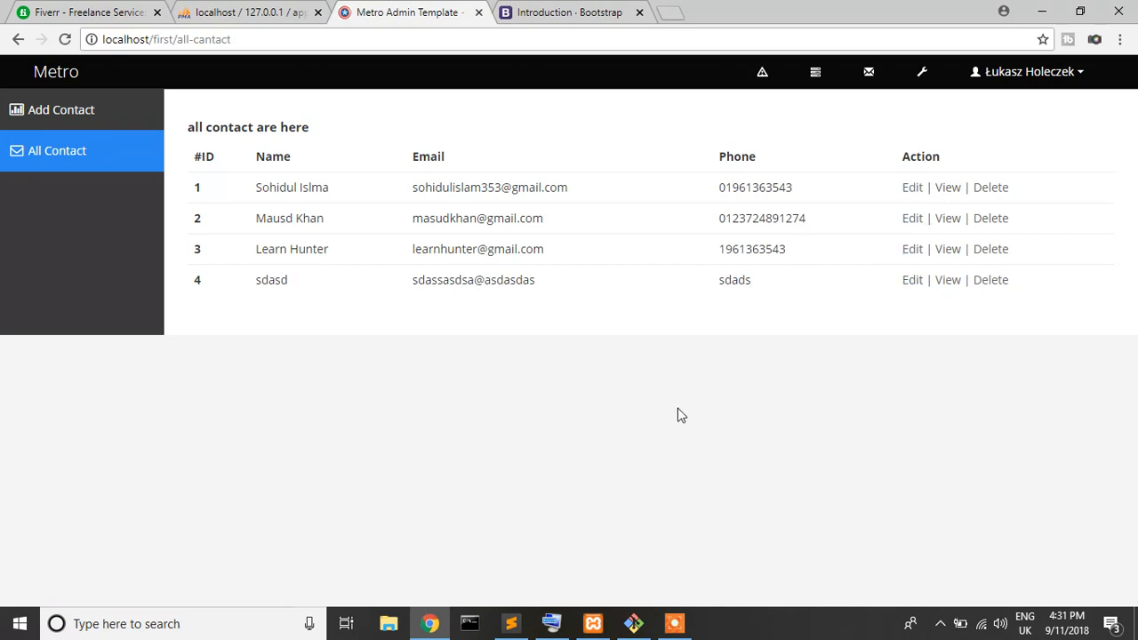
mouse_move(685, 555)
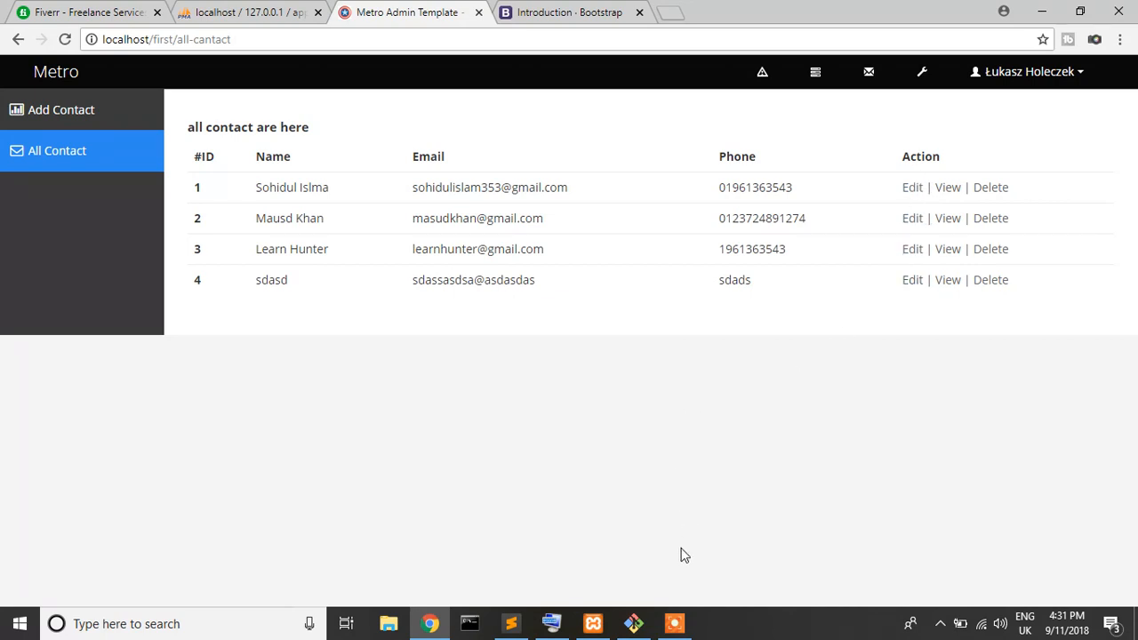
left_click(674, 622)
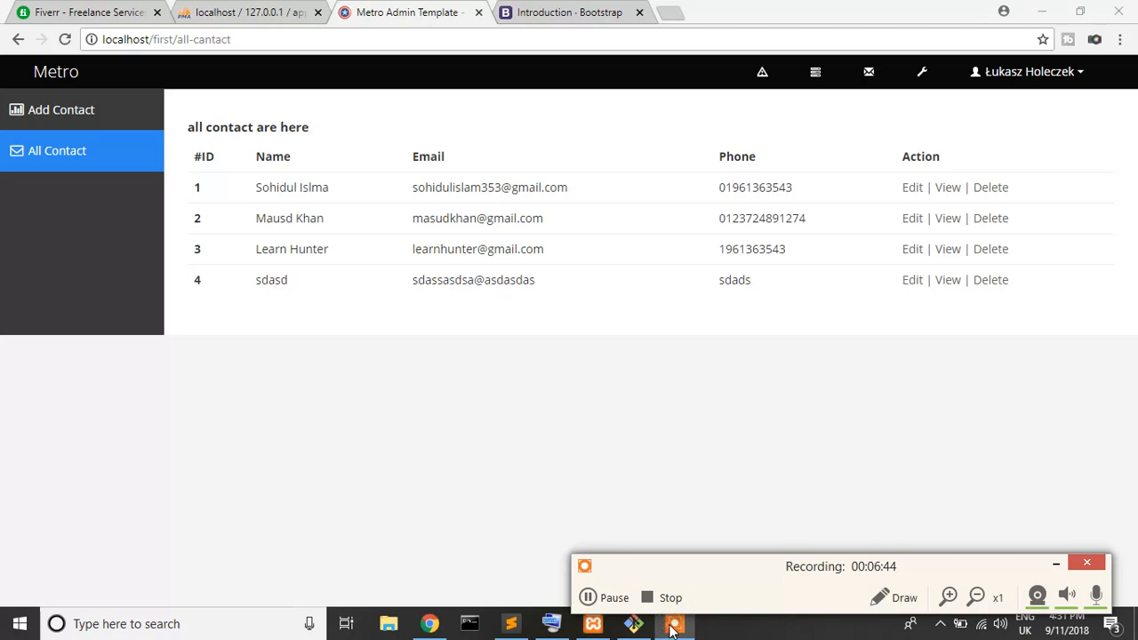
mouse_move(487, 427)
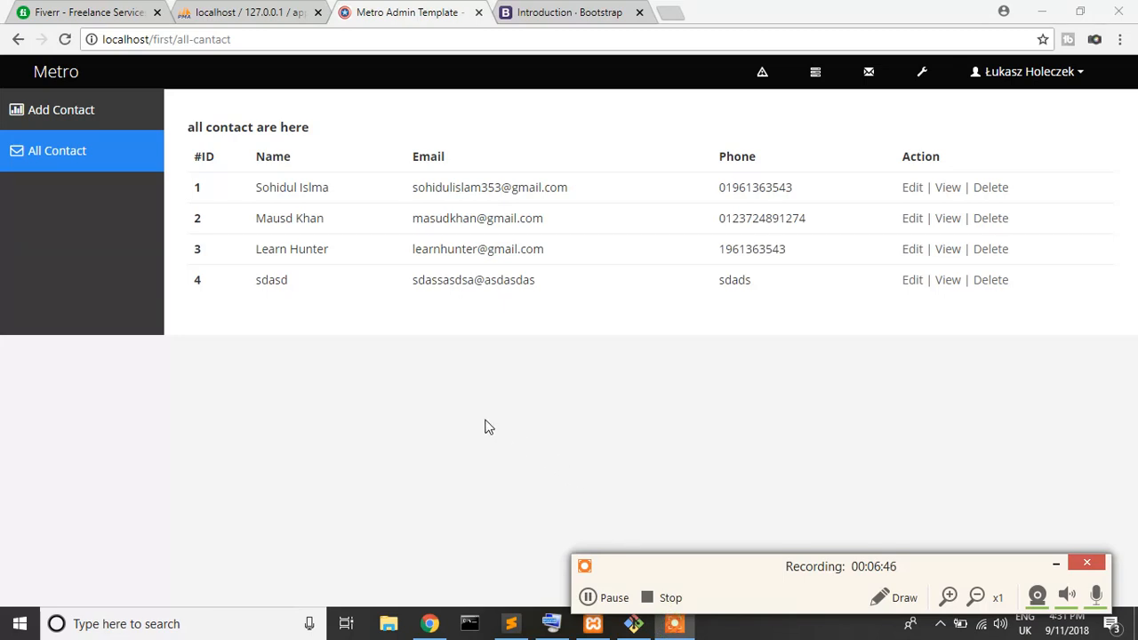